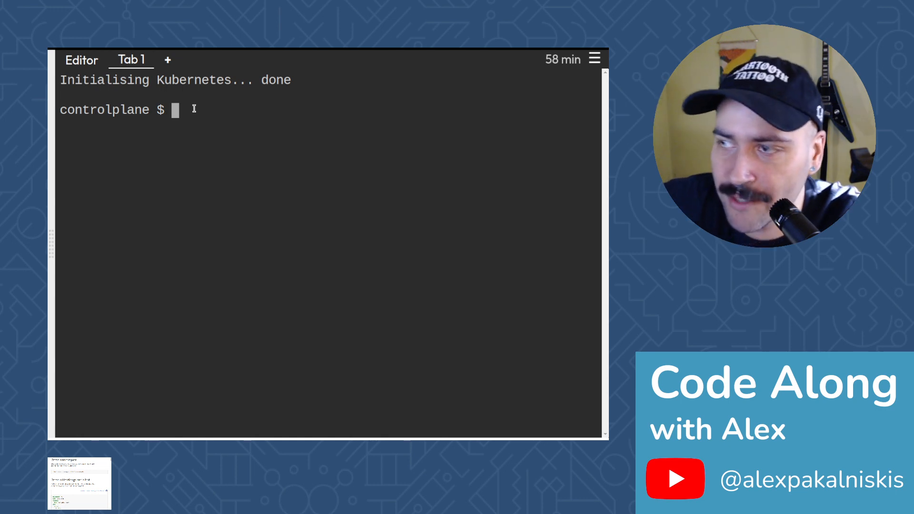
Create the Kubernetes namespace default-mem-example with kubectl create namespace
type("ku")
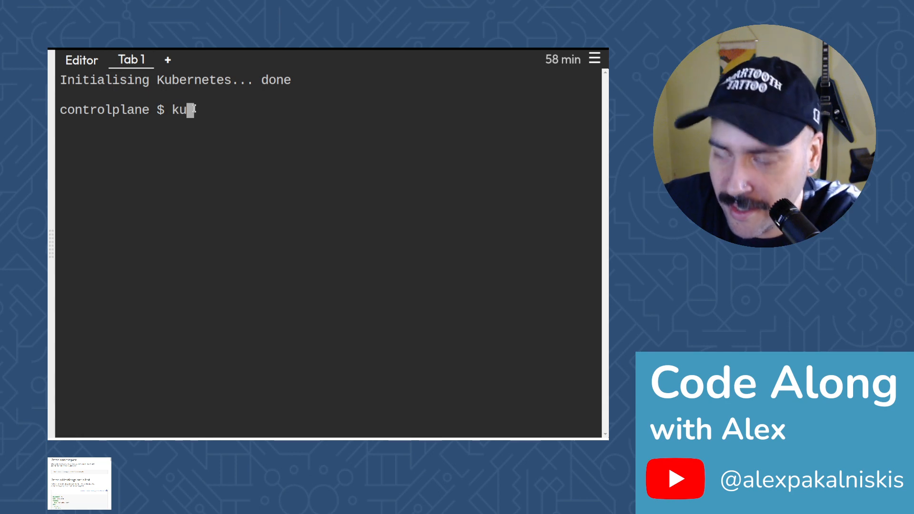
type("bectl")
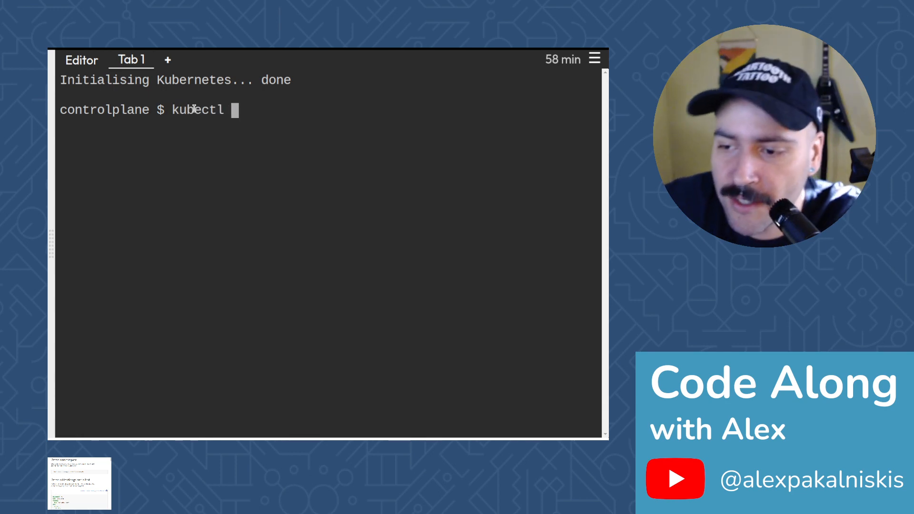
type("create")
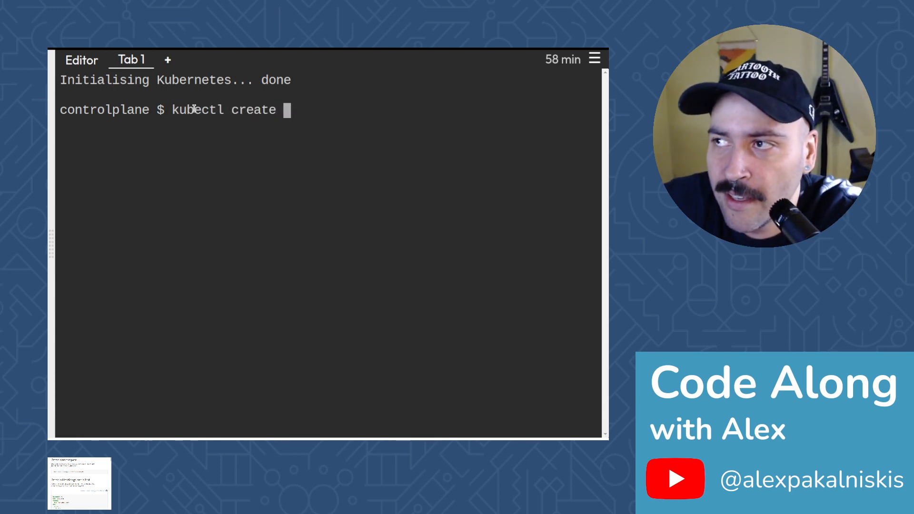
type("namespace default")
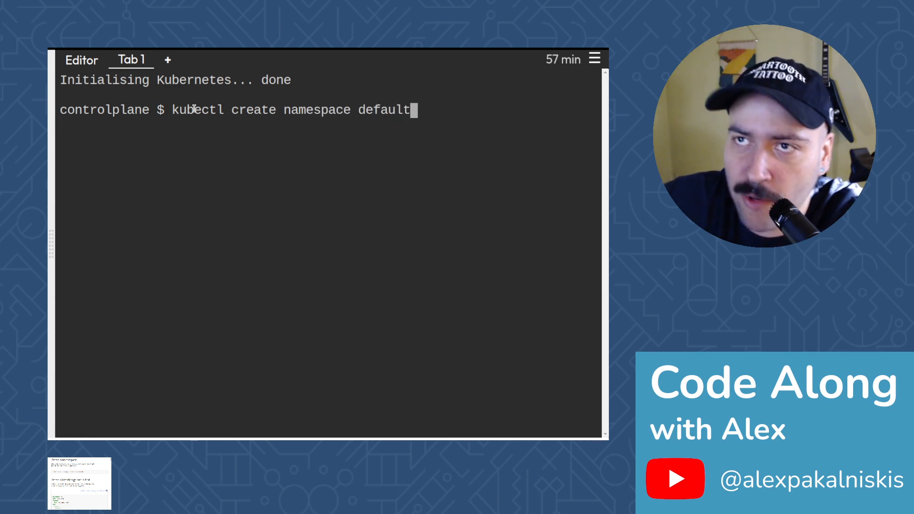
type("-me")
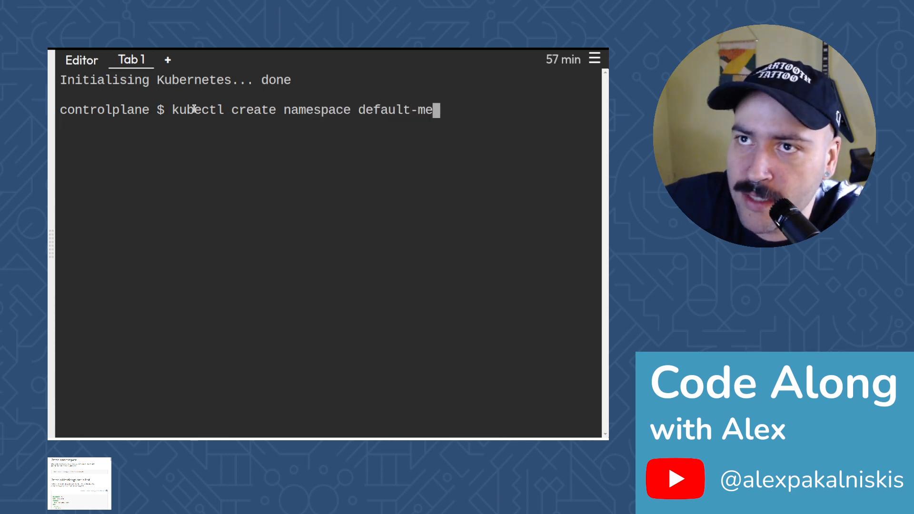
type("m-ex")
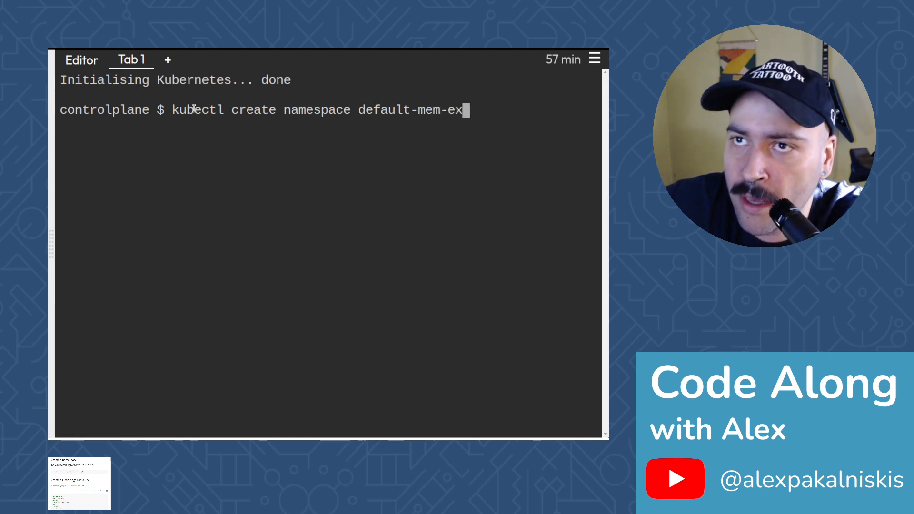
type("ample")
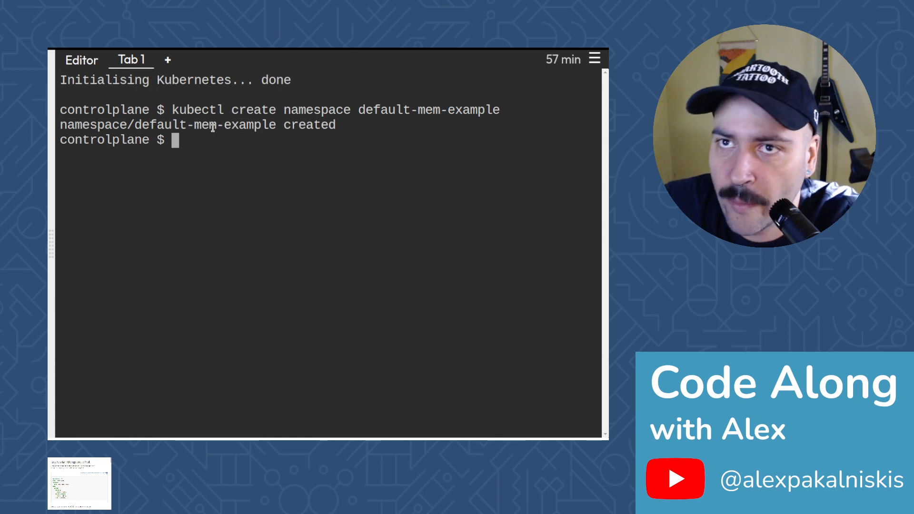
type("nan")
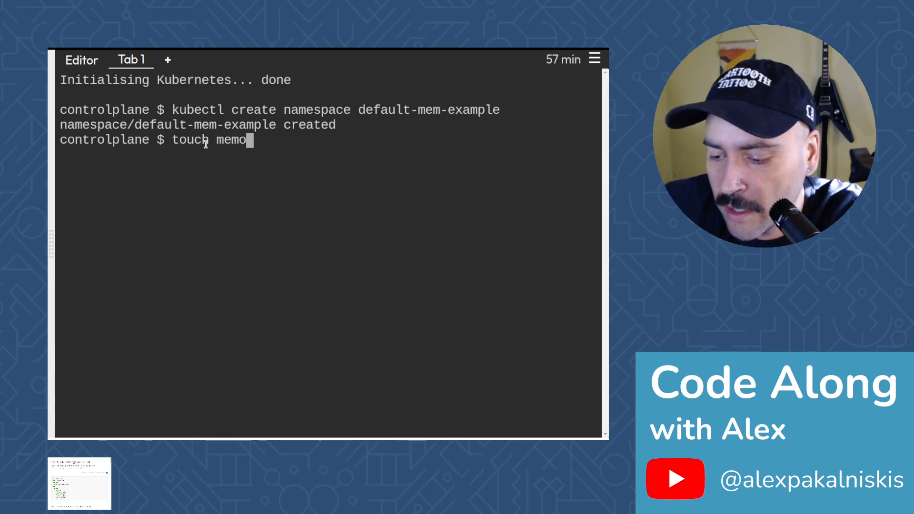
Create the empty file memory-defaults.yaml and open it in nano
type("ry-def")
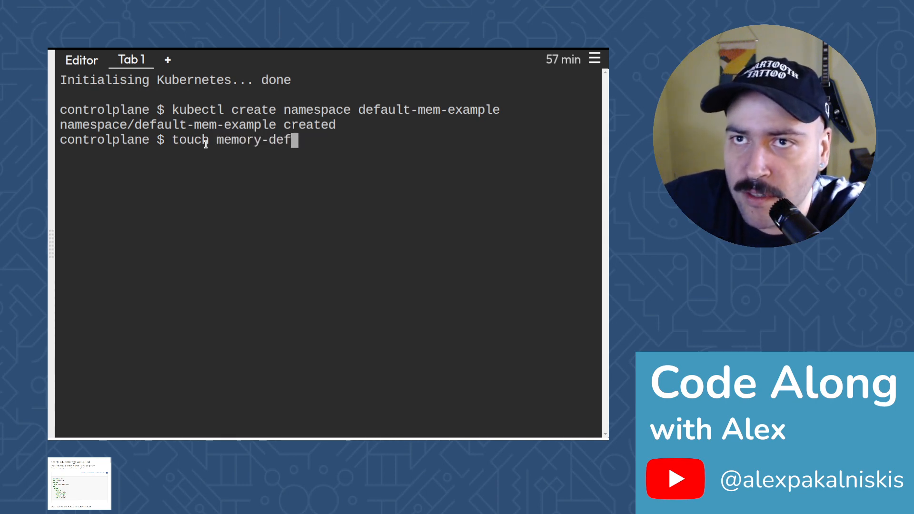
type("aults.yaml")
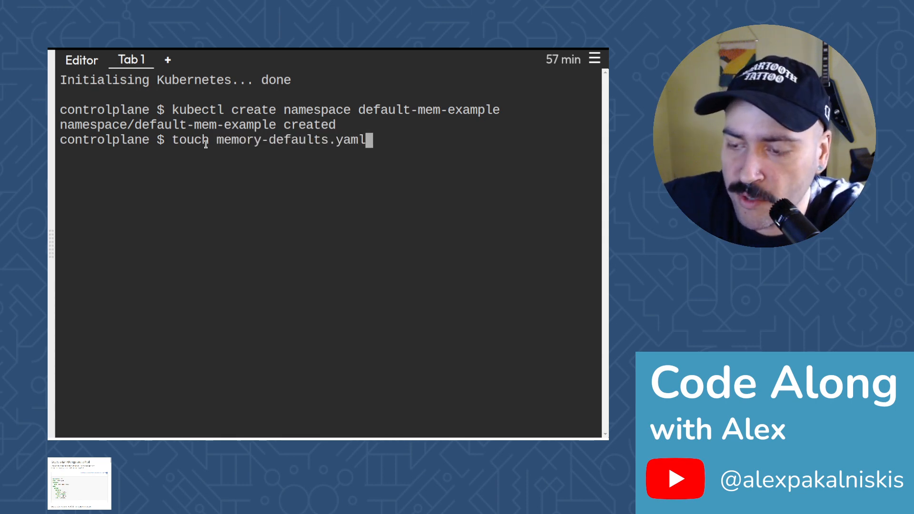
type("nano")
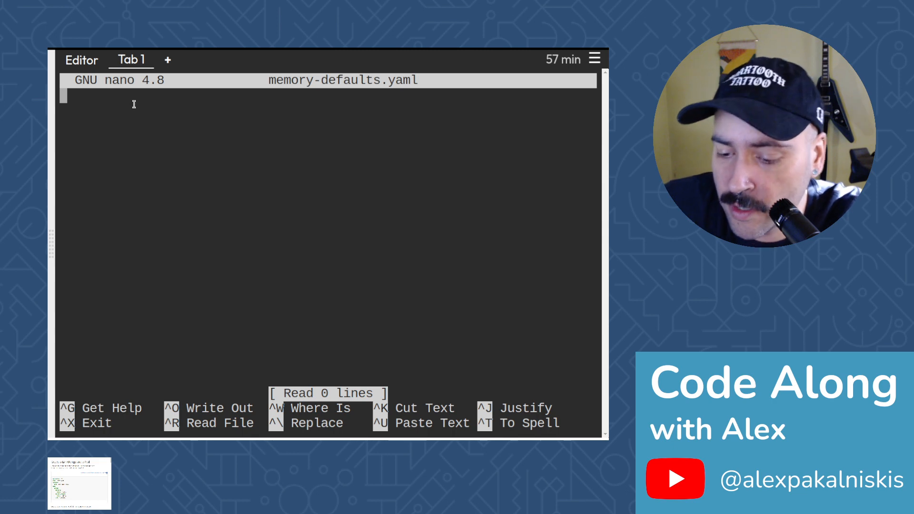
Write apiVersion v1, kind LimitRange and metadata name mem-limit-range into the file
type("apiVer")
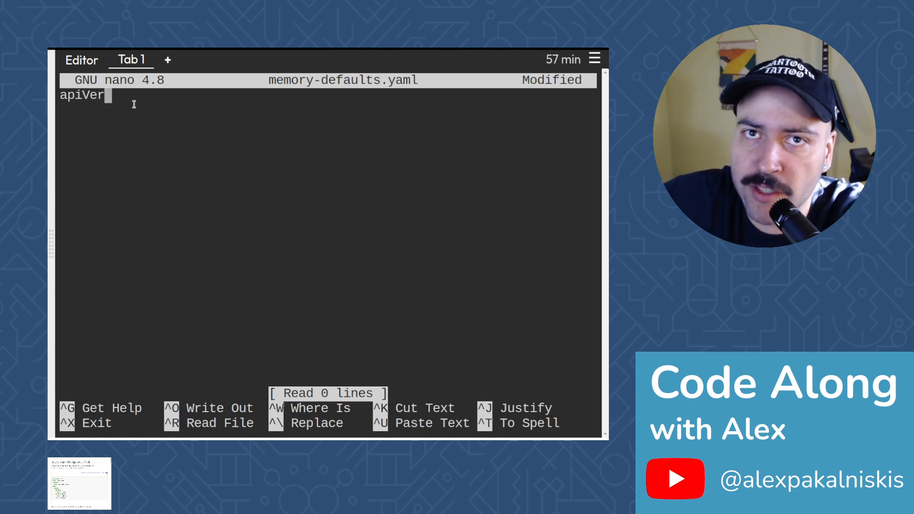
type("sion:")
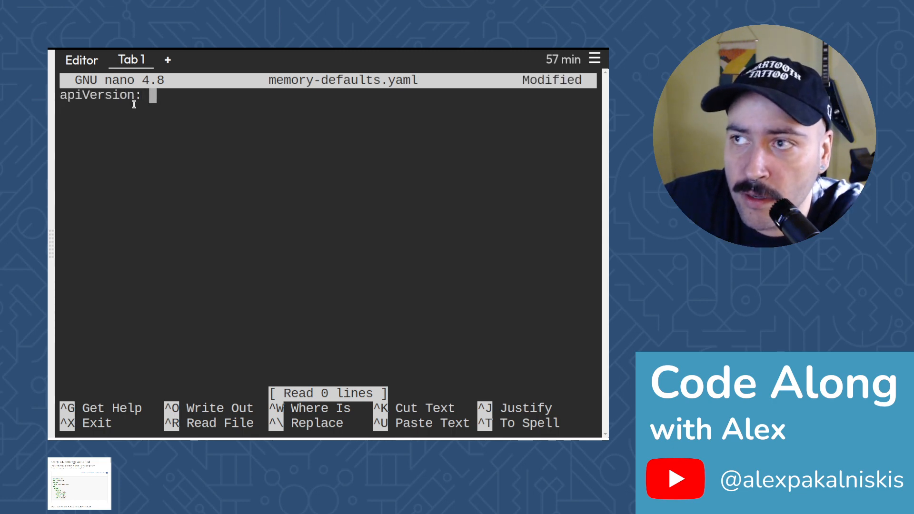
type("v1")
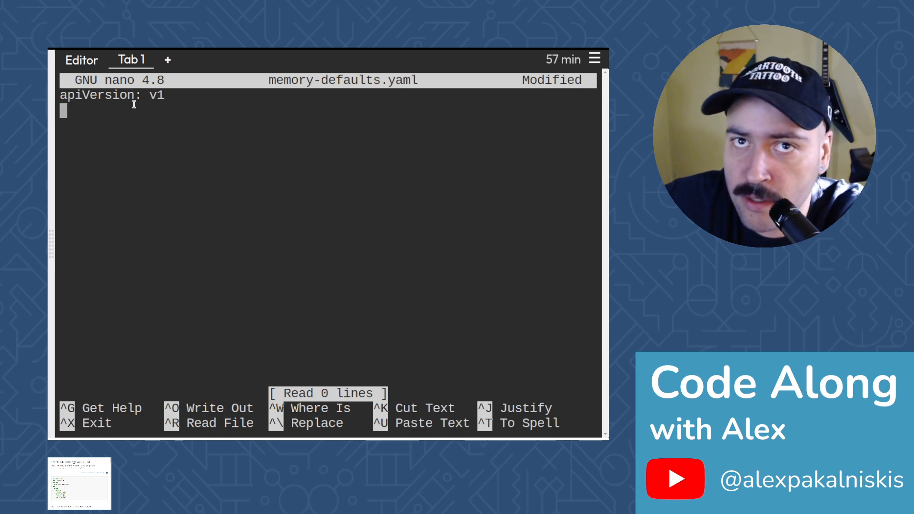
type("kein")
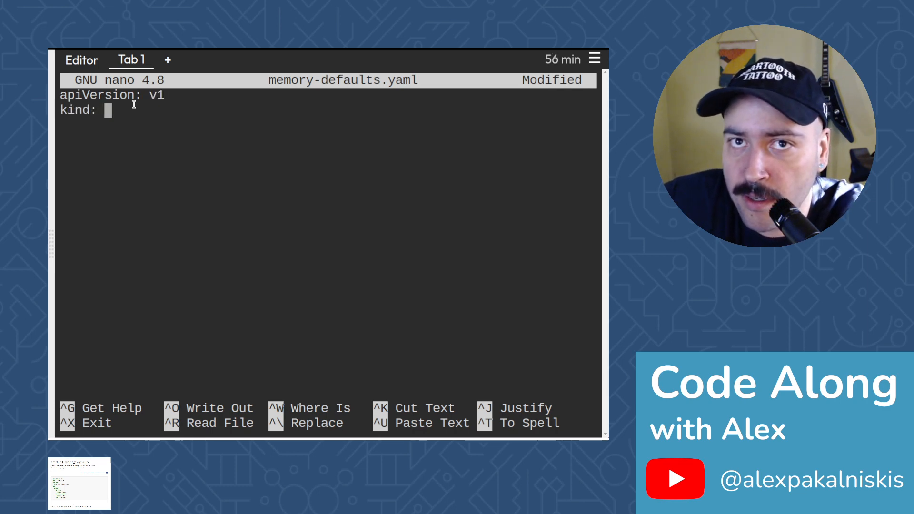
type("Limit")
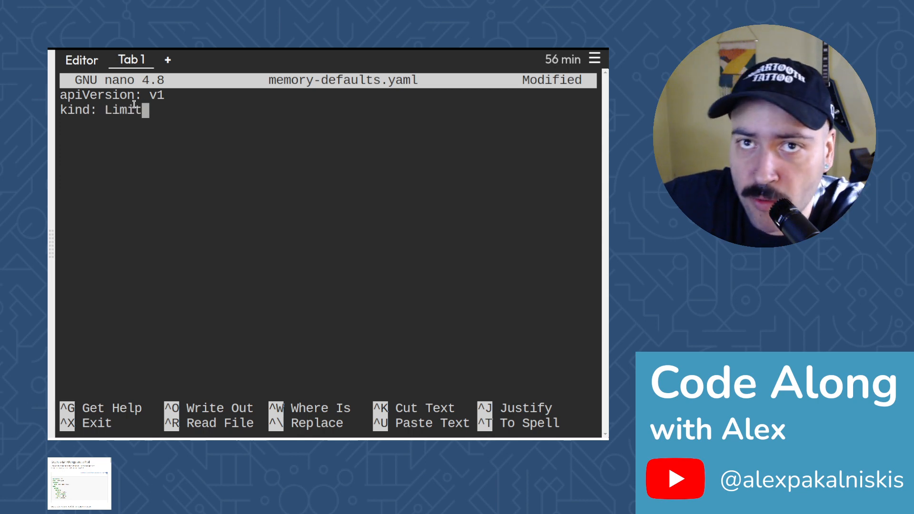
type("Range:")
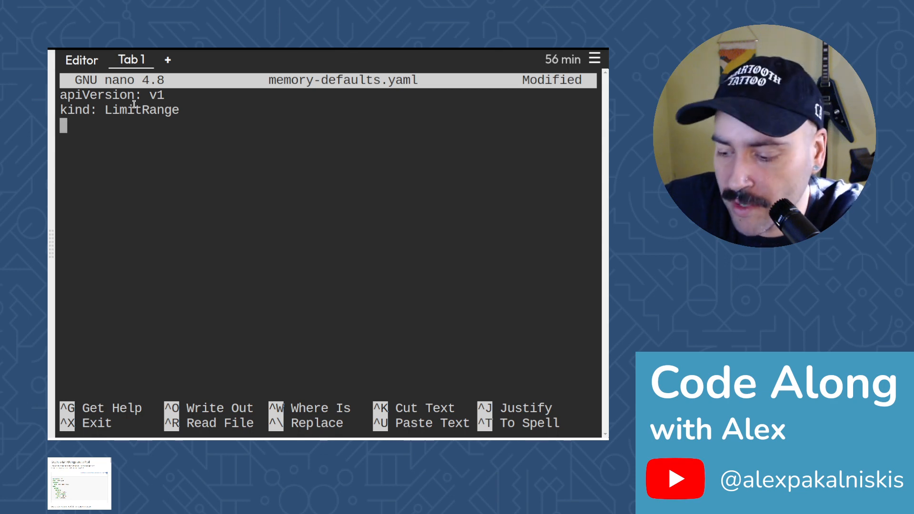
type("metadata:")
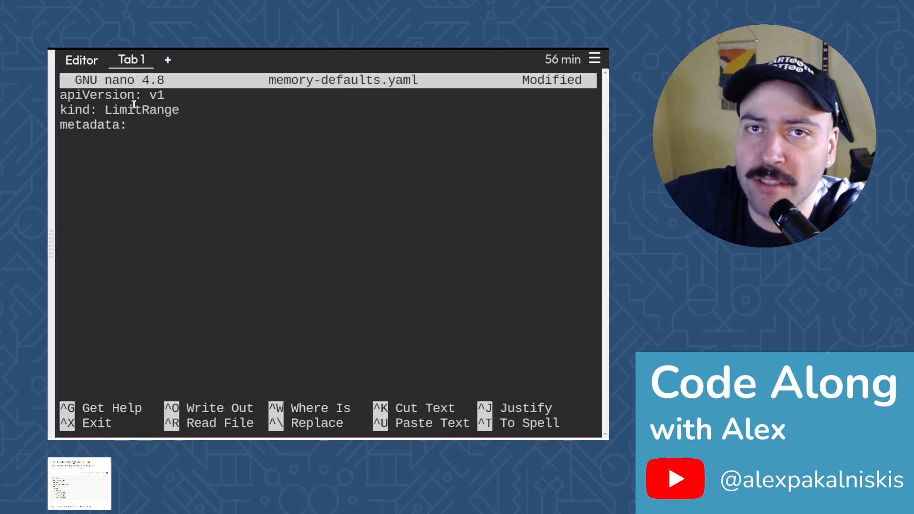
key("Enter")
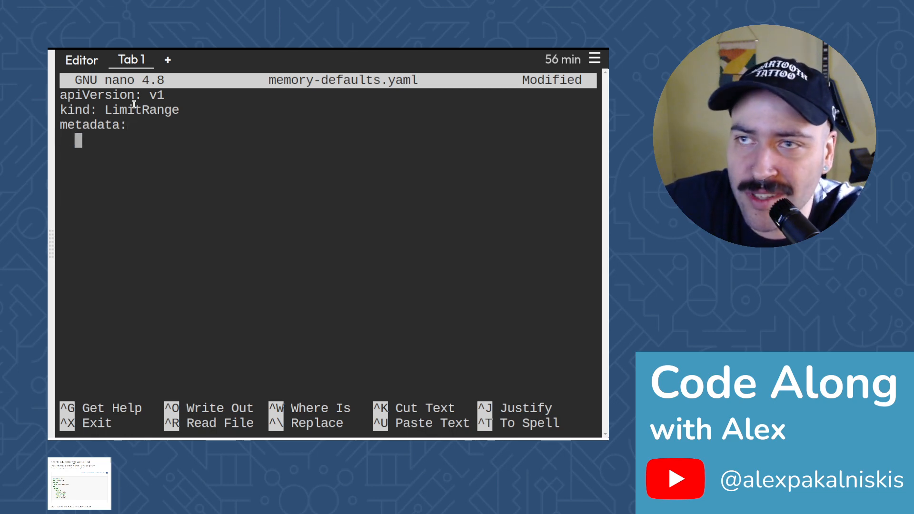
type("name:")
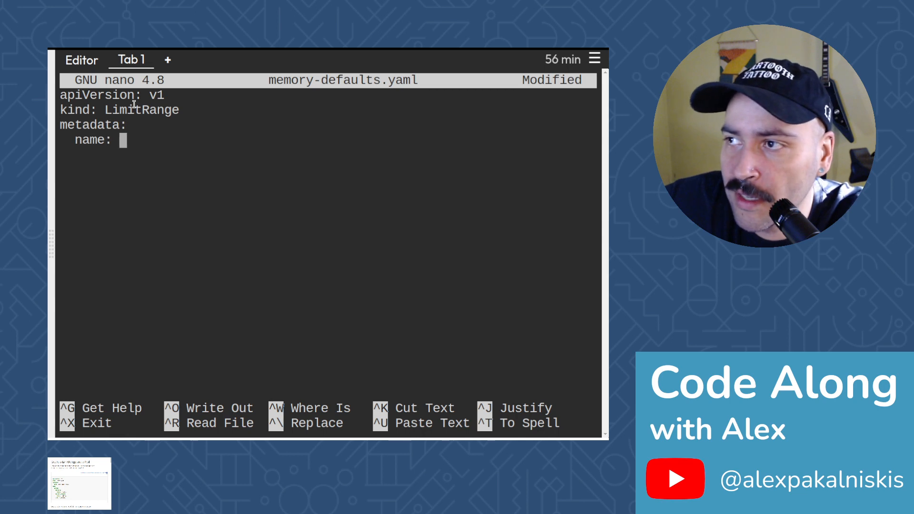
type("mem-l")
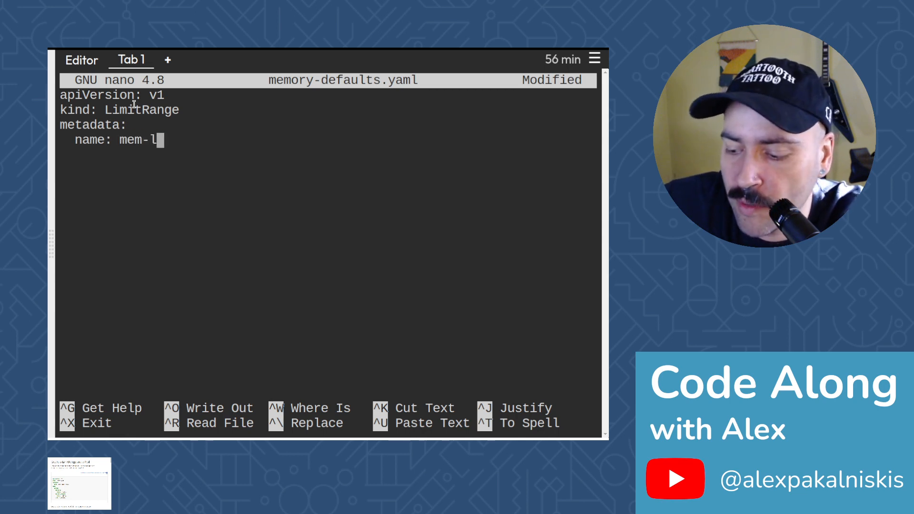
type("imit-")
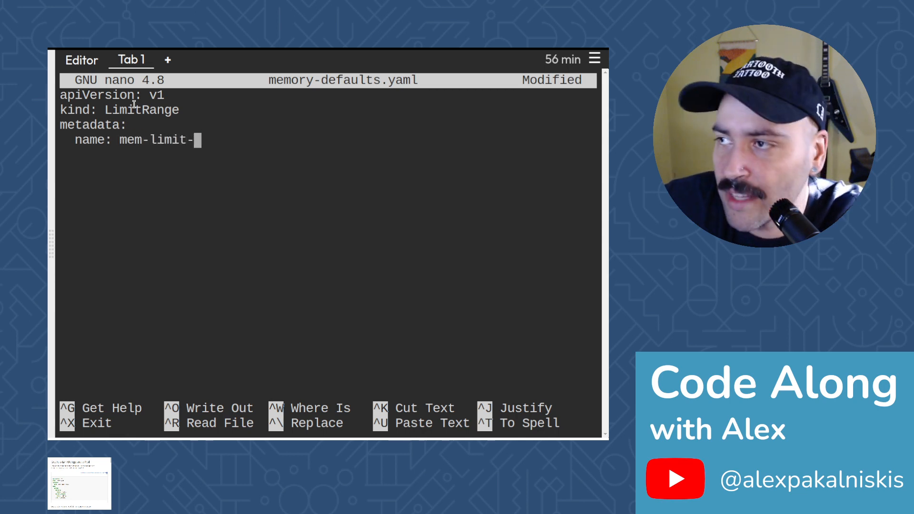
type("range")
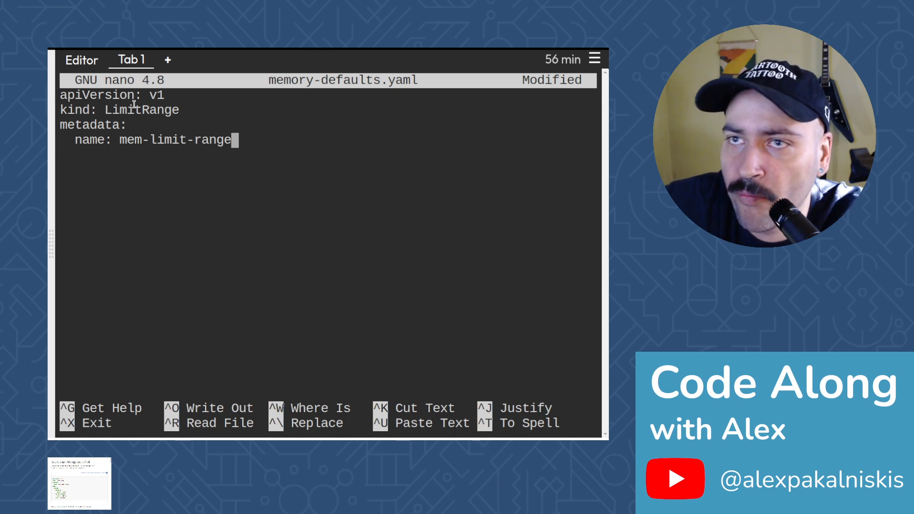
Add a spec with limits whose default memory is 512Mi
type("spe")
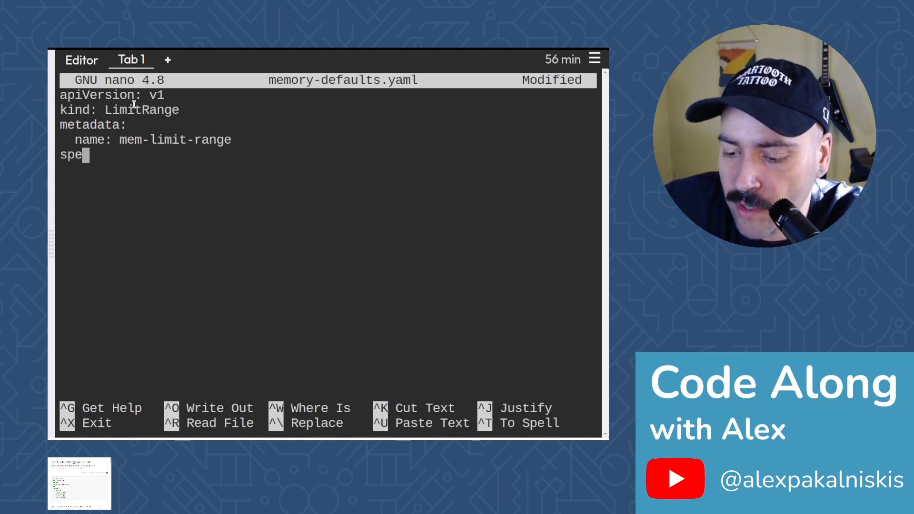
type("c:")
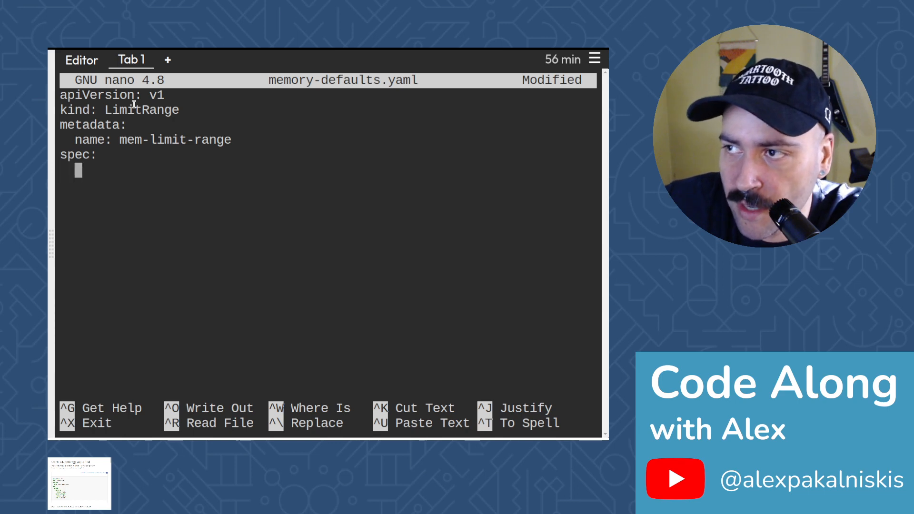
type("limit")
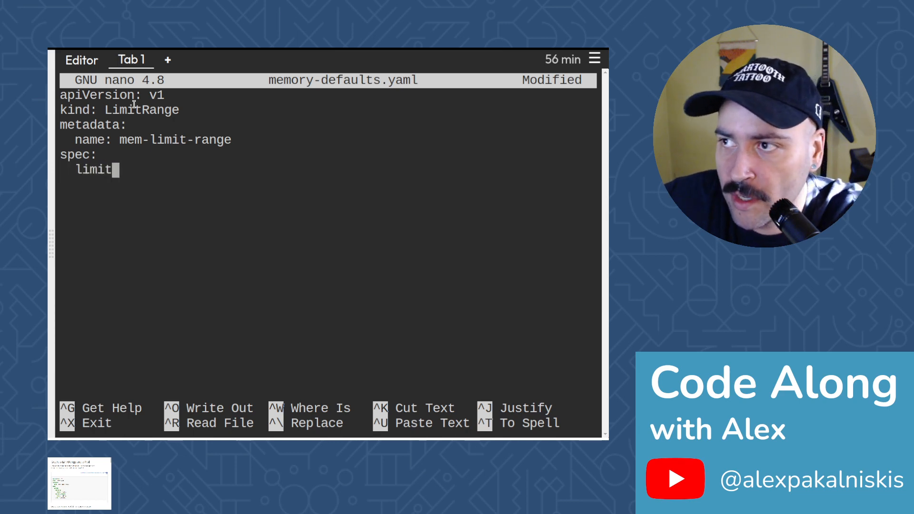
type("s:")
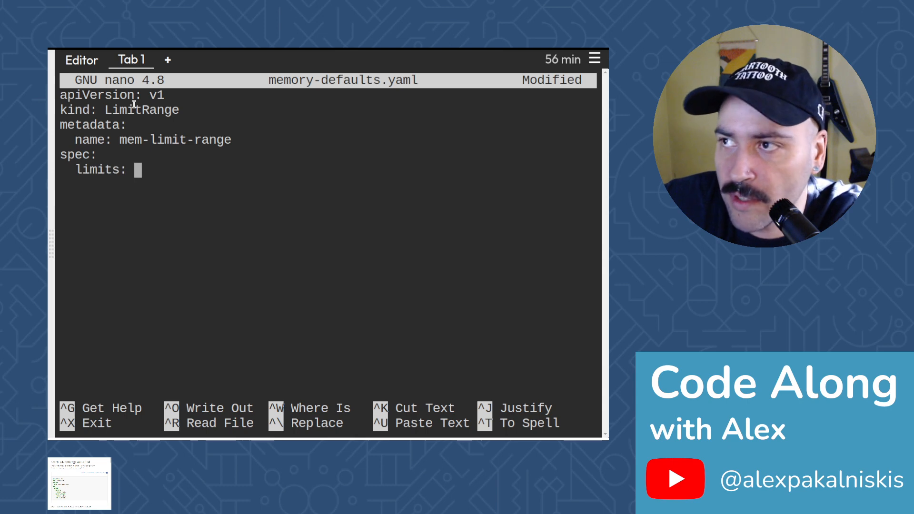
key("Enter")
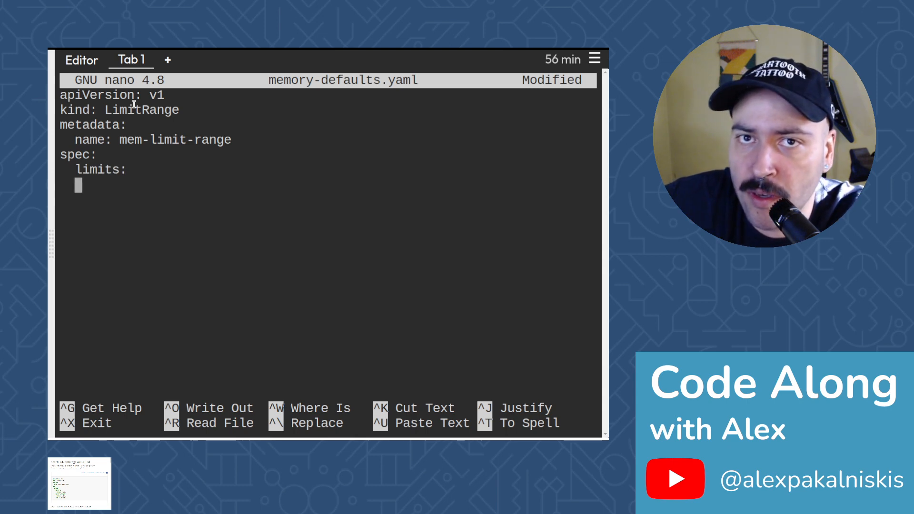
type("-")
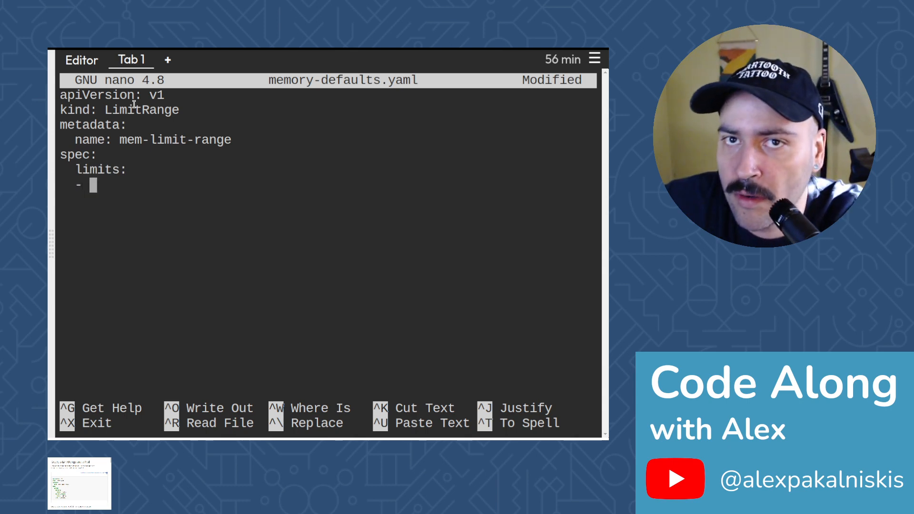
type("default:")
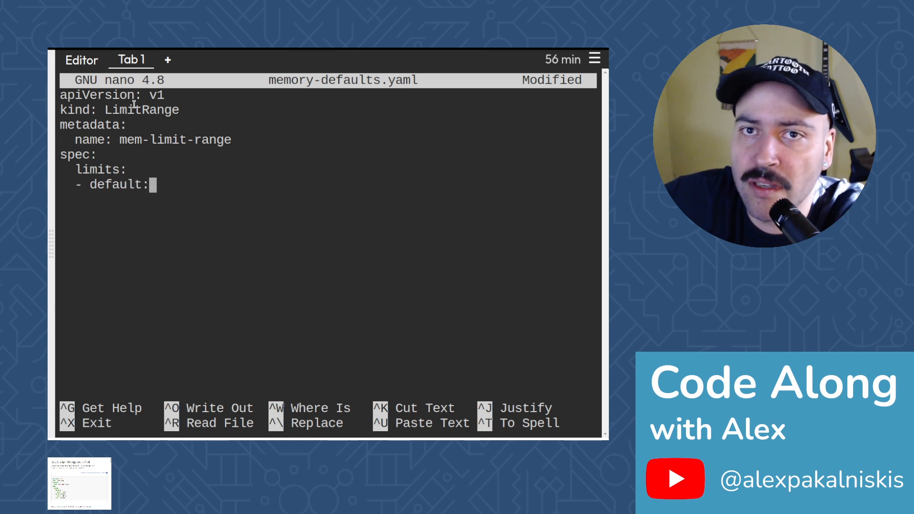
key("Enter")
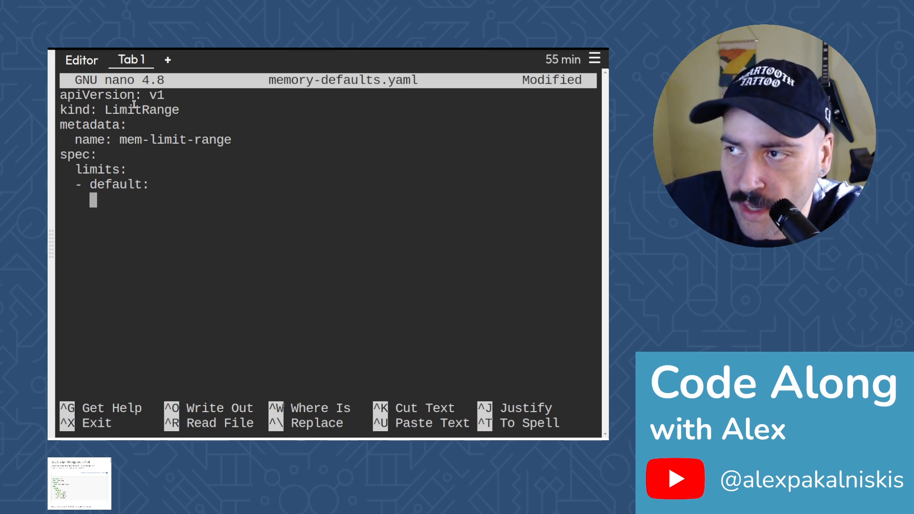
type("m")
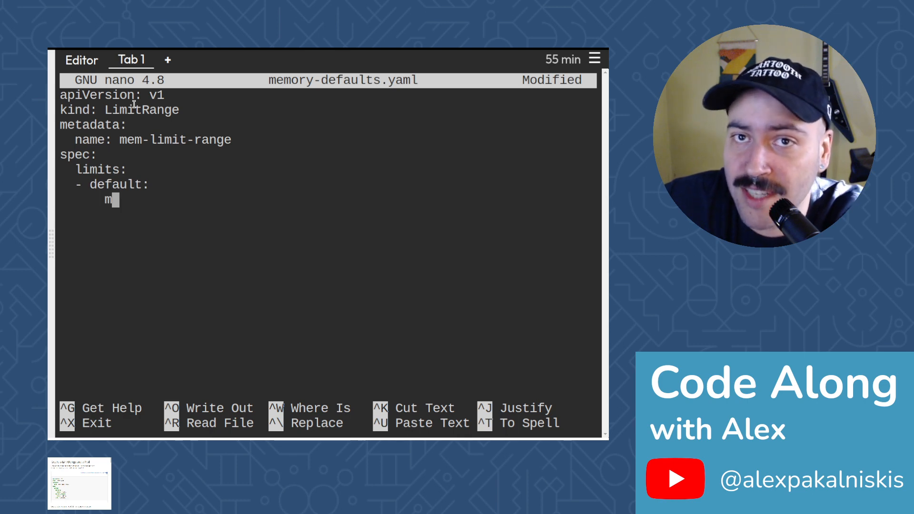
type("emory")
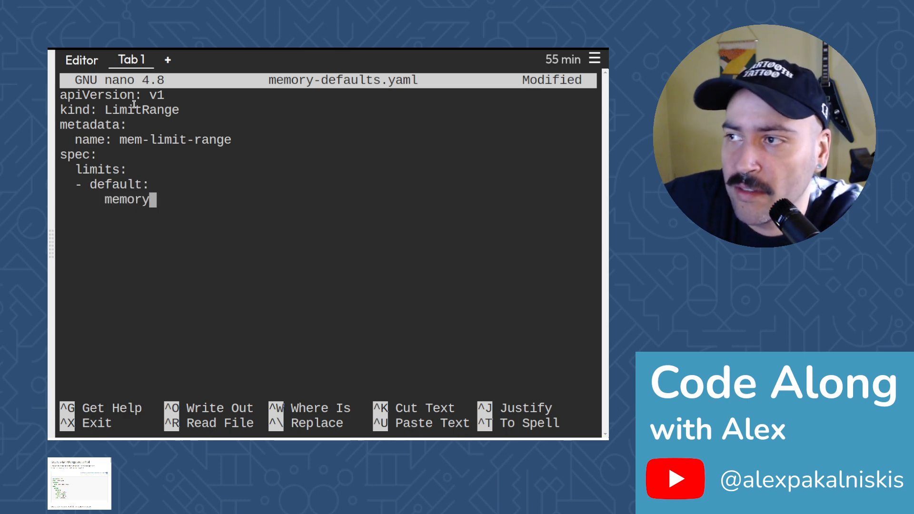
type(": 5")
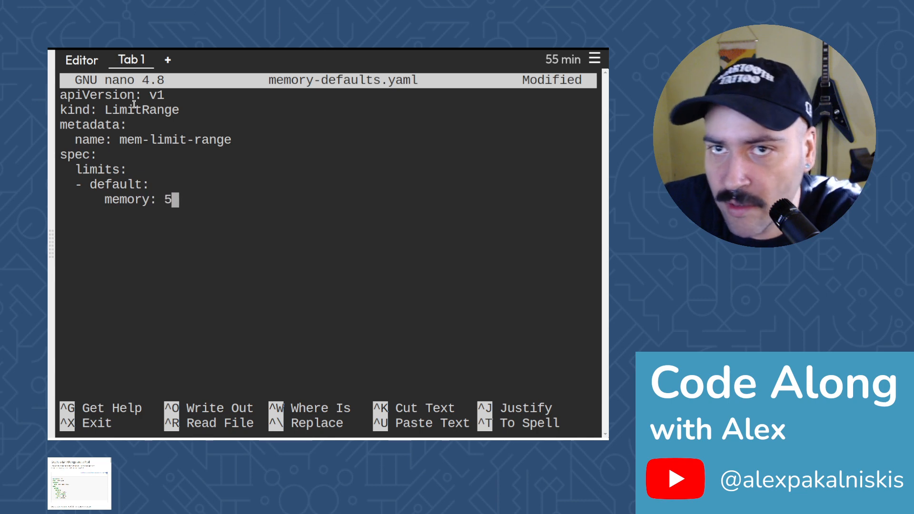
type("12Mi")
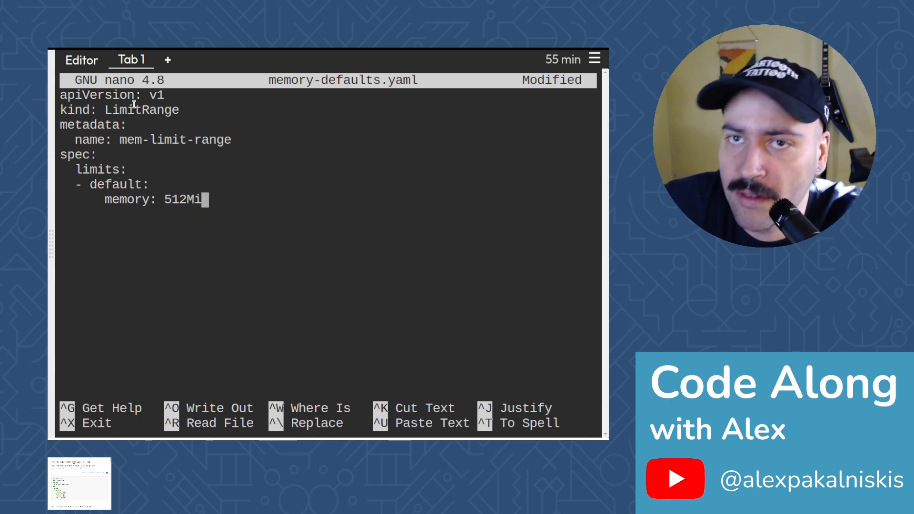
key("Enter")
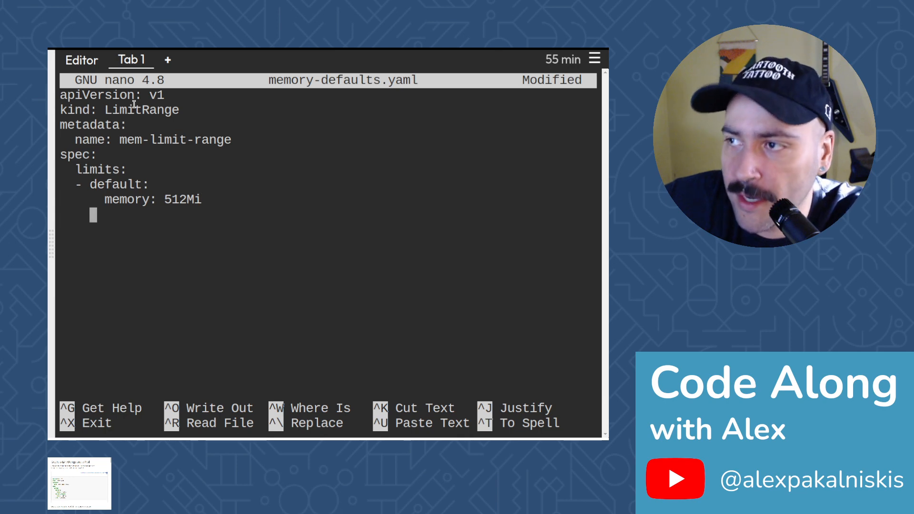
Add defaultRequest memory 256Mi and type Container, then save and exit nano
type("default")
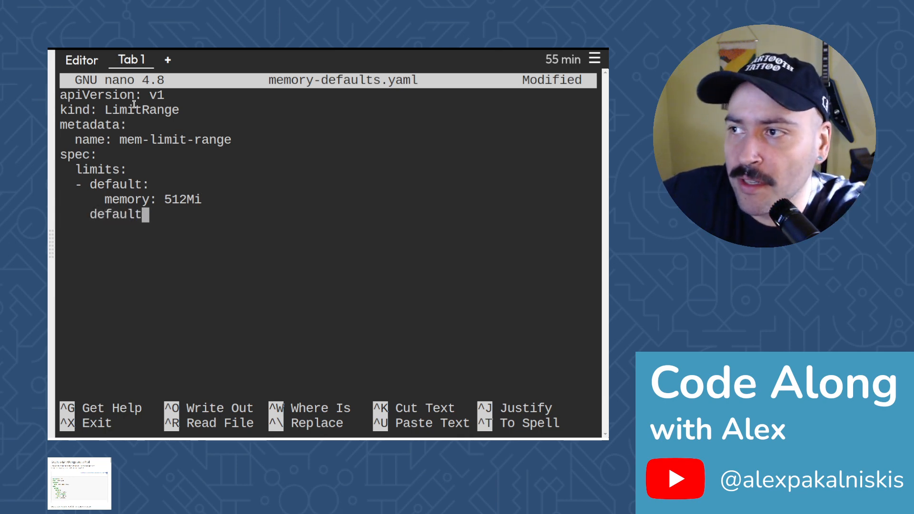
type("Request:")
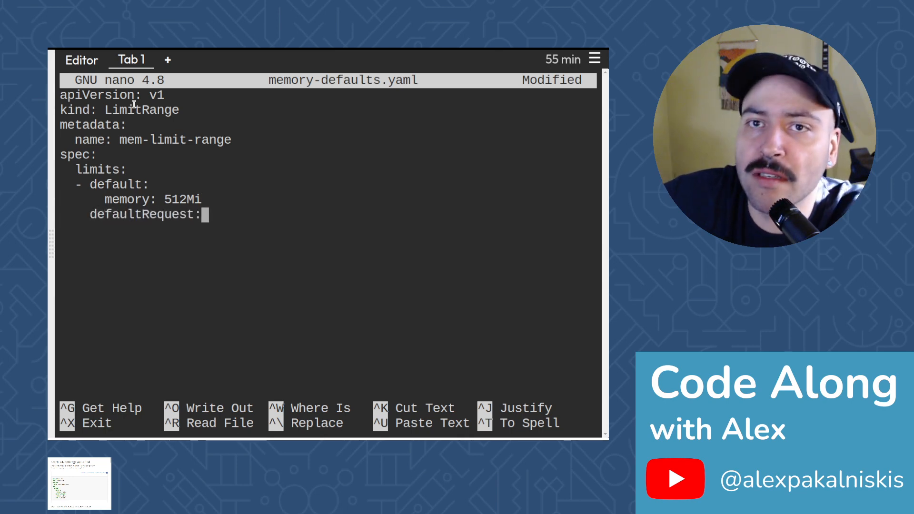
key("Enter")
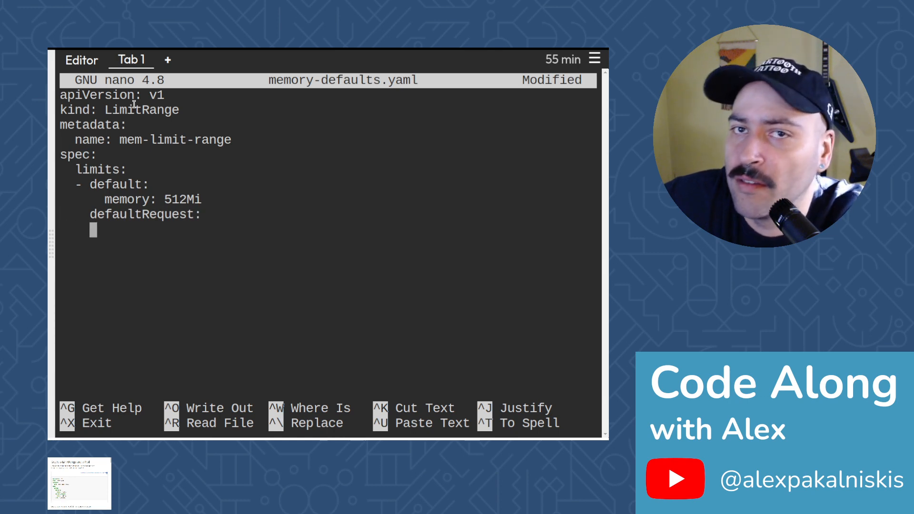
type("memory:")
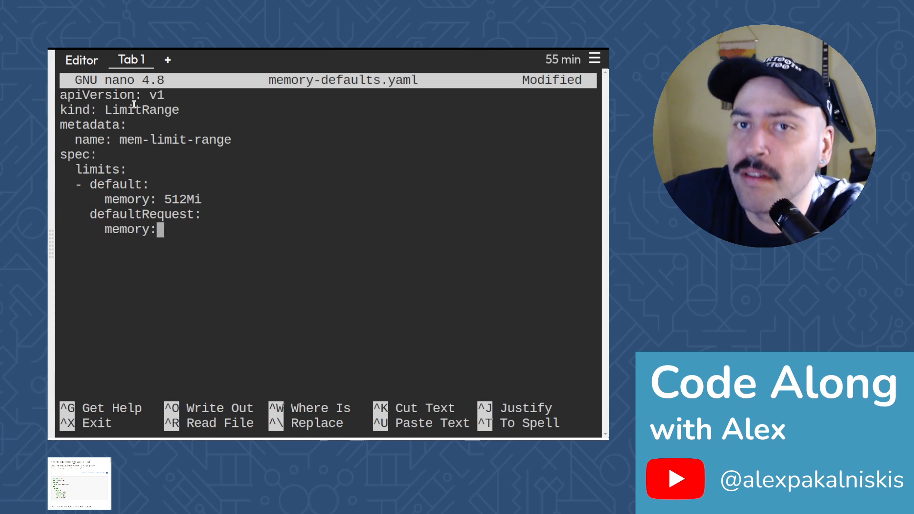
type("256Mi")
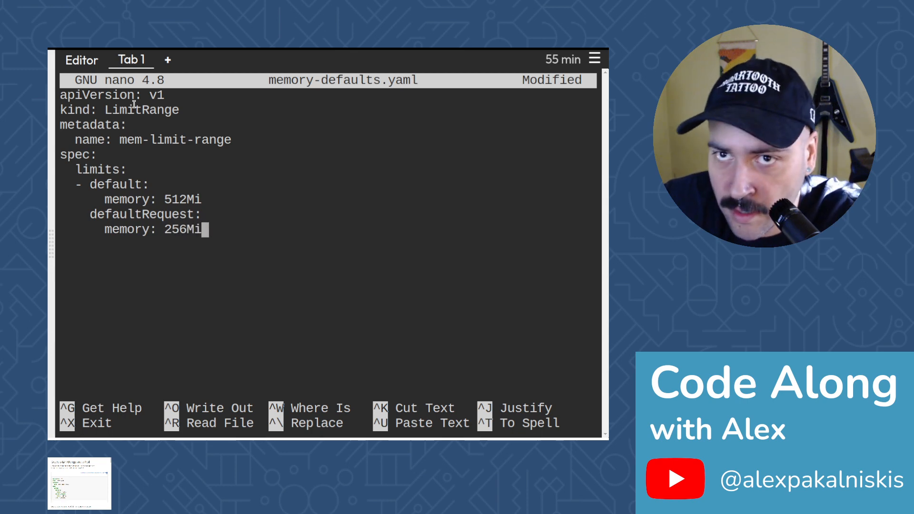
key("Enter")
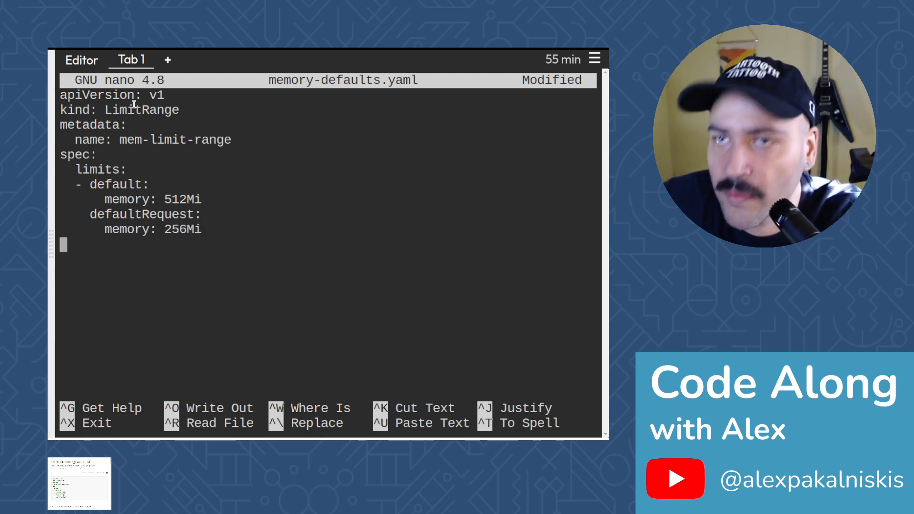
type("typ")
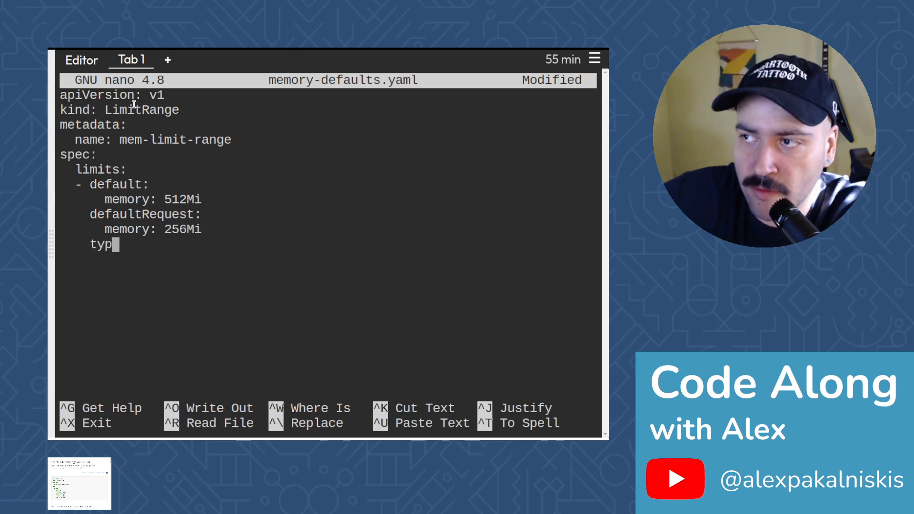
type("e:")
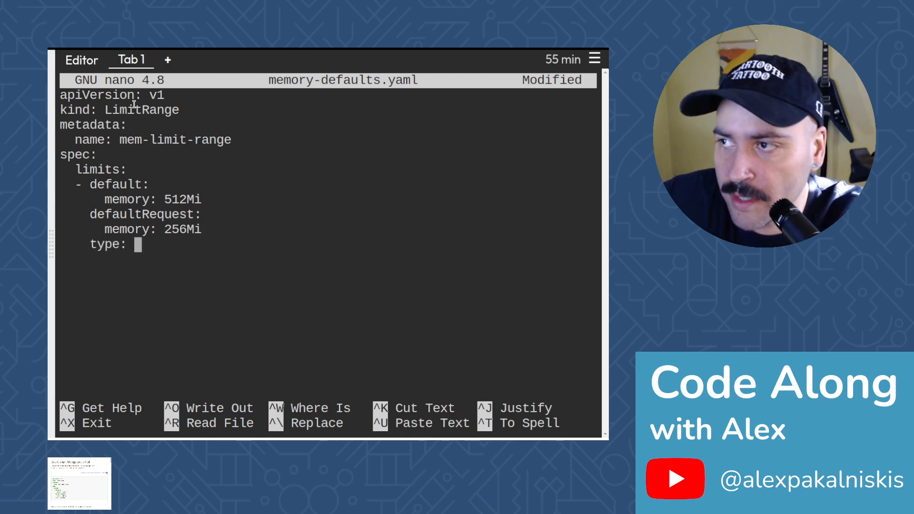
type("Contain")
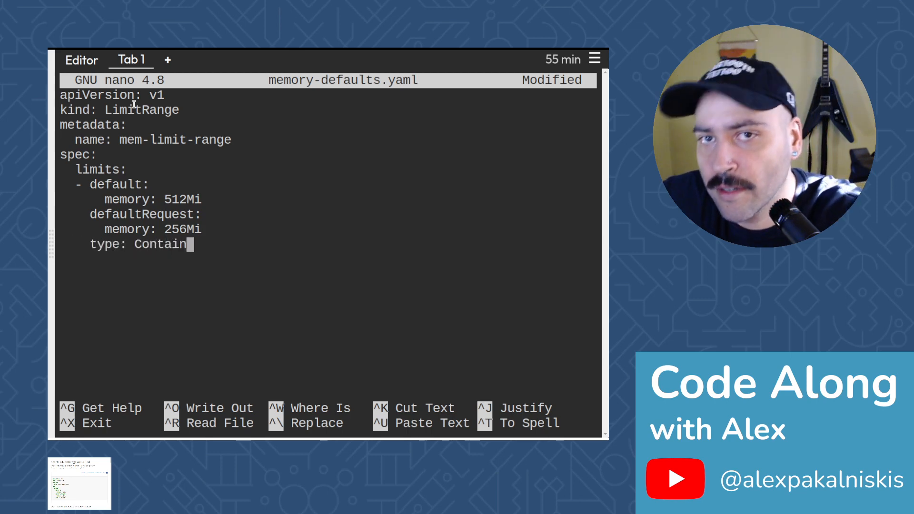
type("er")
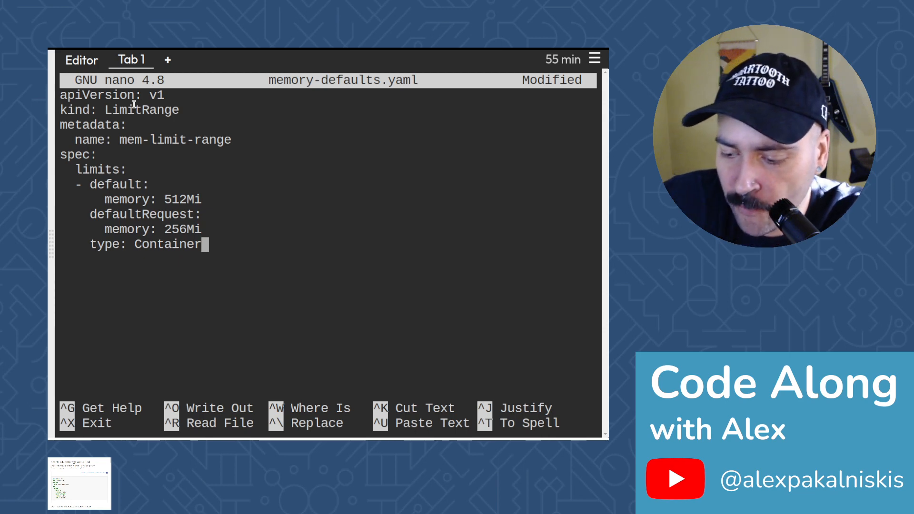
key("ctrl+x")
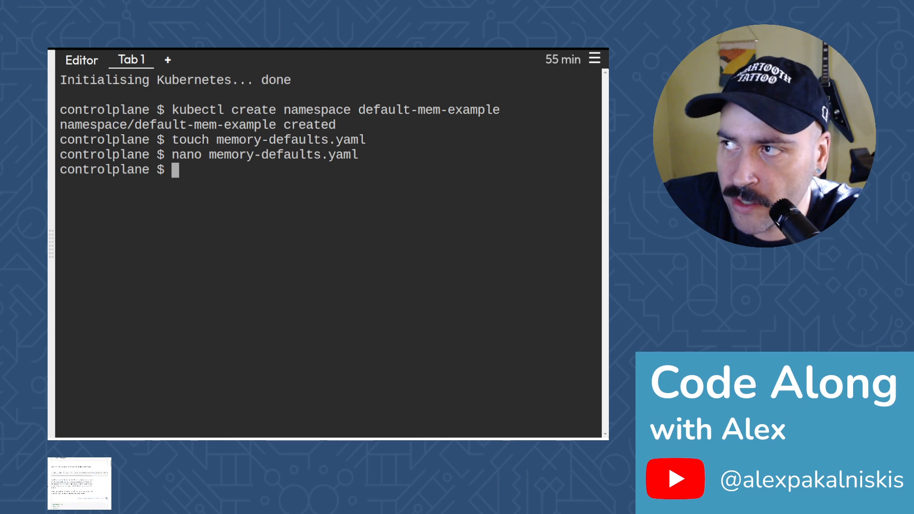
mouse_move(161, 207)
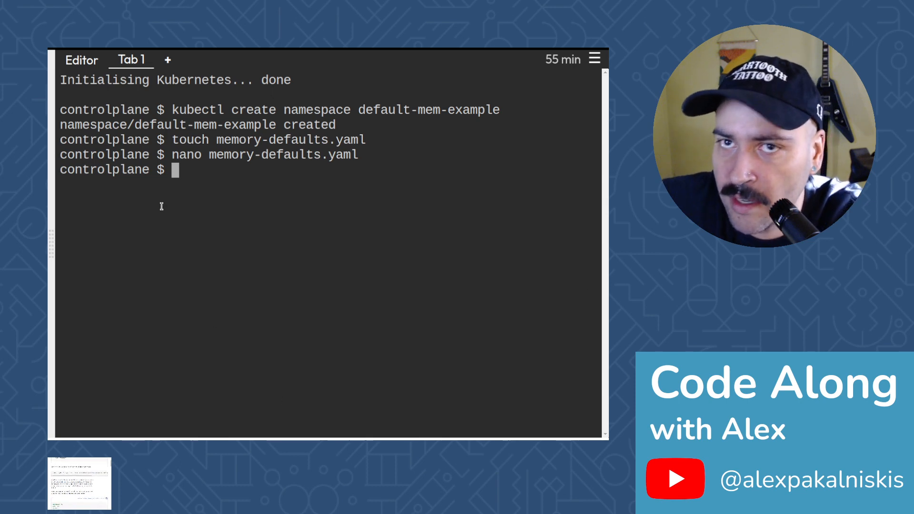
Apply memory-defaults.yaml in namespace default-mem-example, creating limitrange mem-limit-range
type("kubc")
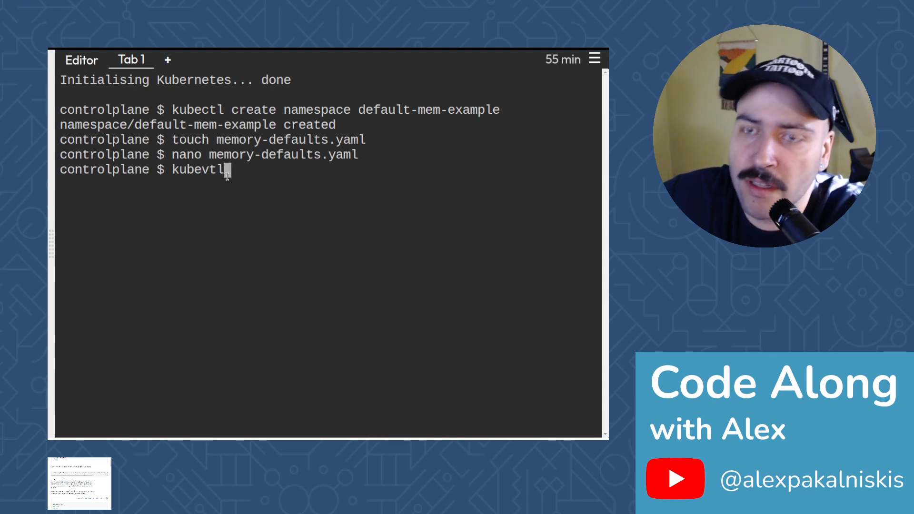
type("kubectl")
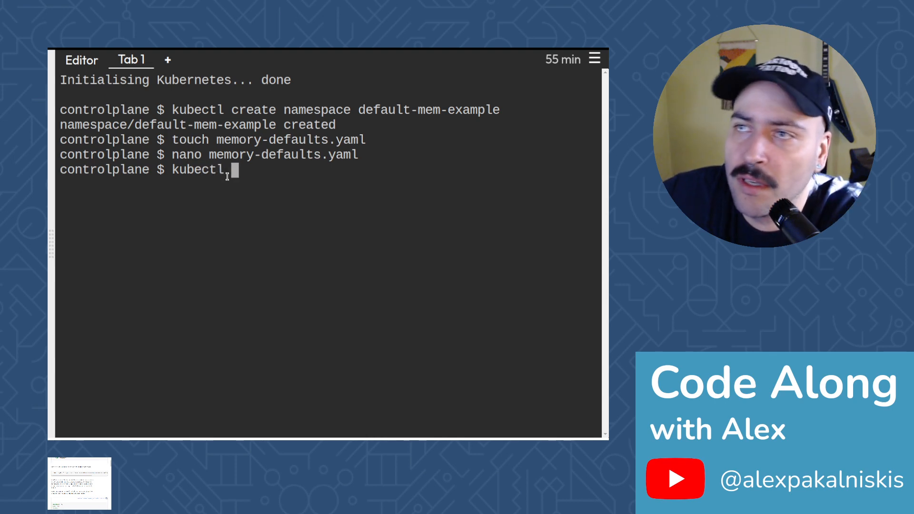
type("apply")
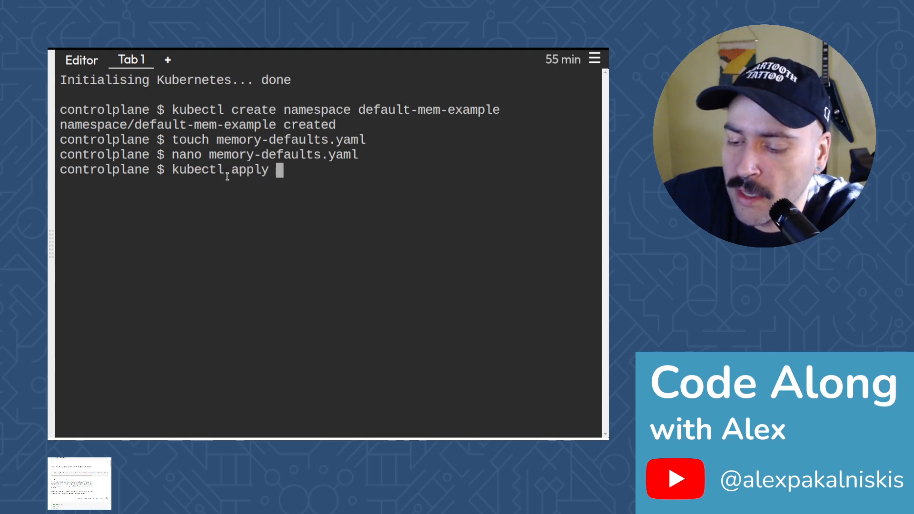
type("-f")
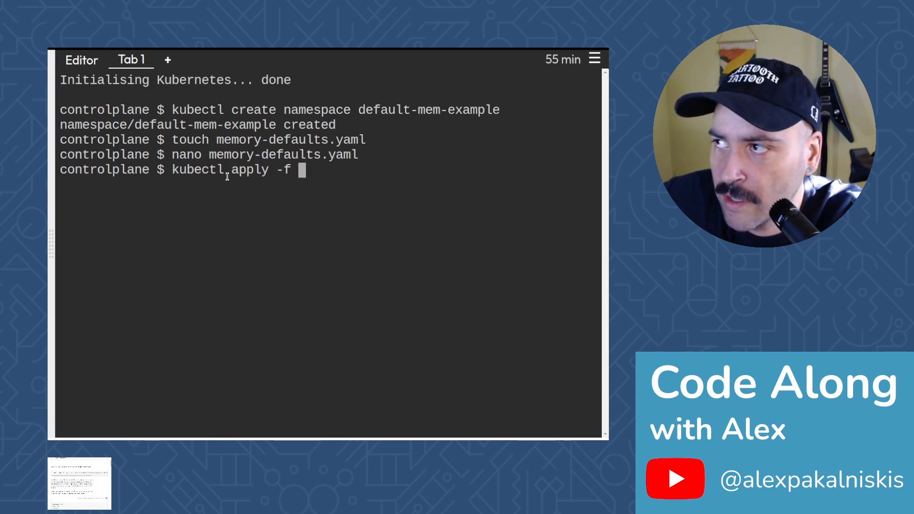
type("memo")
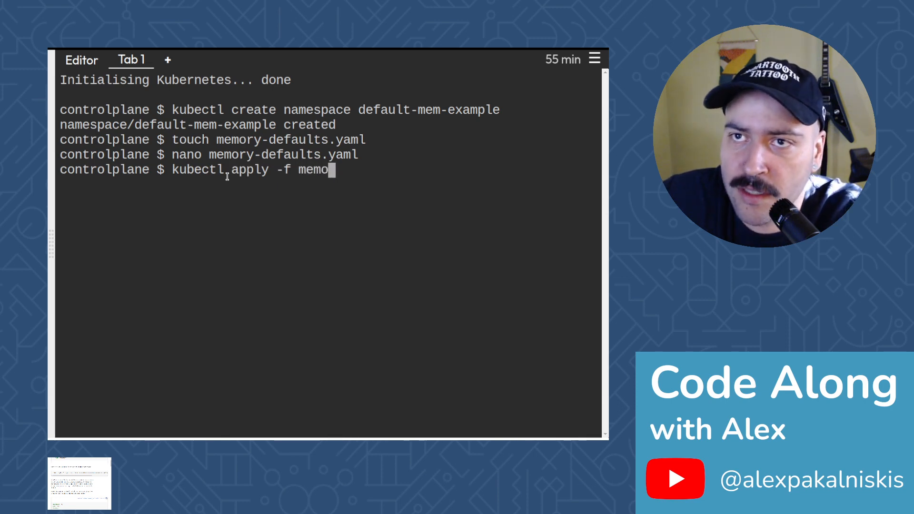
type("ry-defaults.yaml")
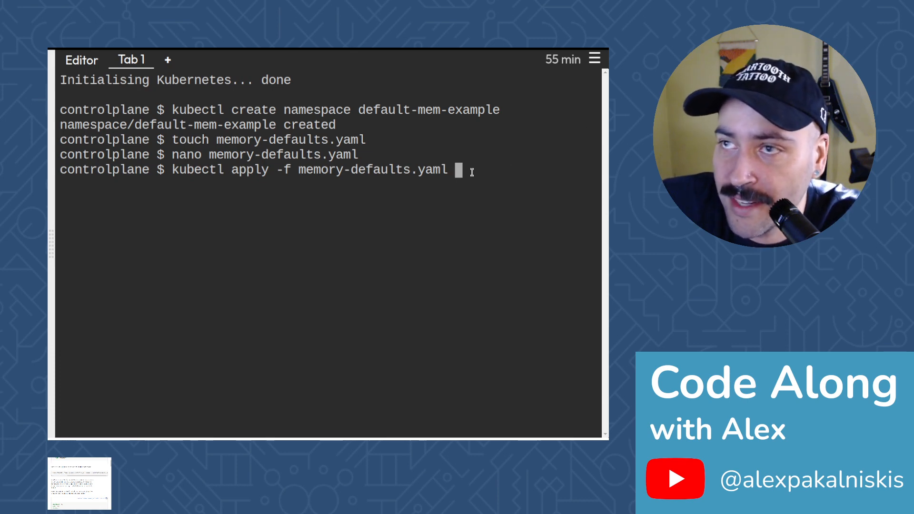
type("--")
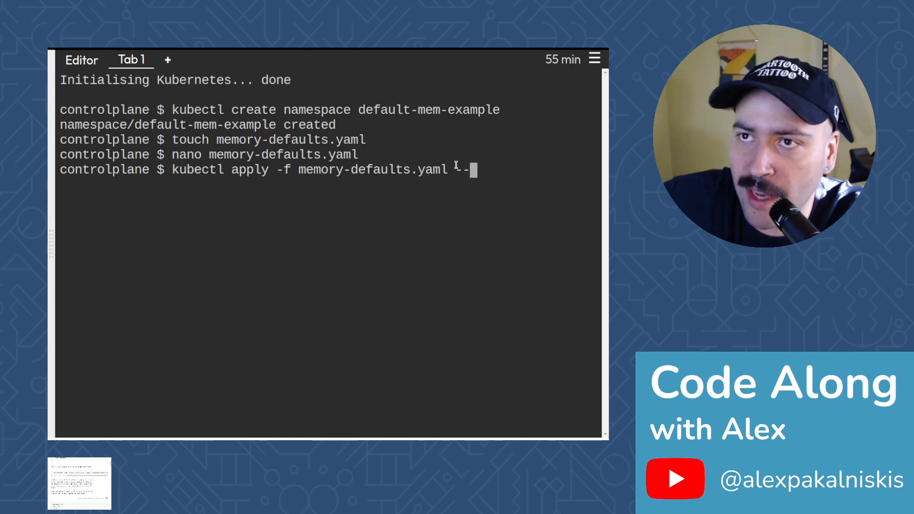
type("name=")
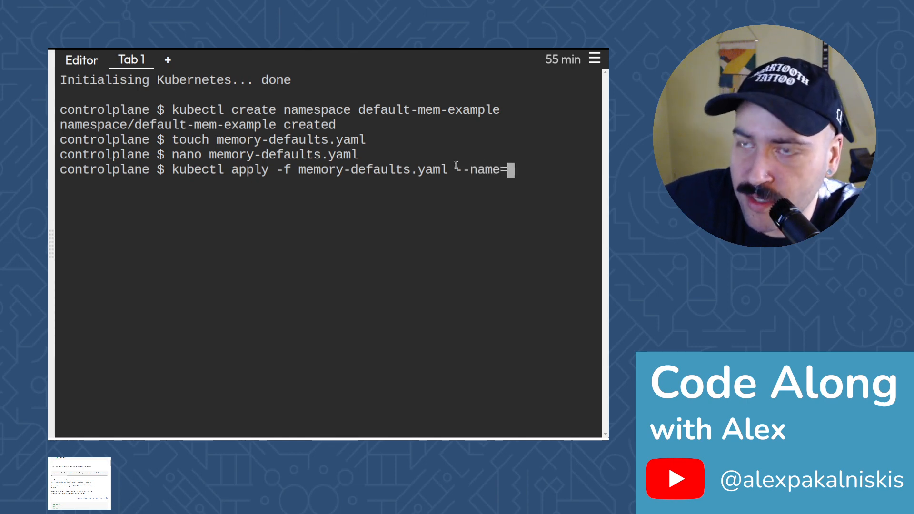
type("default-")
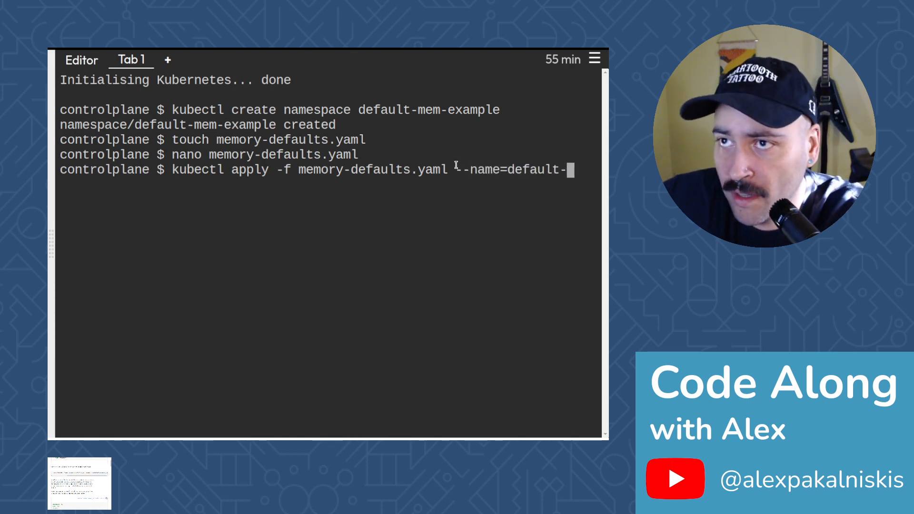
type("mem-example")
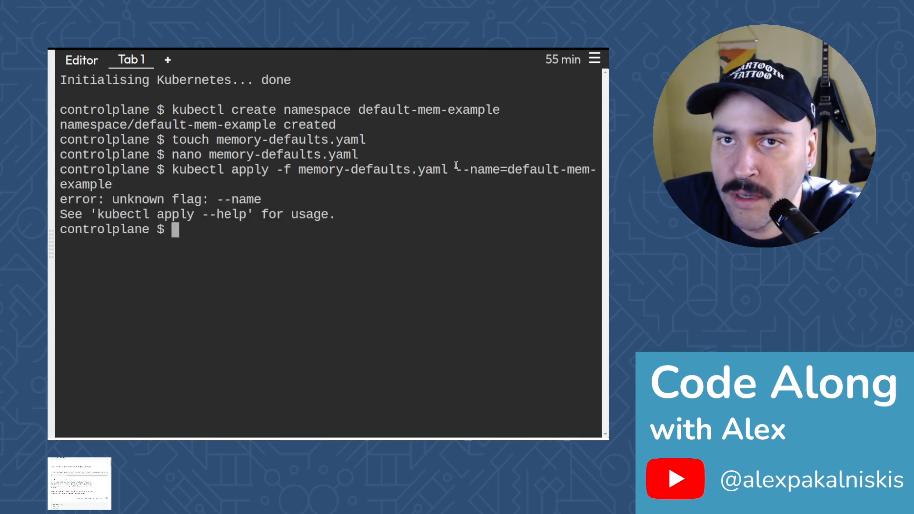
mouse_move(450, 257)
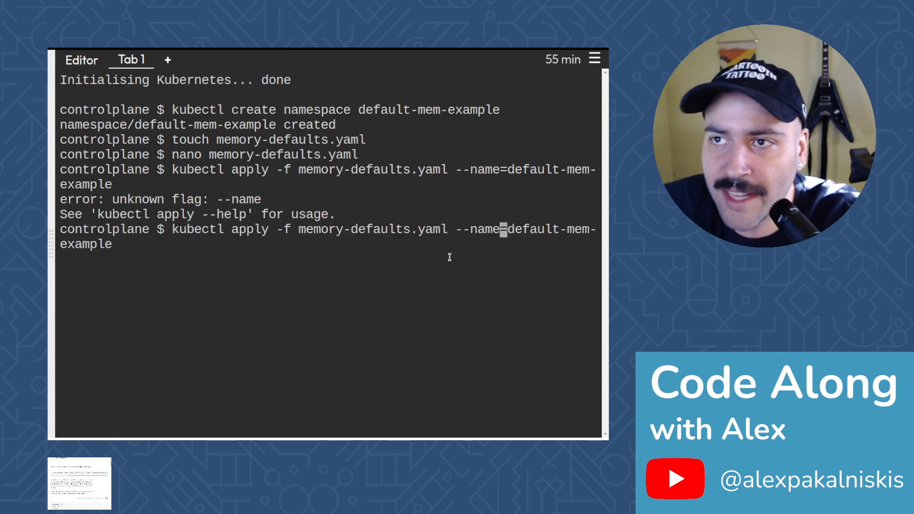
type("space")
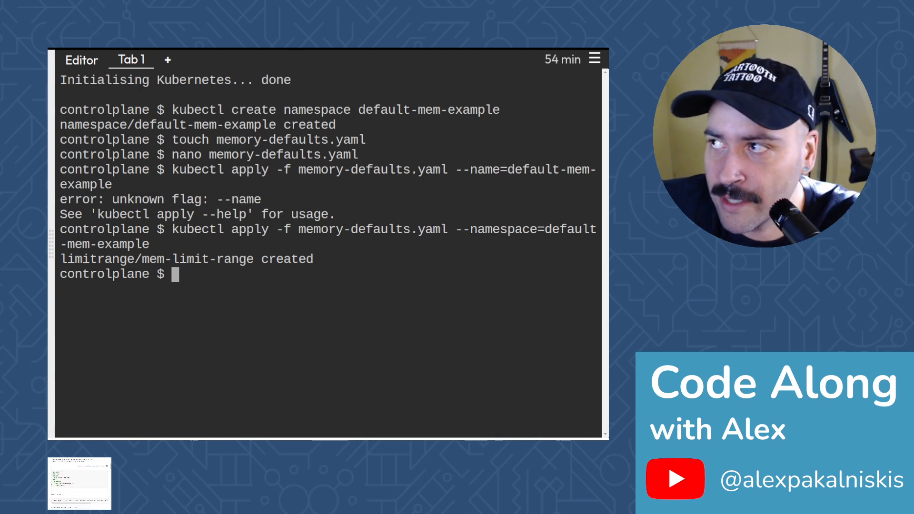
Create the empty file memory-defaults-pod.yaml and start opening it in nano
type("t")
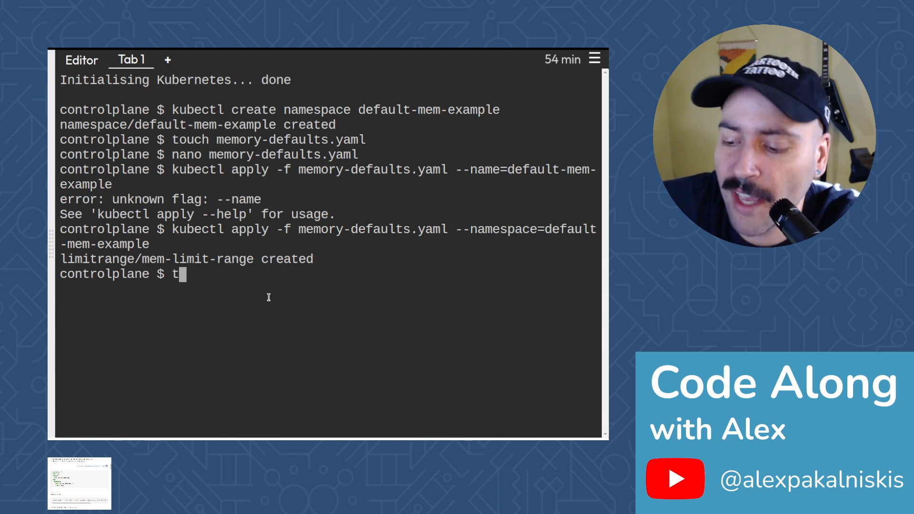
type("ouch memo")
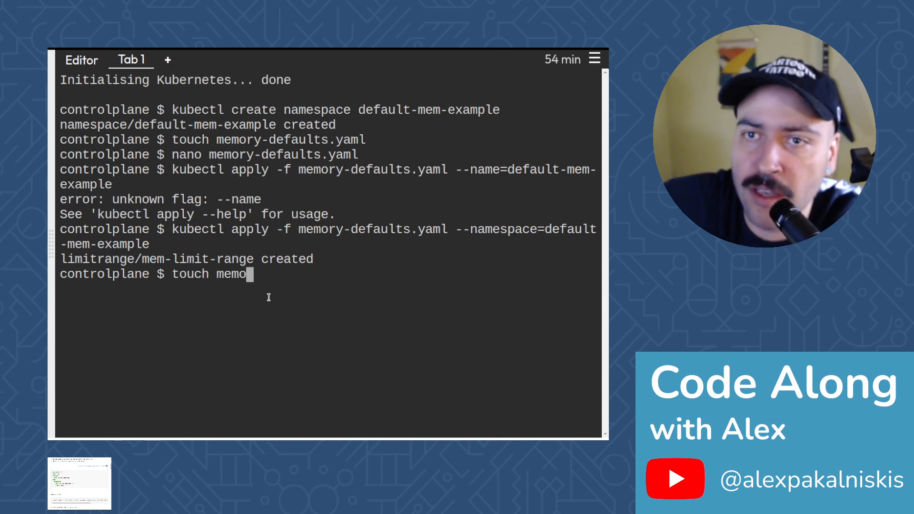
type("ry-defauts")
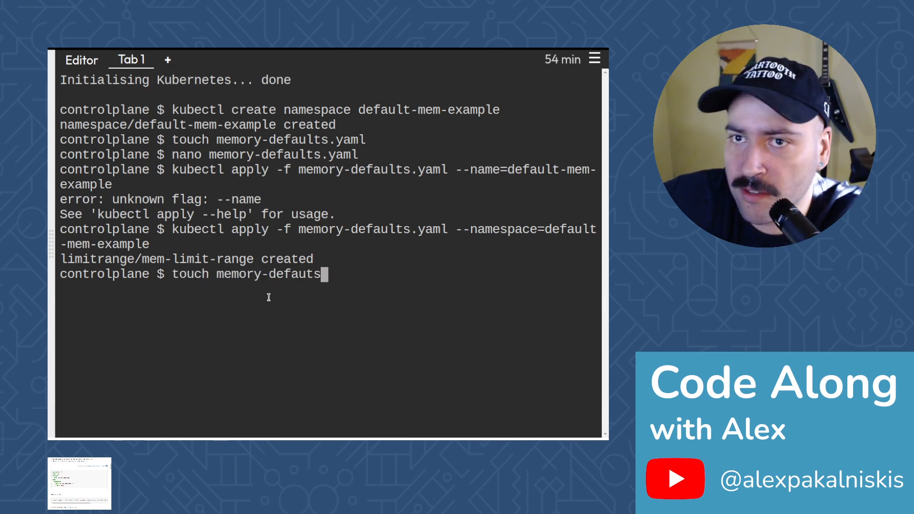
type("s")
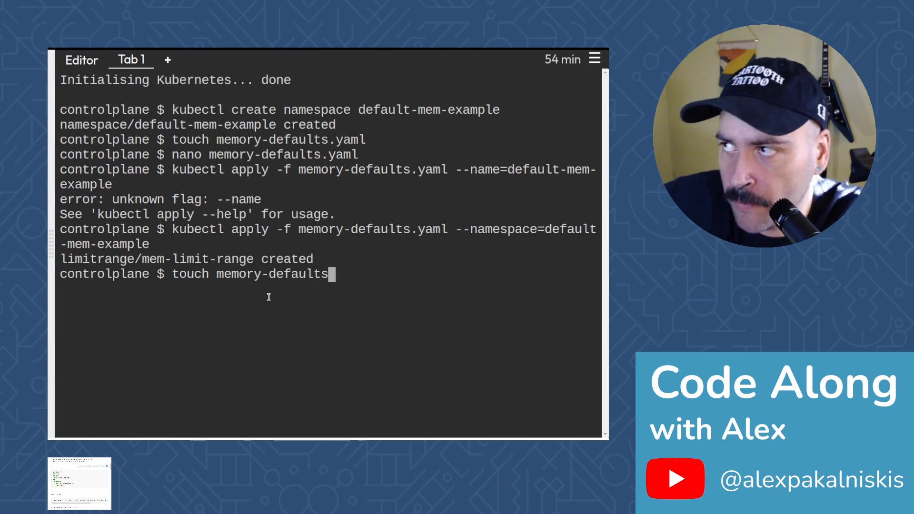
type("-pod.yaml")
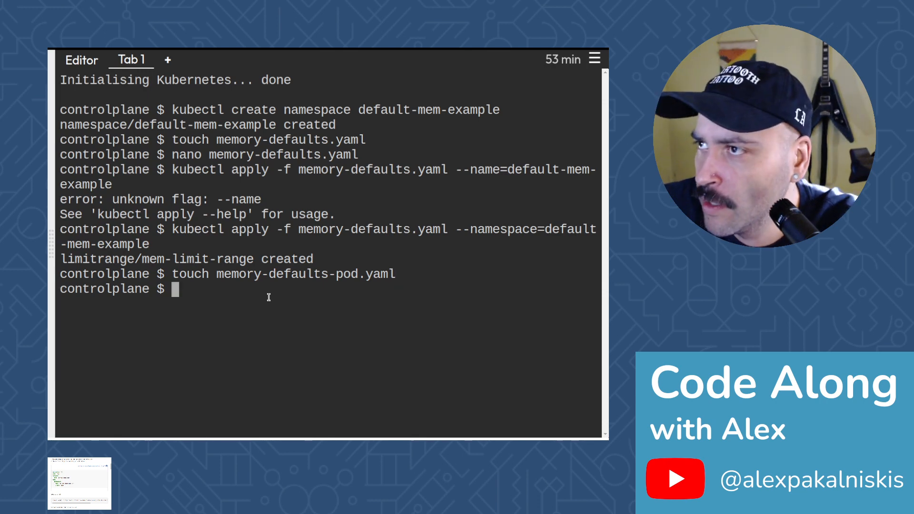
type("nano")
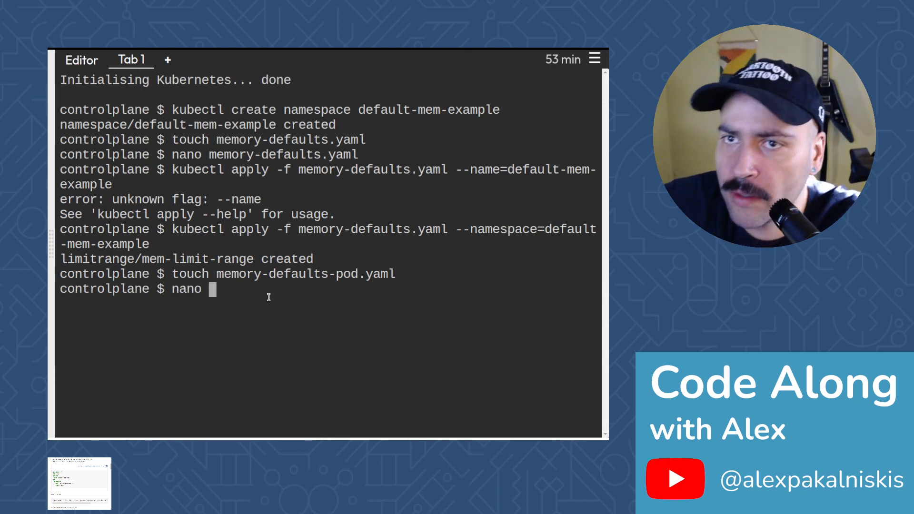
type("memory-defaults")
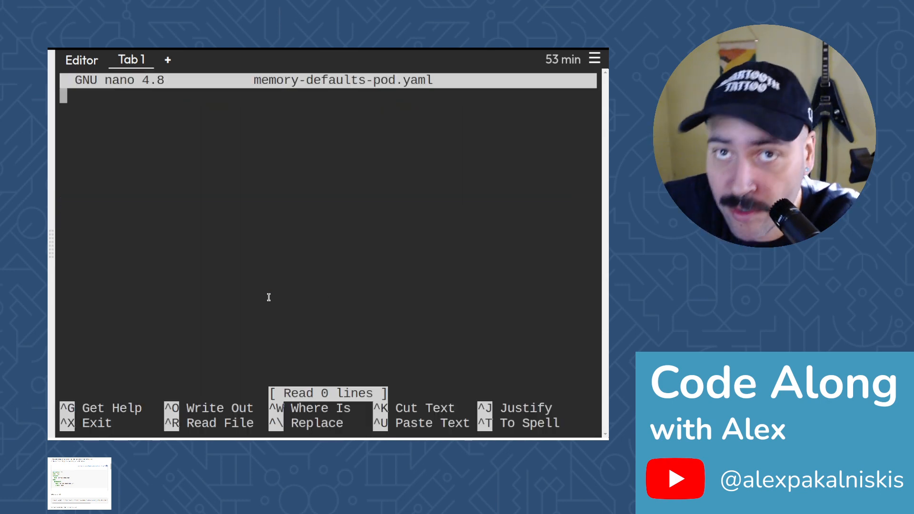
Write apiVersion v1, kind Pod and metadata name default-mem-demo
type("apiVer")
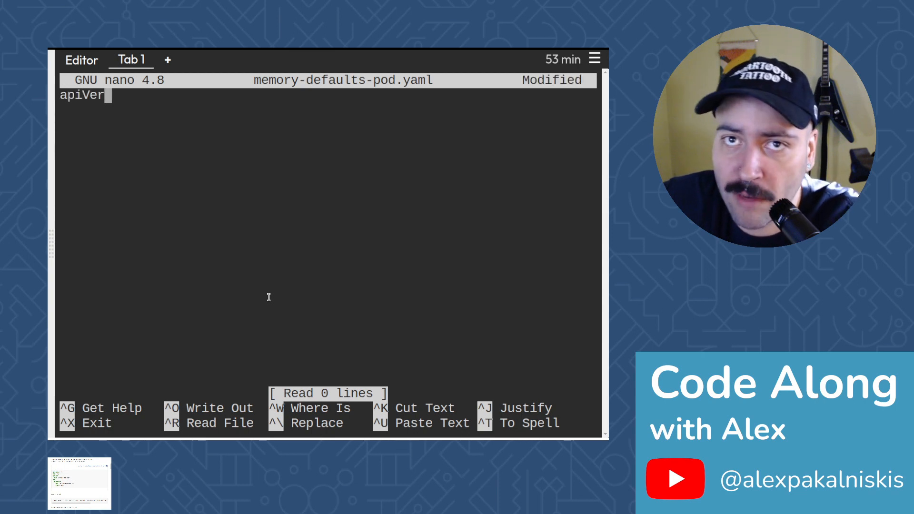
type("sion: v1")
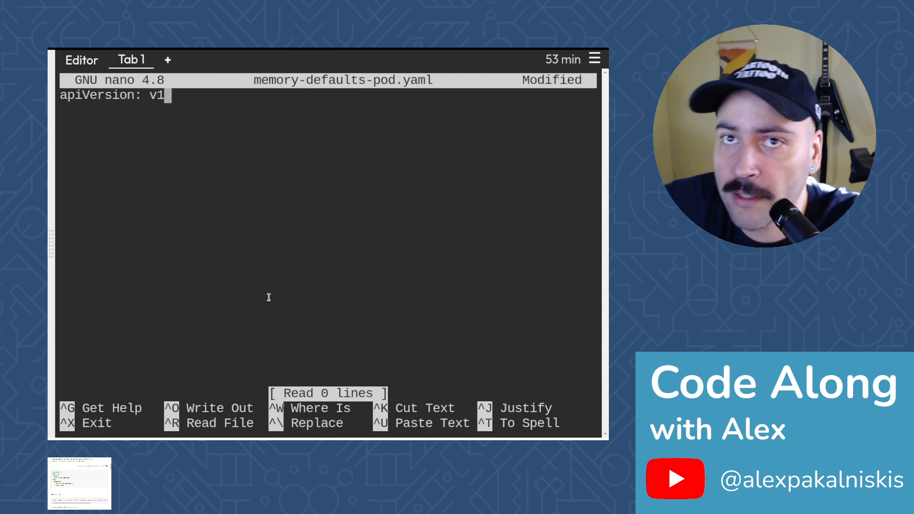
type("kin:")
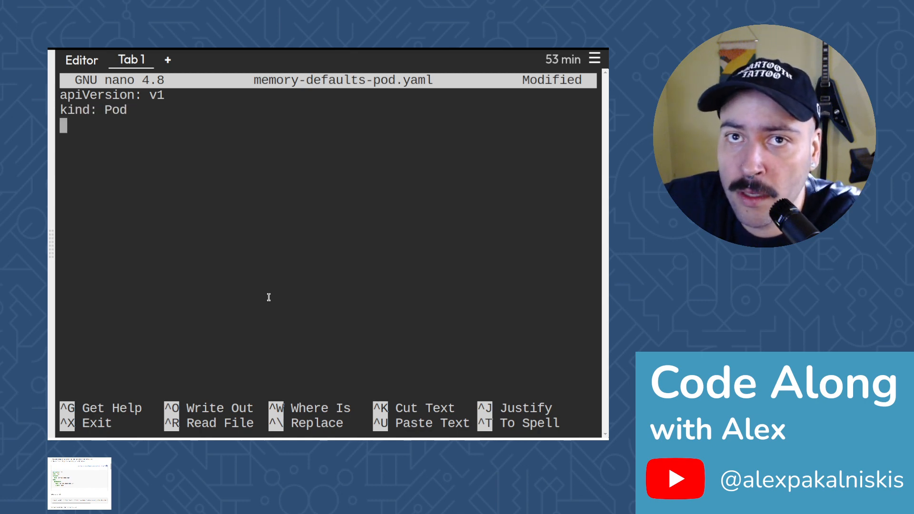
type("metdata")
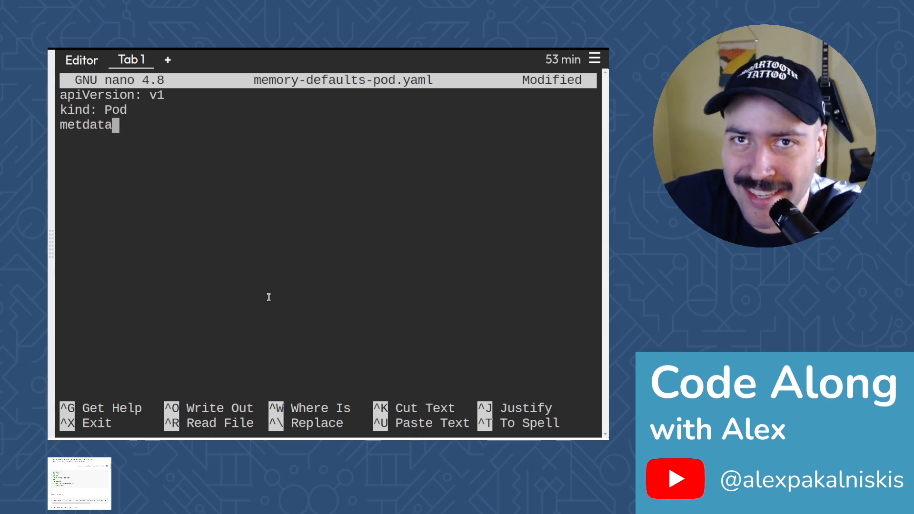
type(":")
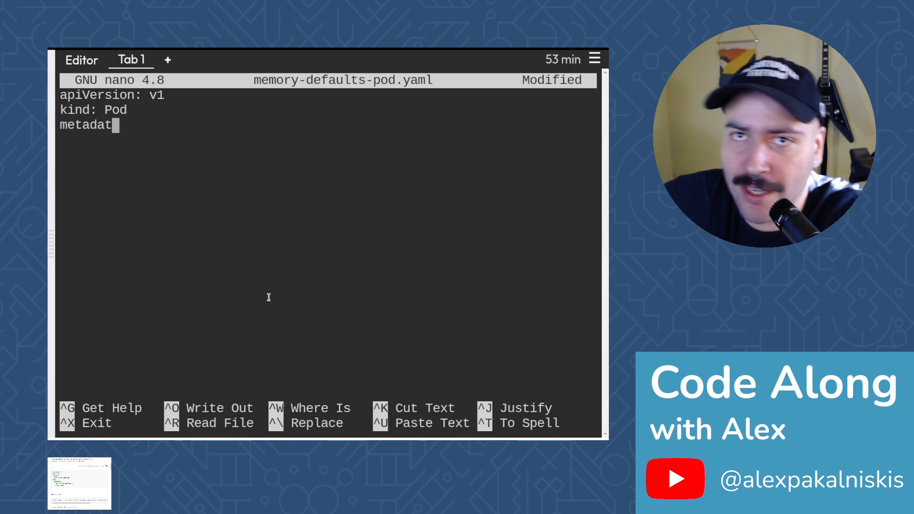
type("a:")
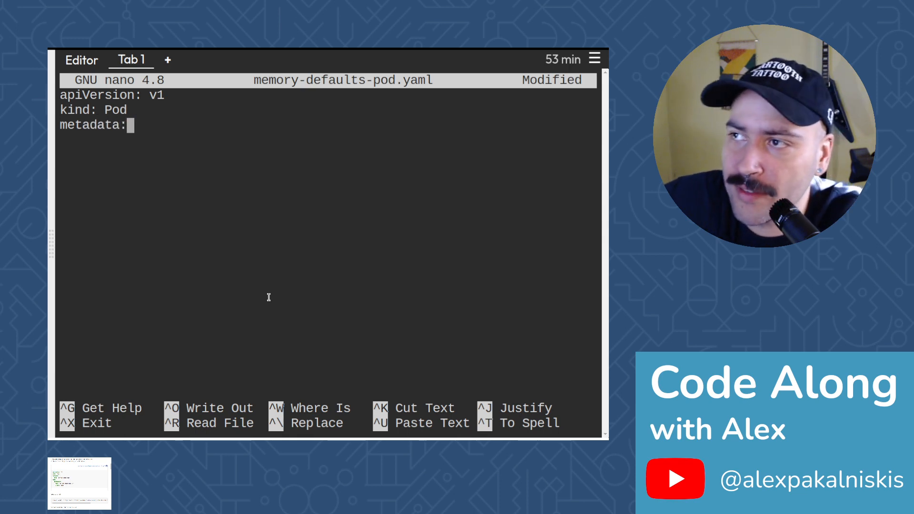
type("n")
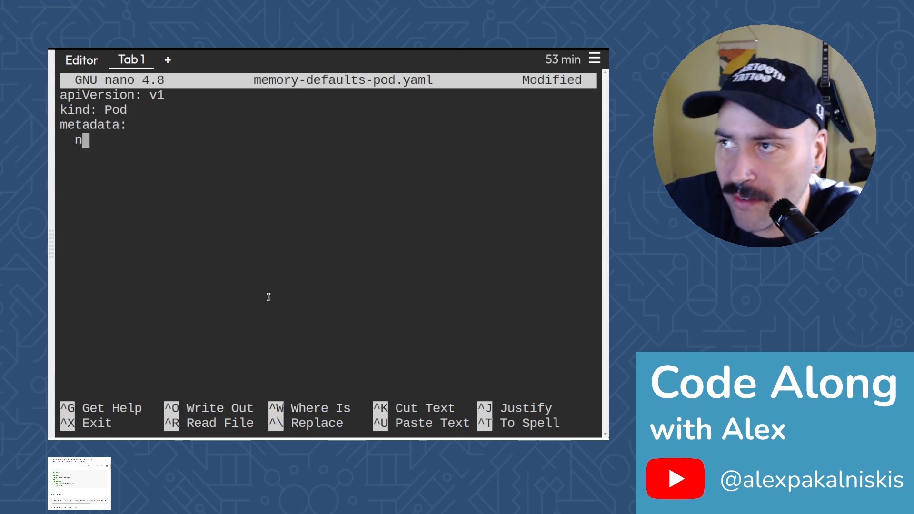
type("ame: default-mem-demo")
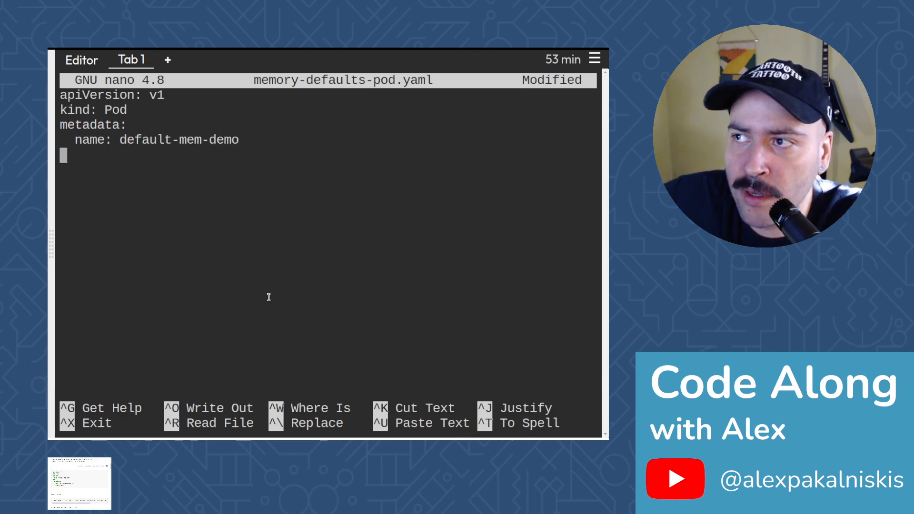
Add container default-mem-demo-ctr with image nginx, then save and exit nano
type("spec:")
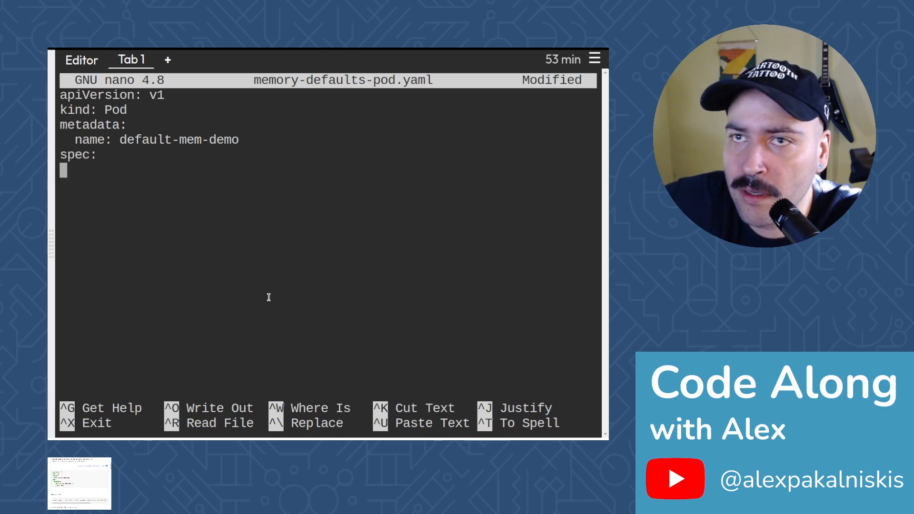
type("containers:")
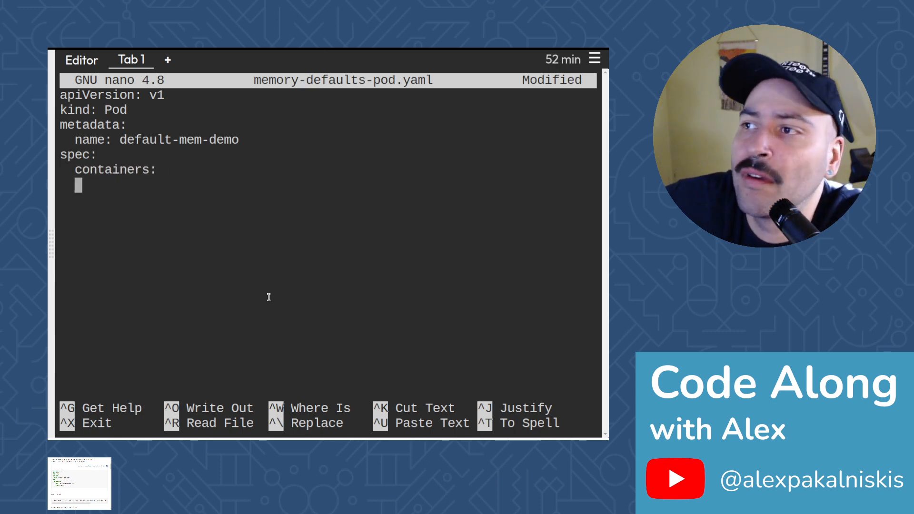
type("-")
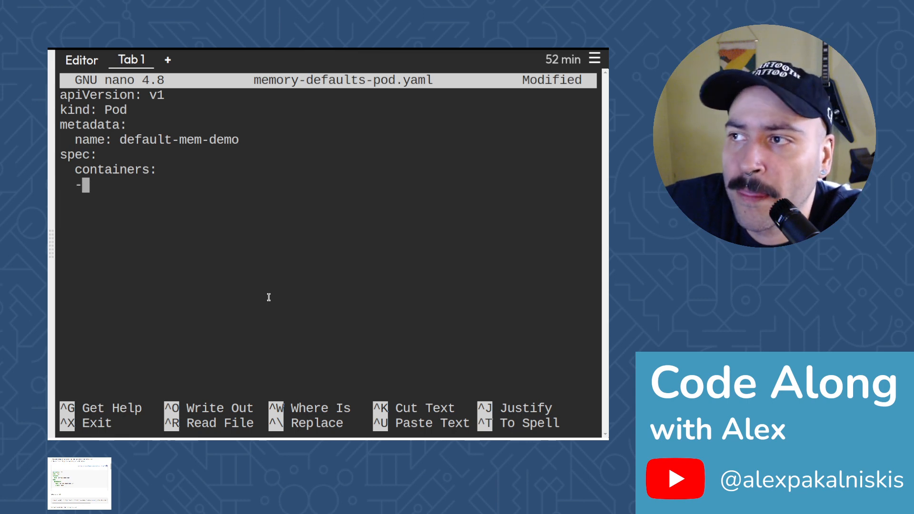
type("name:")
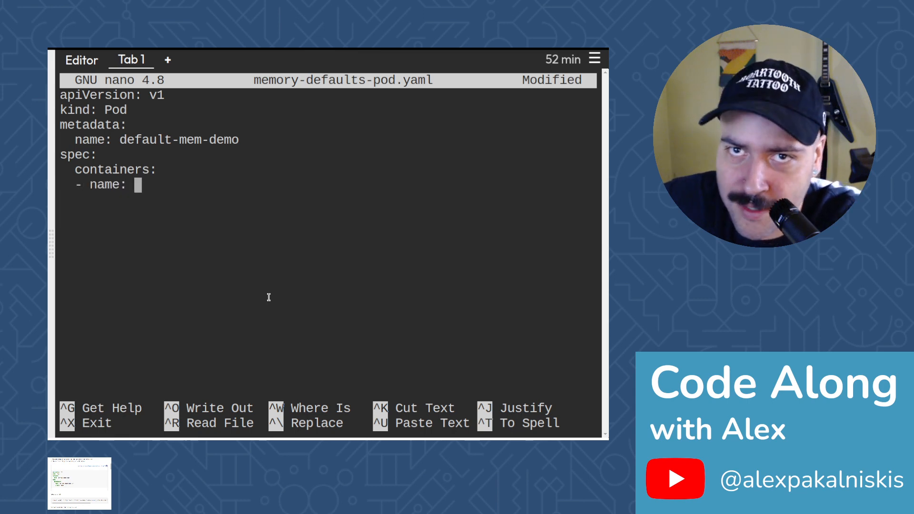
type("def")
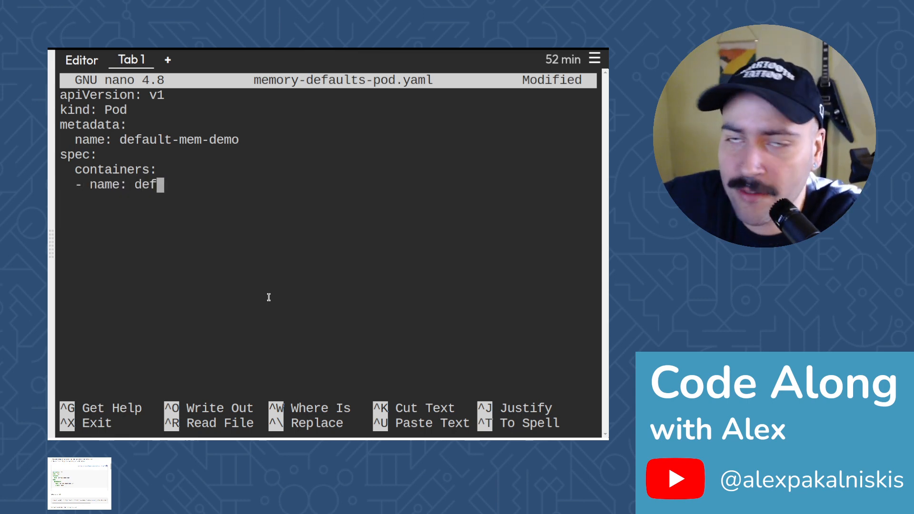
type("au")
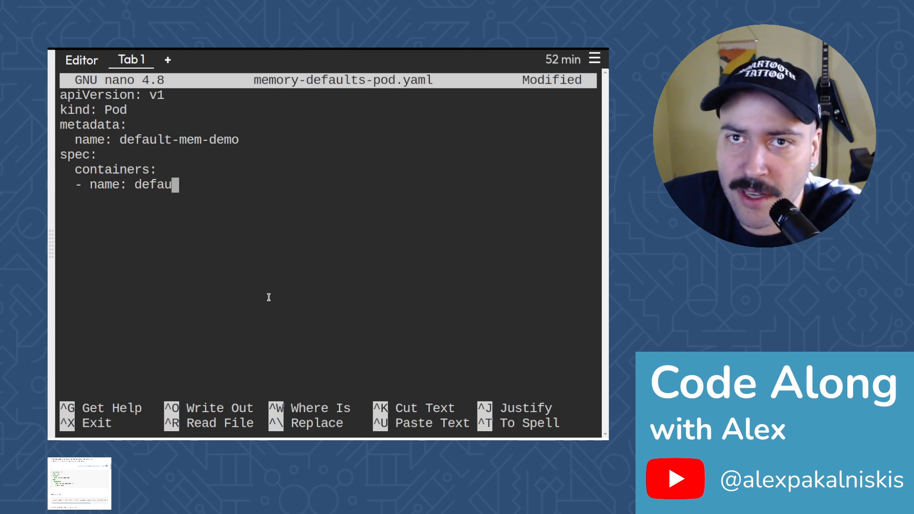
type("lt-")
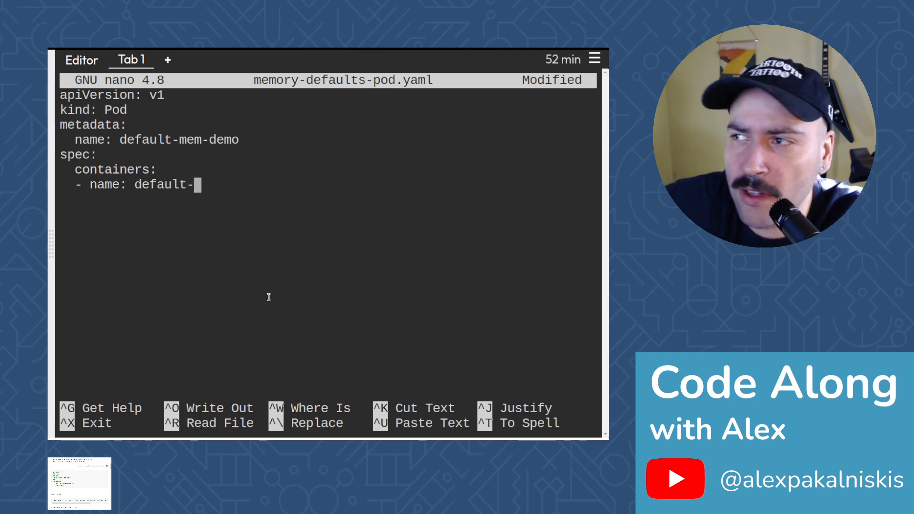
type("mem-demo-ctr")
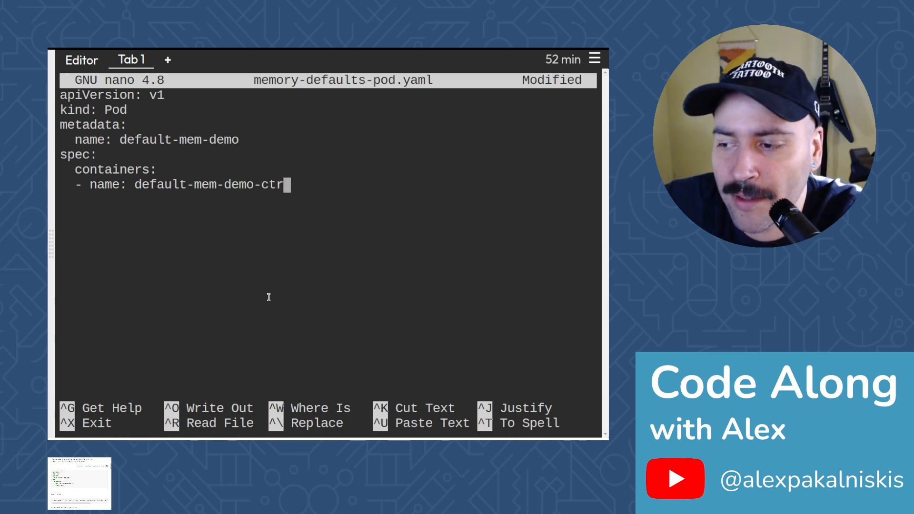
key("Enter")
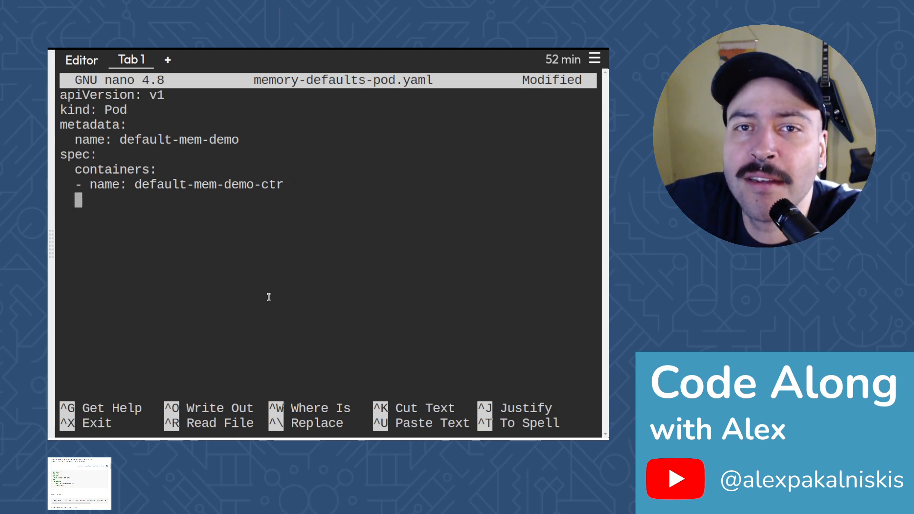
type("ime")
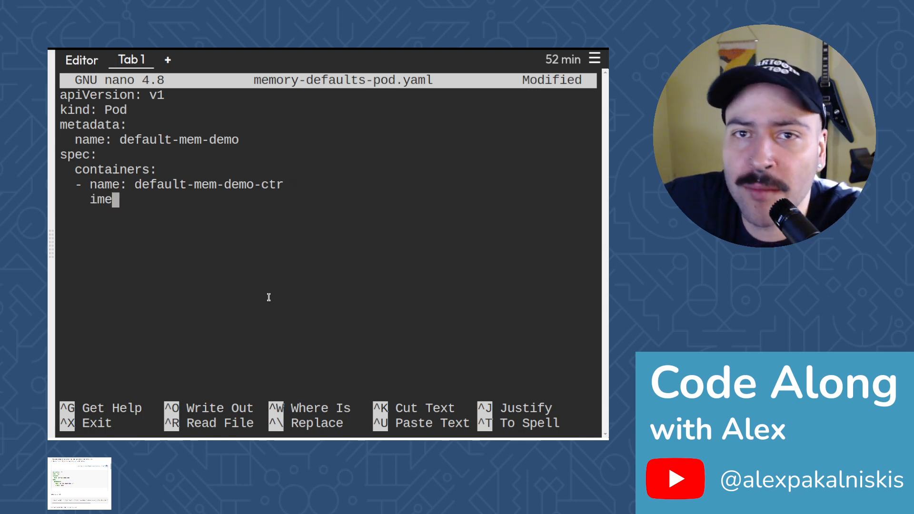
type("age: n")
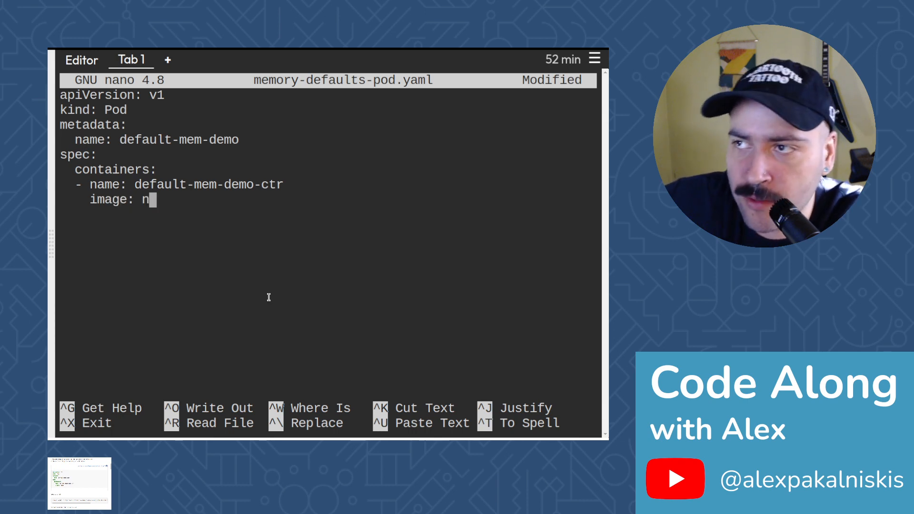
type("ginx")
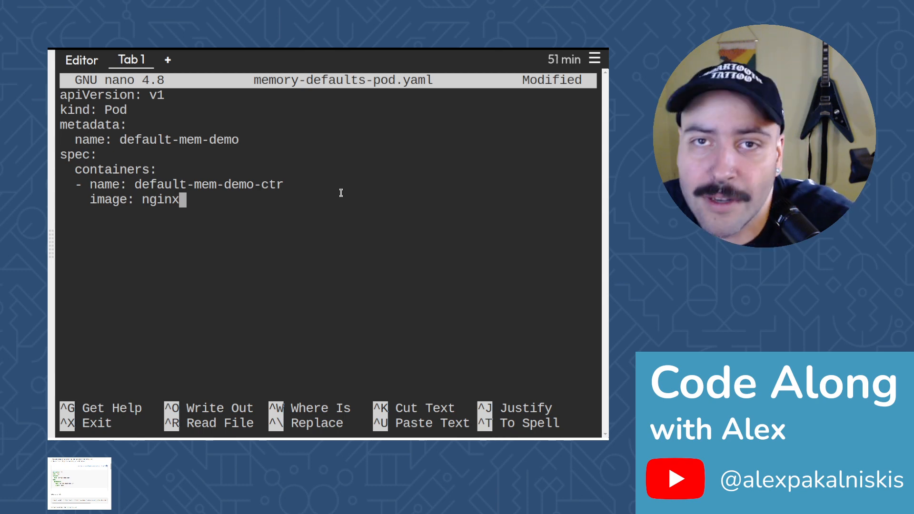
key("ctrl+x")
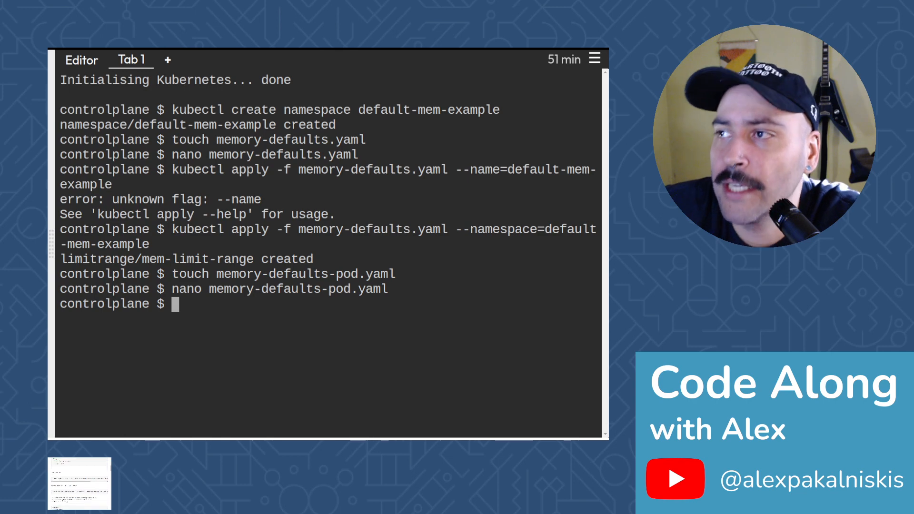
Apply memory-defaults-pod.yaml with --namespace=default-mem-example after the --name flag fails
type("ku")
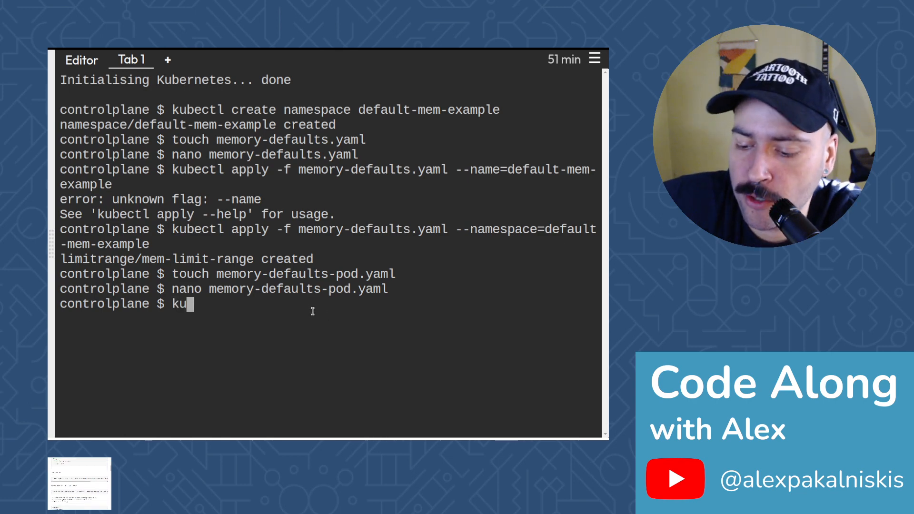
type("bectk")
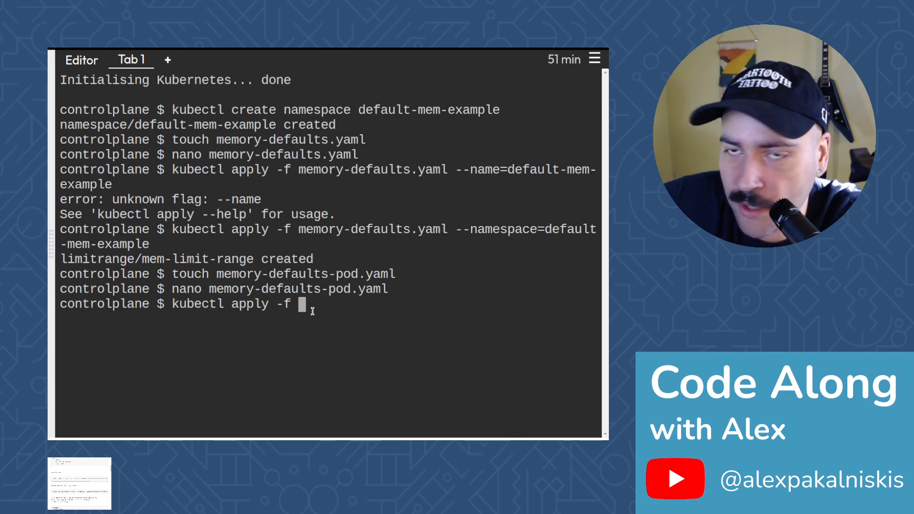
type("memory-defaults")
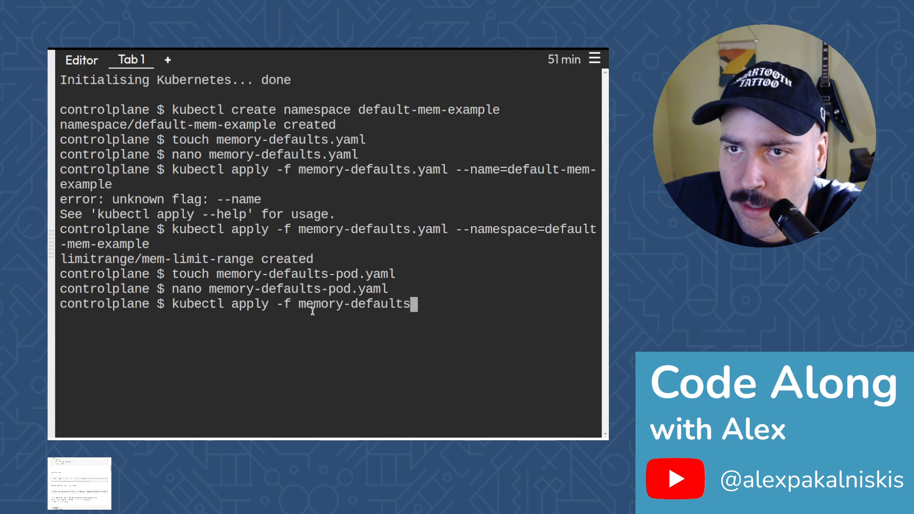
type("-")
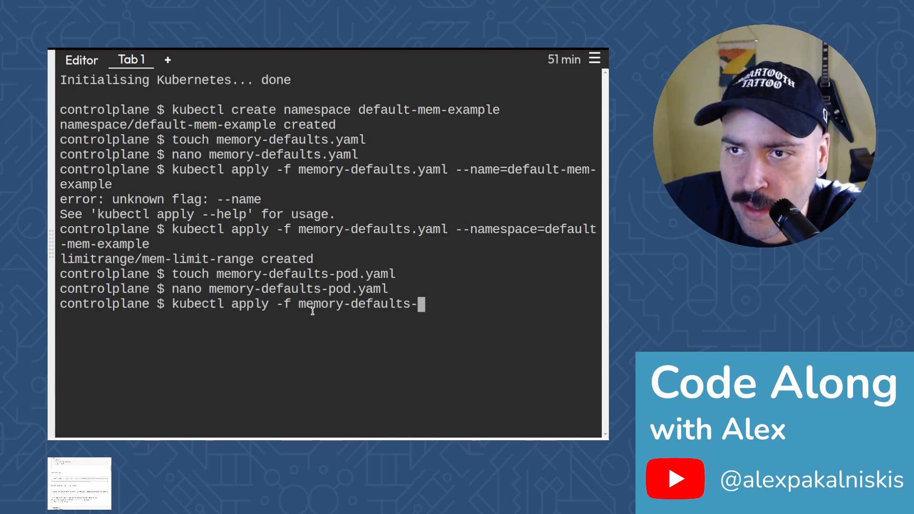
type("pod.yaml")
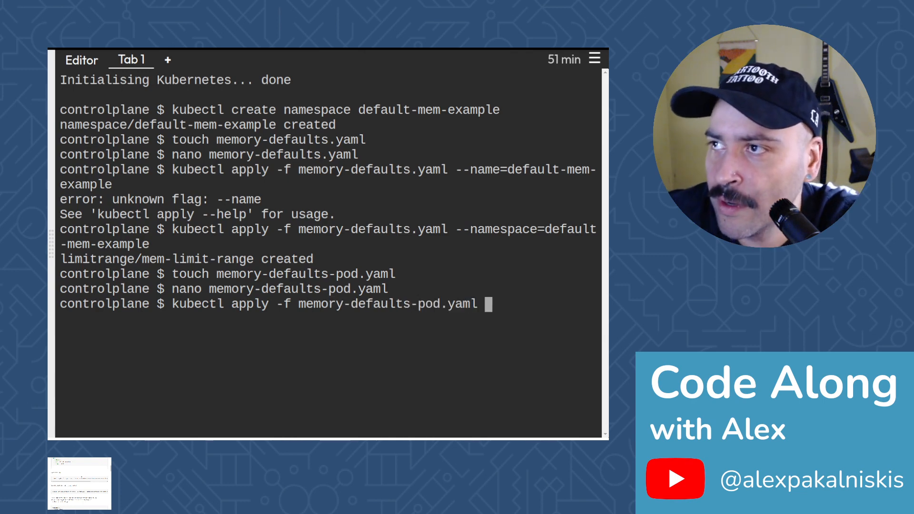
mouse_move(549, 283)
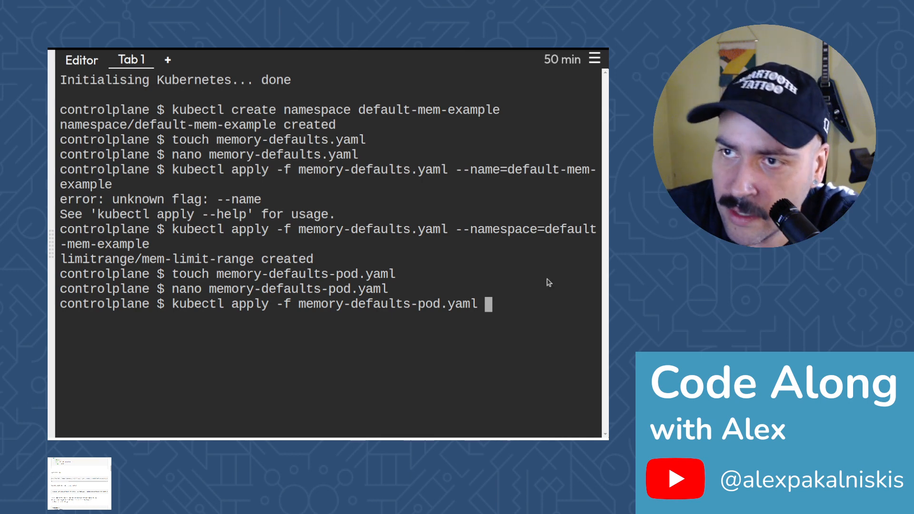
type("-name=")
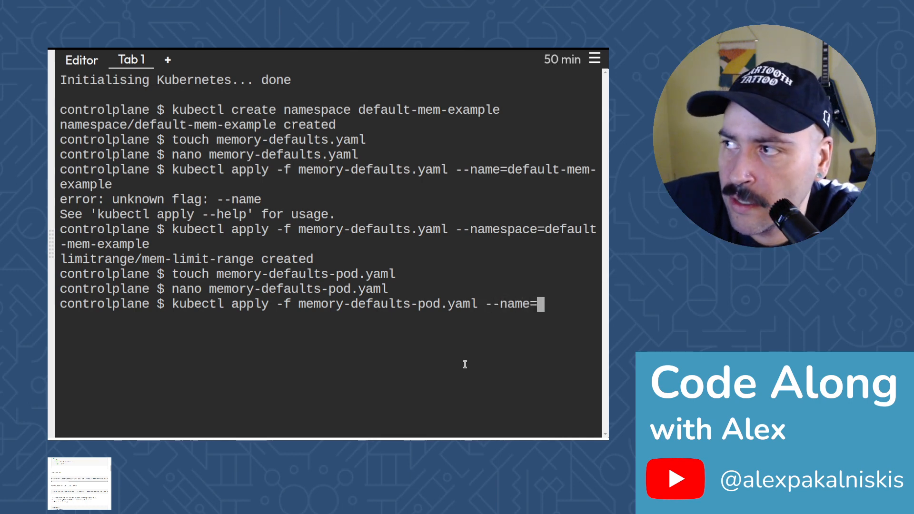
type("defaul")
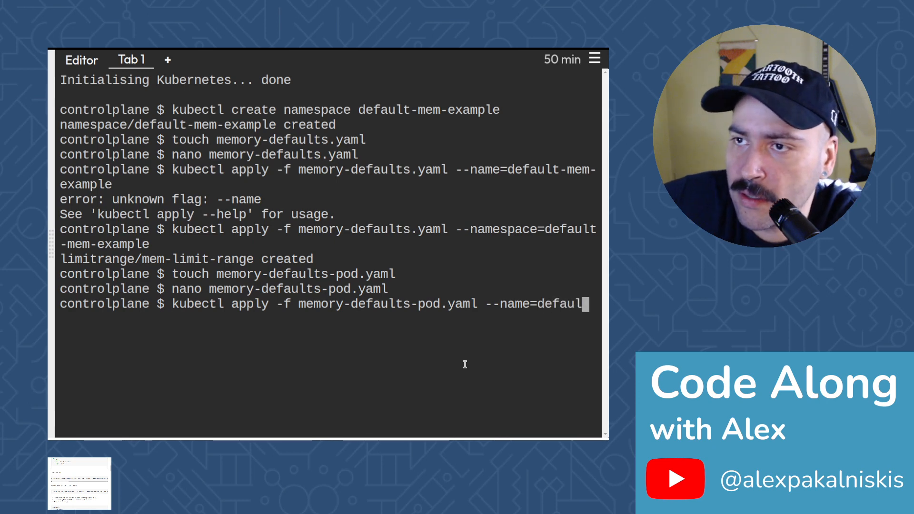
type("t-mem")
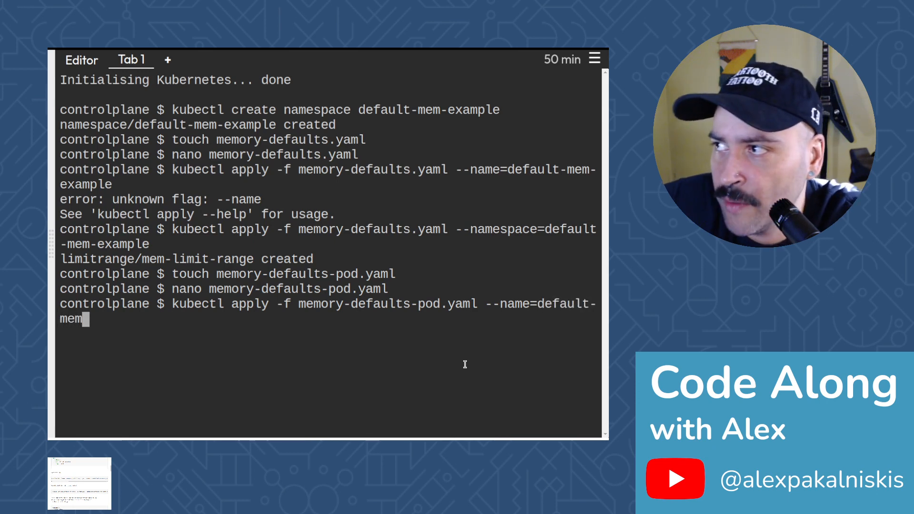
type("-example")
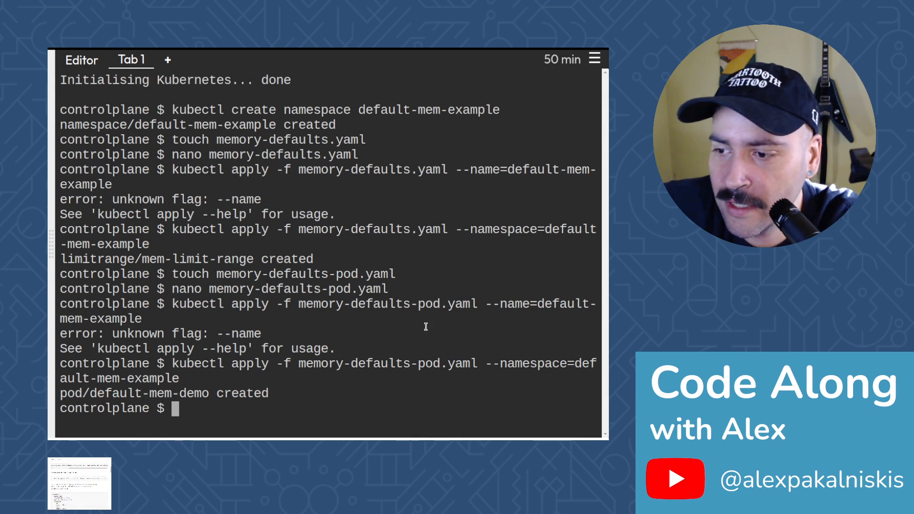
mouse_move(238, 415)
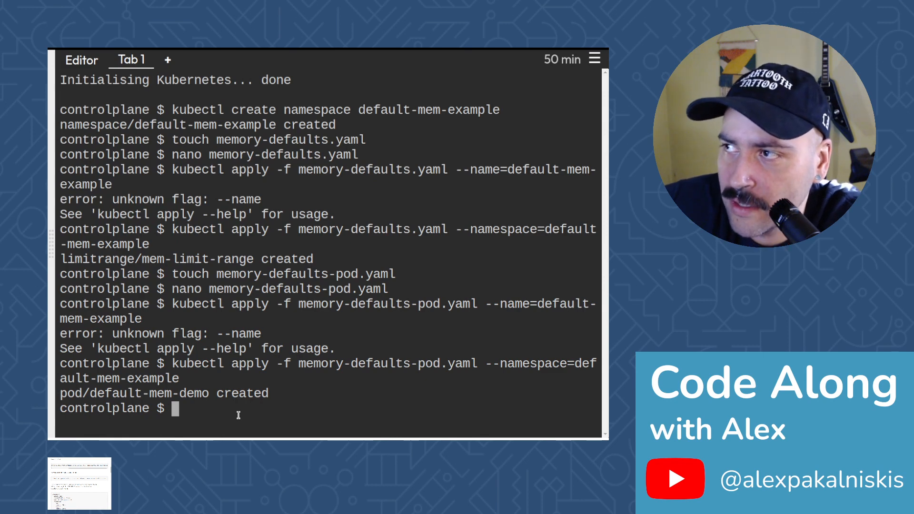
Show pod default-mem-demo as YAML from the default-mem-example namespace
type("kubectl")
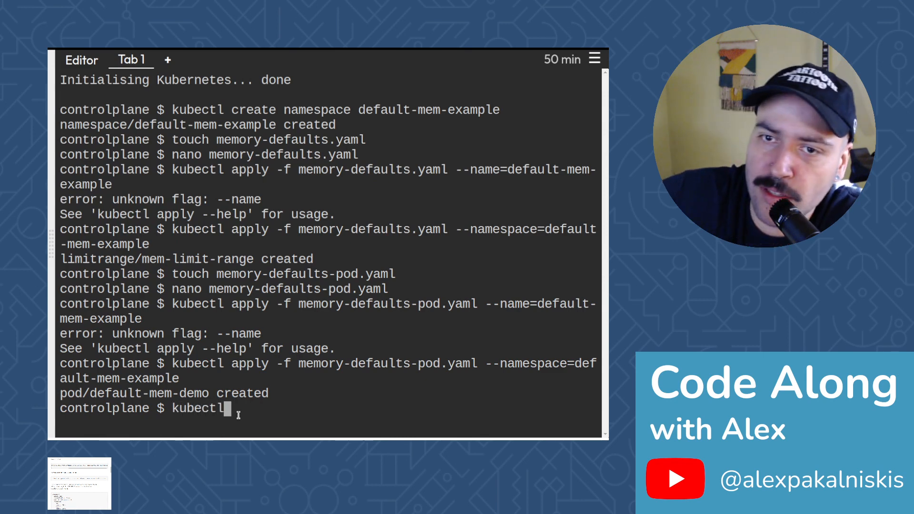
type("get")
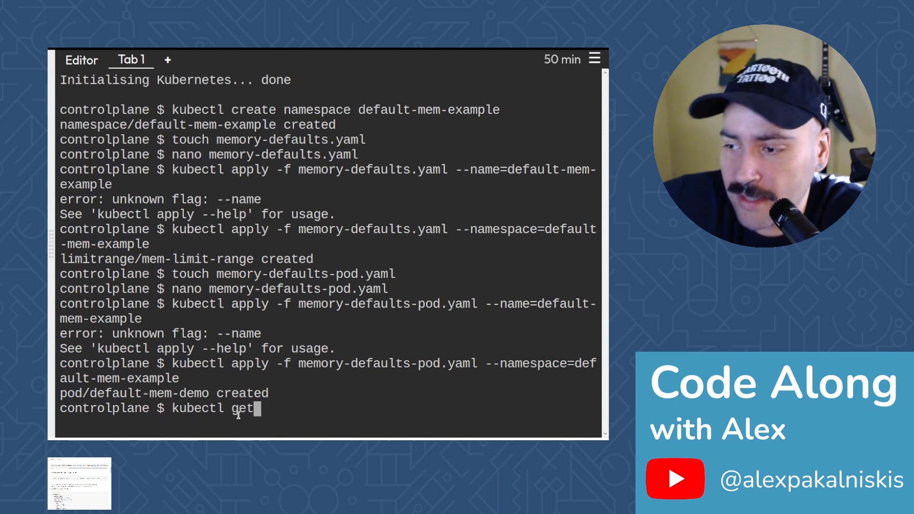
type("pod")
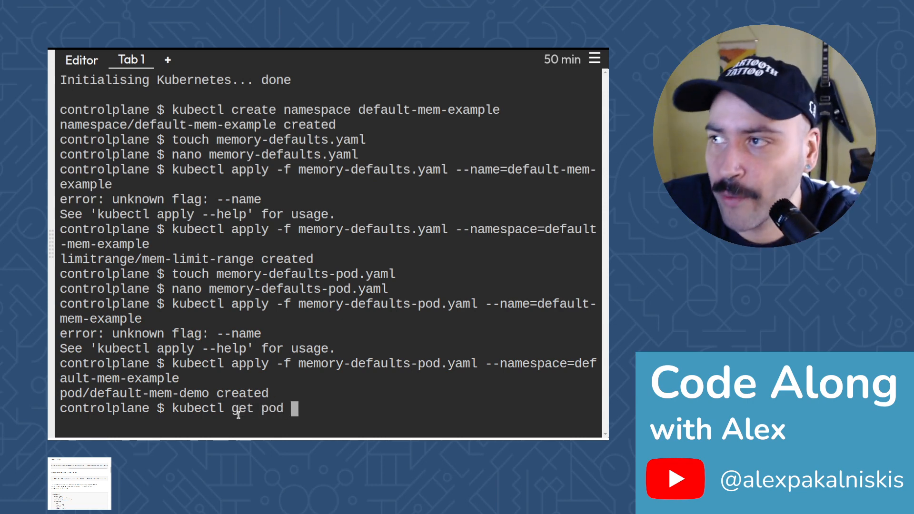
type("default-")
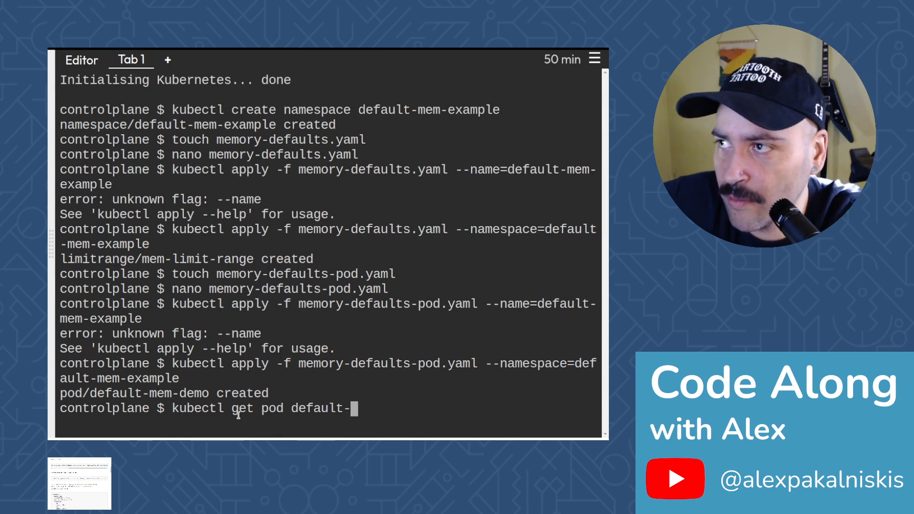
type("mem-demo")
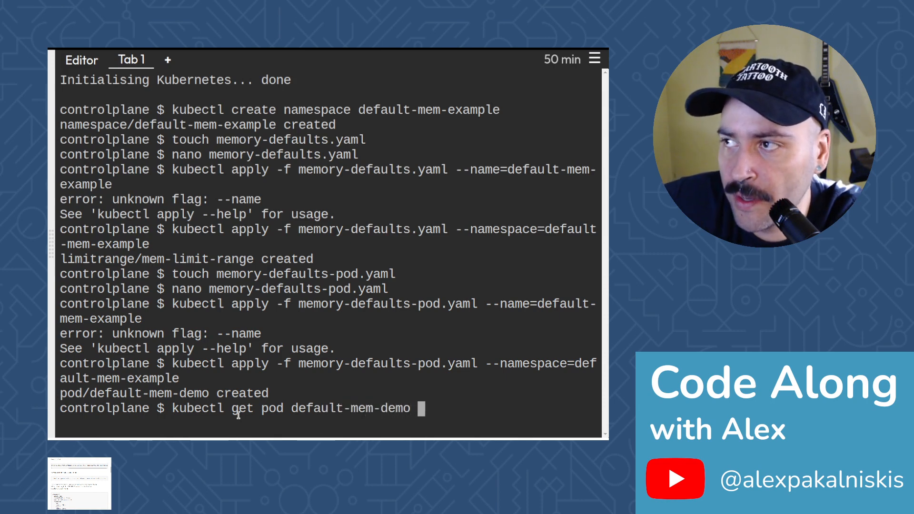
type("--output")
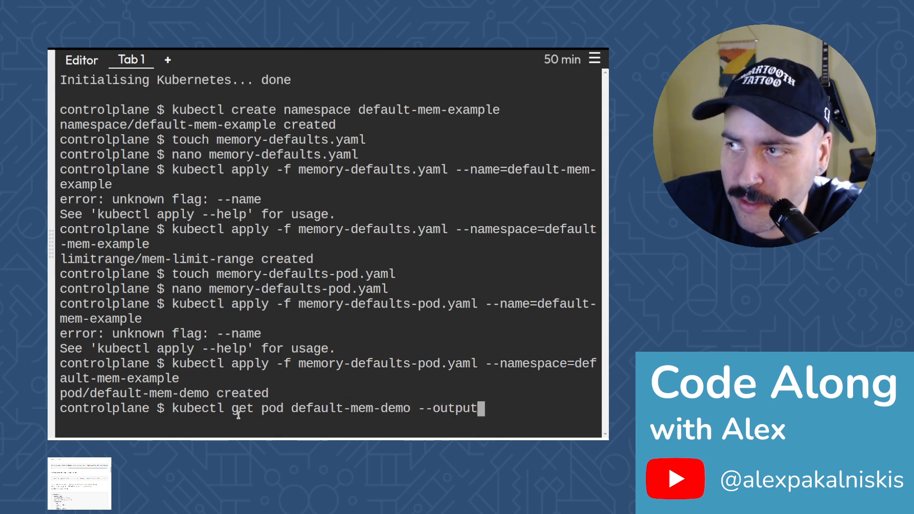
type("=y")
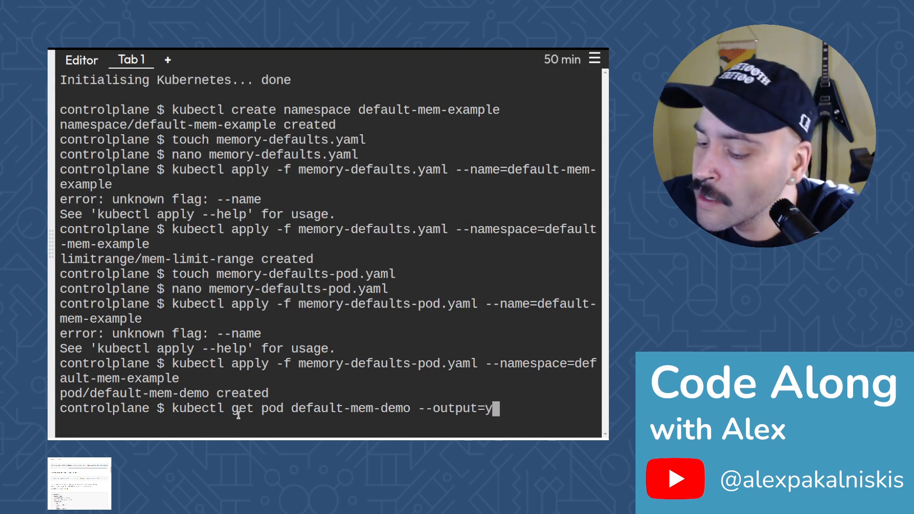
type("aml")
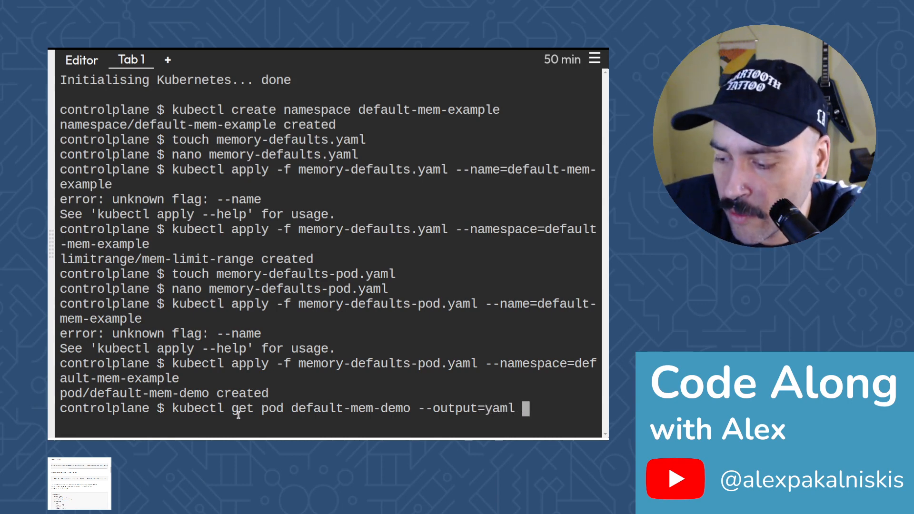
type("--name")
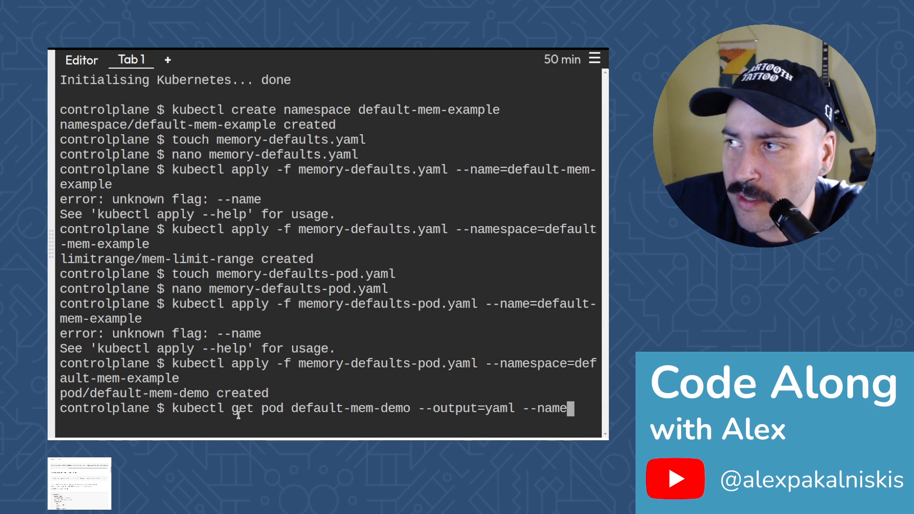
type("def")
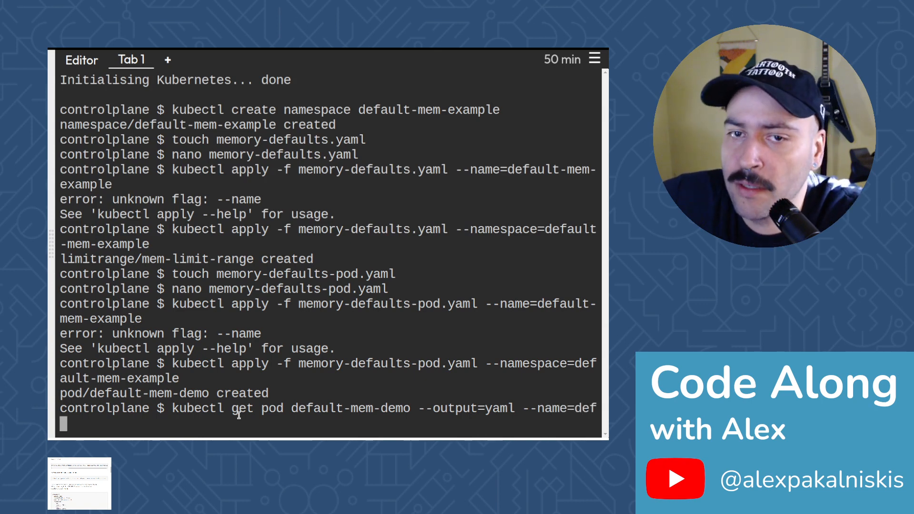
type("ault")
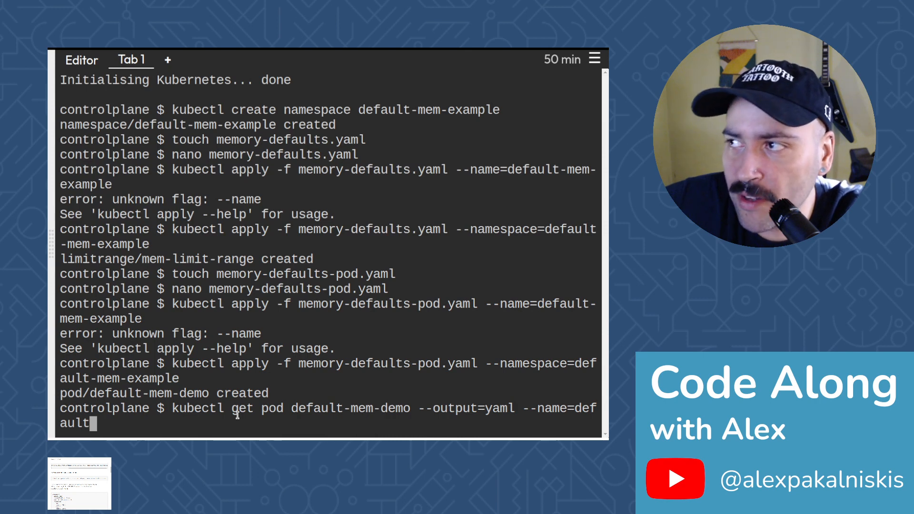
type("-mem-examppl")
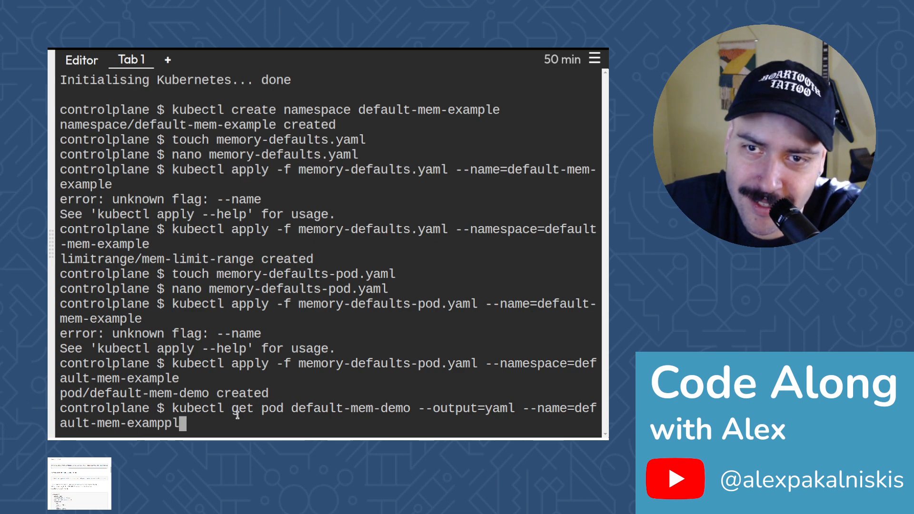
type("t")
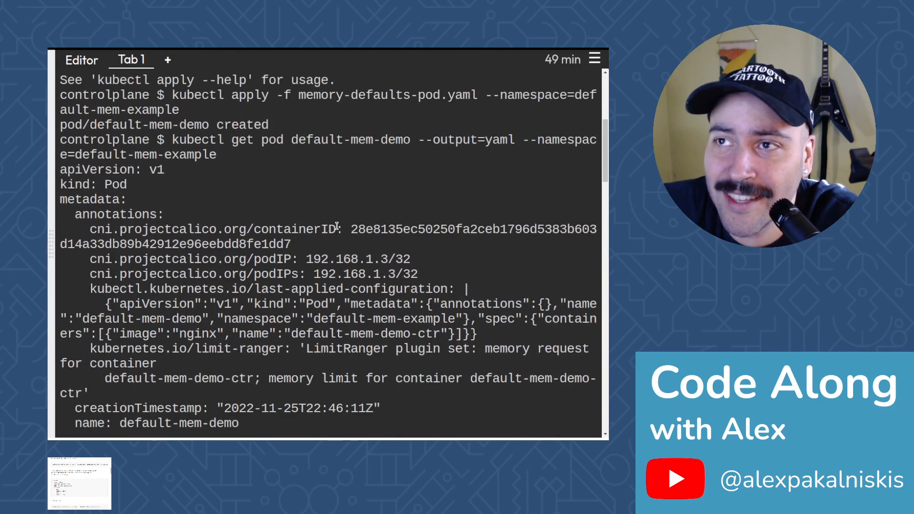
scroll("down", 3)
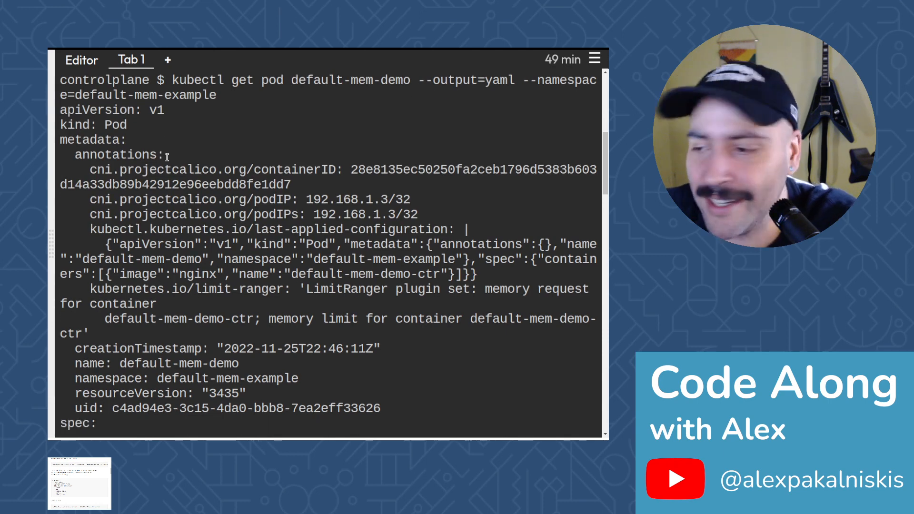
scroll("down", 3)
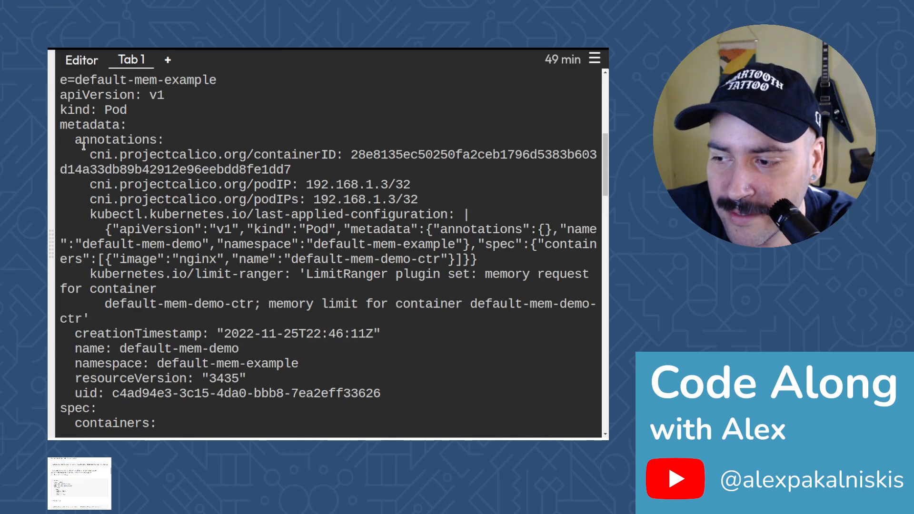
mouse_move(145, 109)
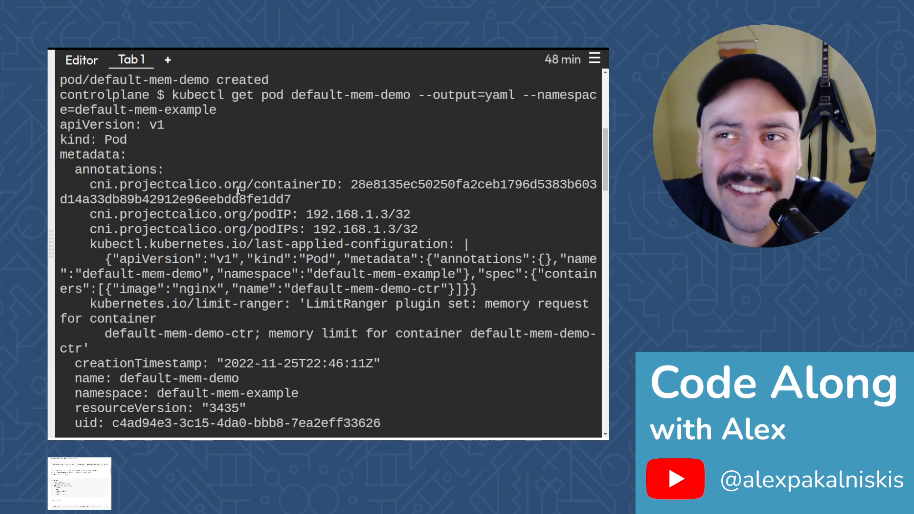
Scroll the pod YAML down to the resources: 512Mi memory limit, 256Mi request
scroll("down", 3)
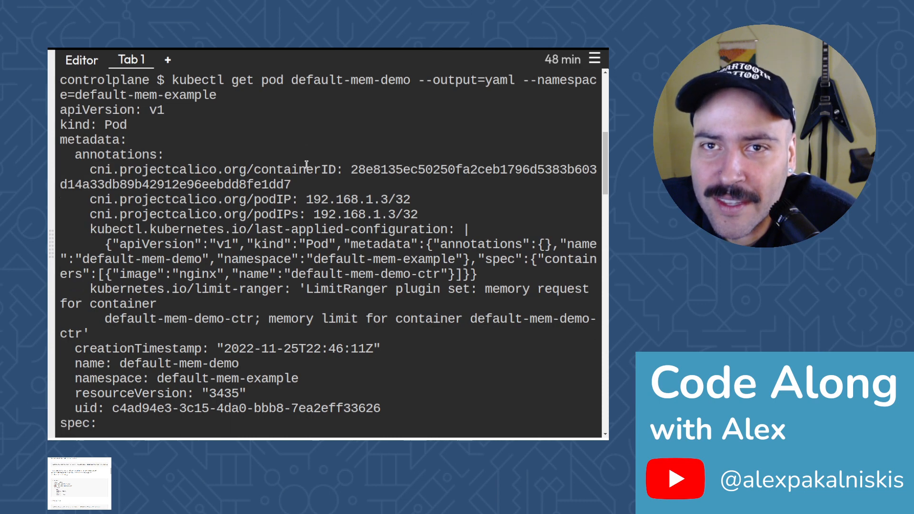
scroll("down", 3)
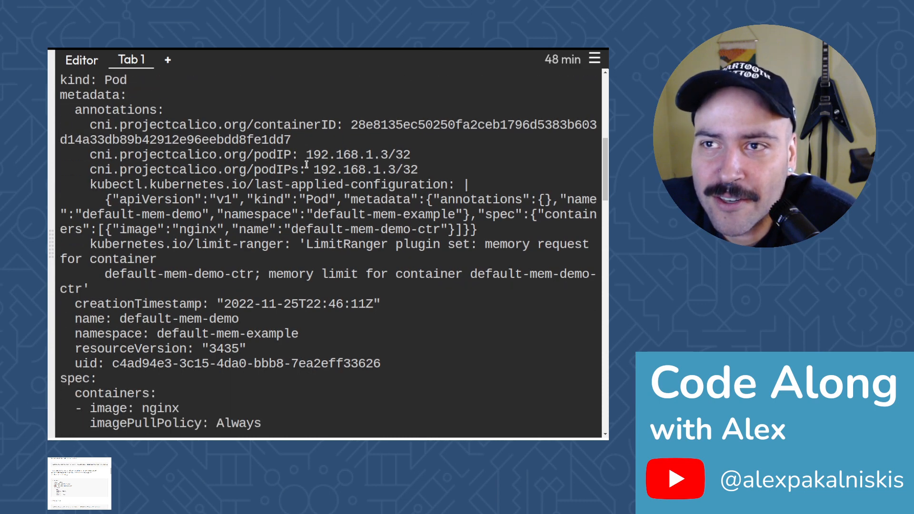
scroll("down", 3)
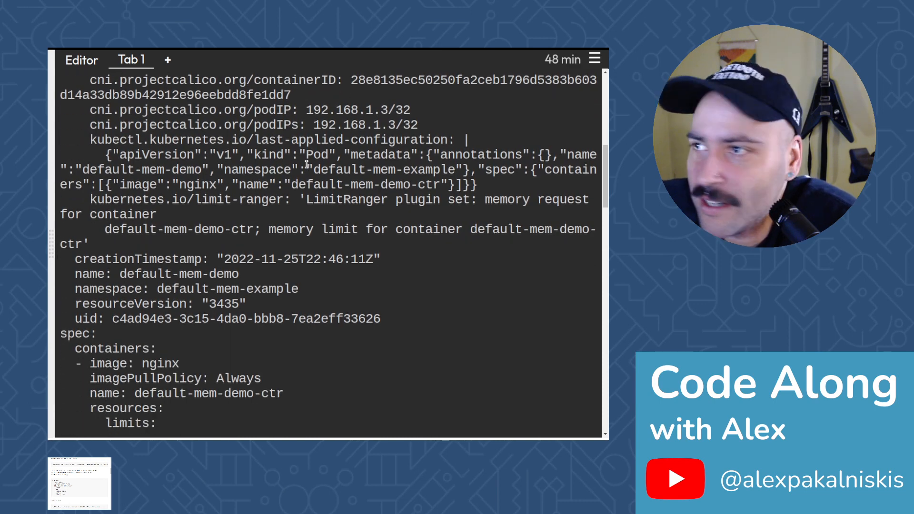
scroll("down", 3)
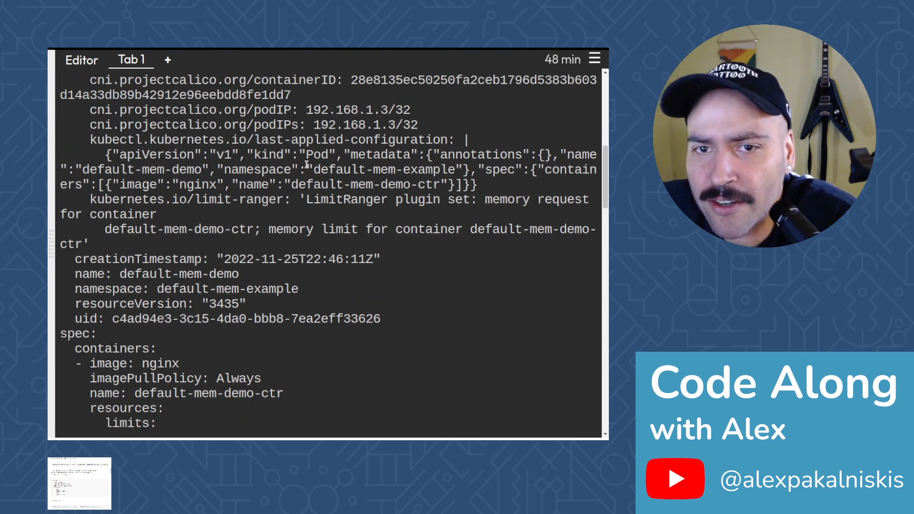
scroll("down", 3)
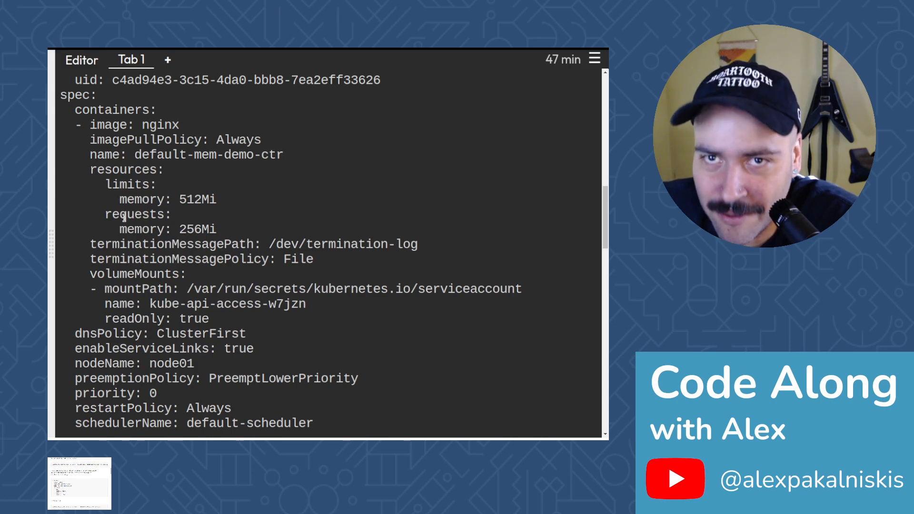
mouse_move(173, 194)
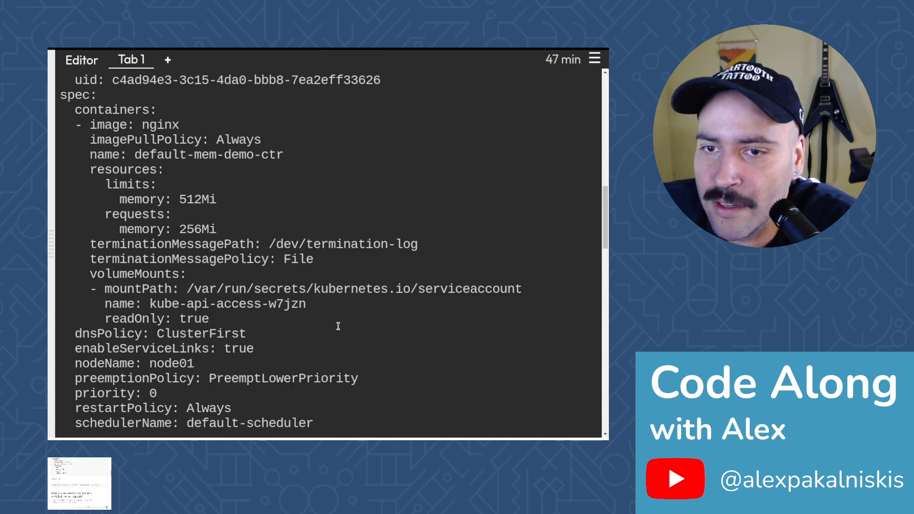
Scroll to the pod status showing Running and Burstable, then begin a kubectl command
scroll("down", 3)
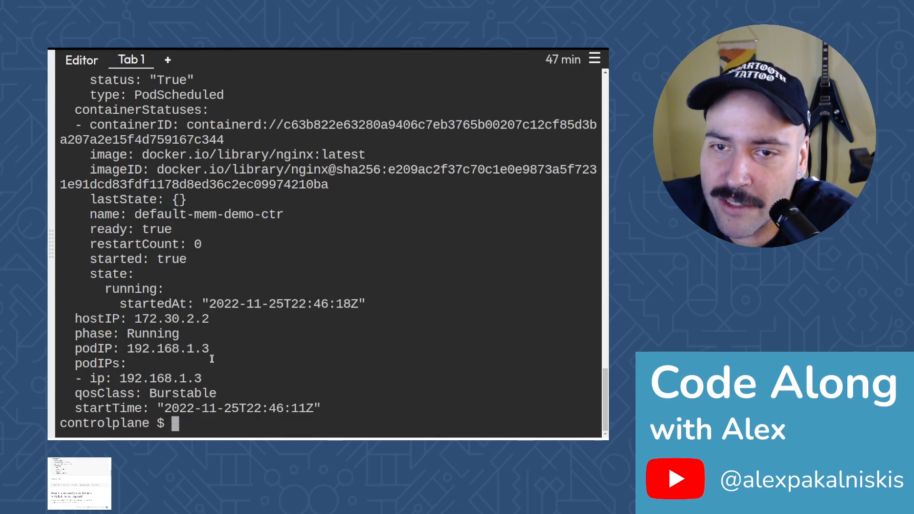
mouse_move(273, 208)
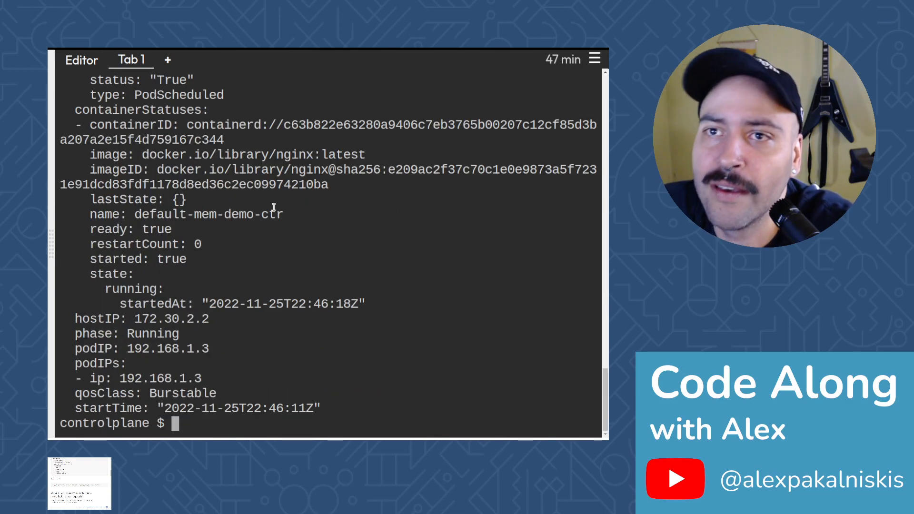
mouse_move(296, 165)
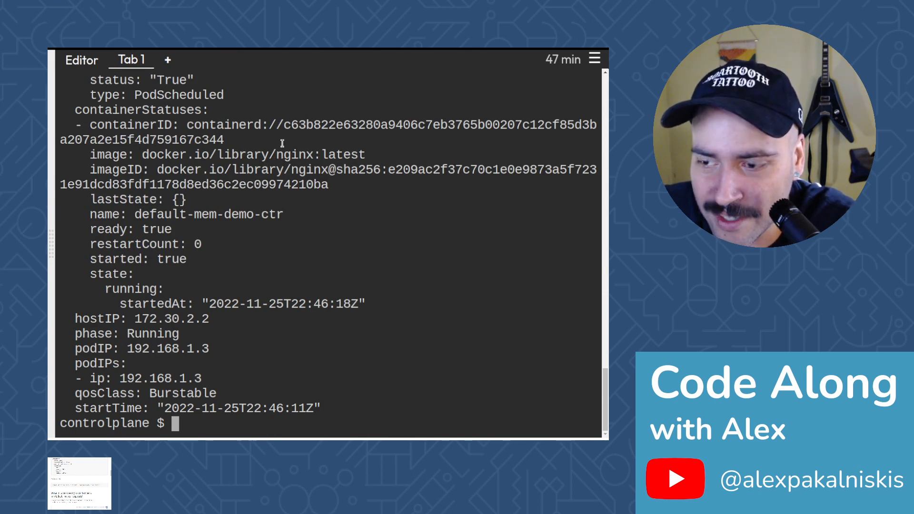
mouse_move(219, 335)
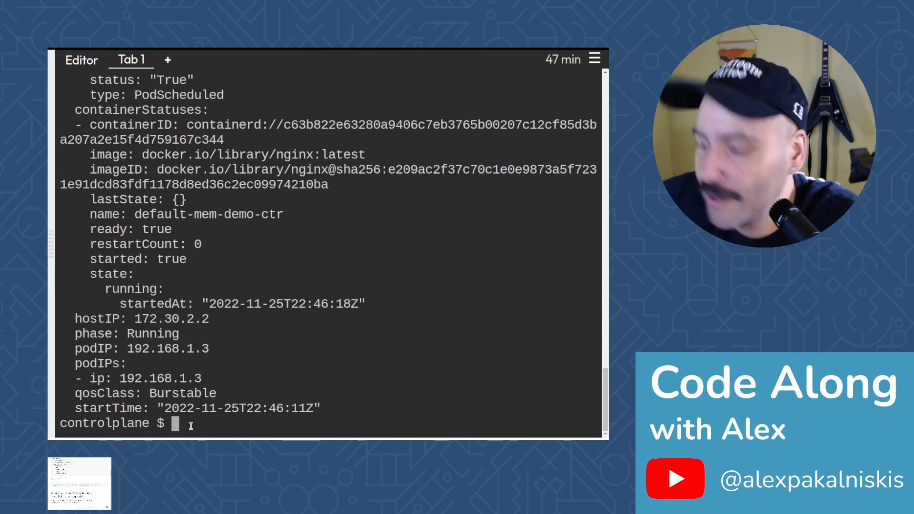
type("kubectl")
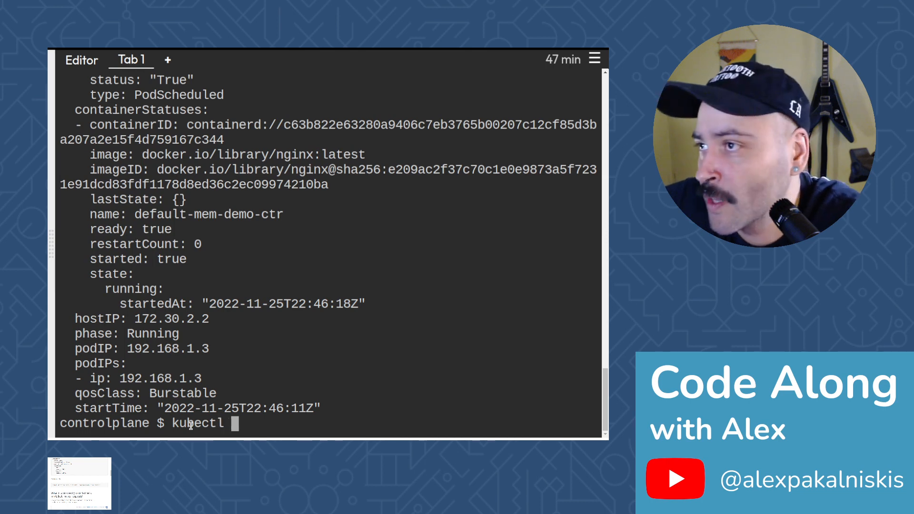
Run kubectl delete pod default-mem-demo --namespace=default-mem-example
type("delete")
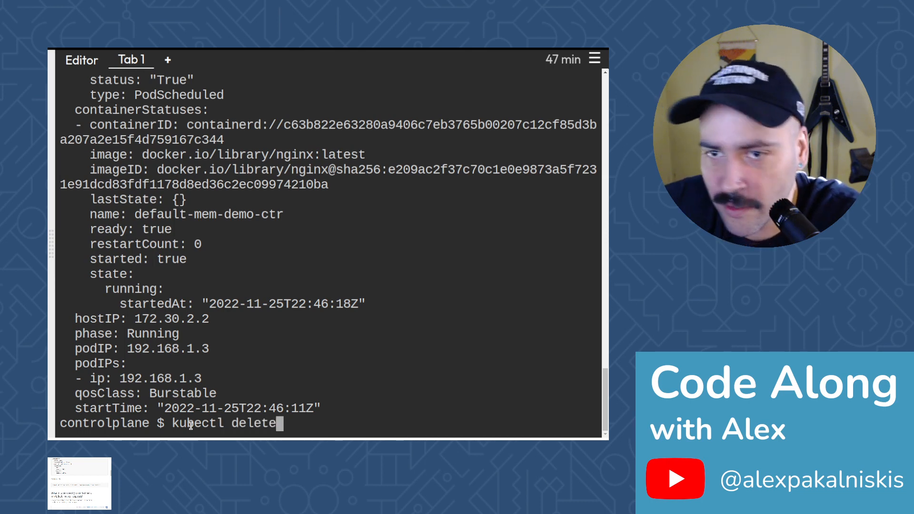
type("pod")
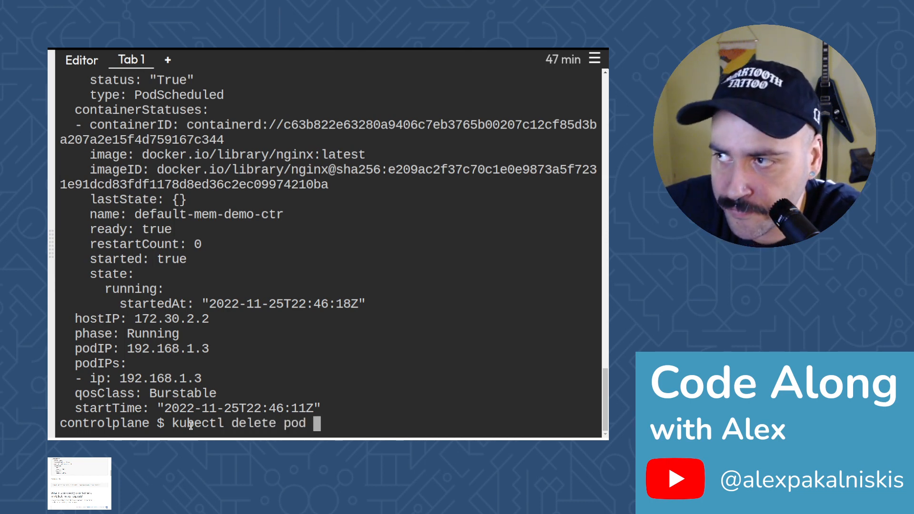
type("defult")
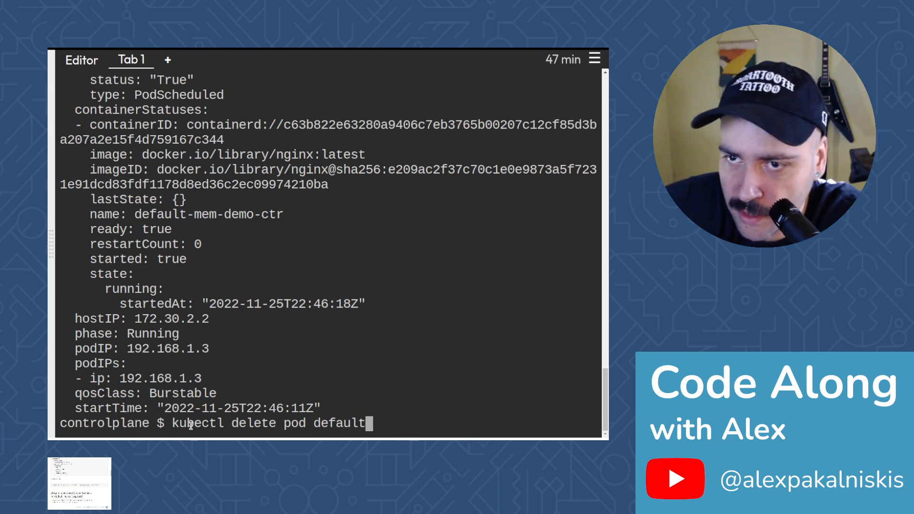
type("-mem-demo")
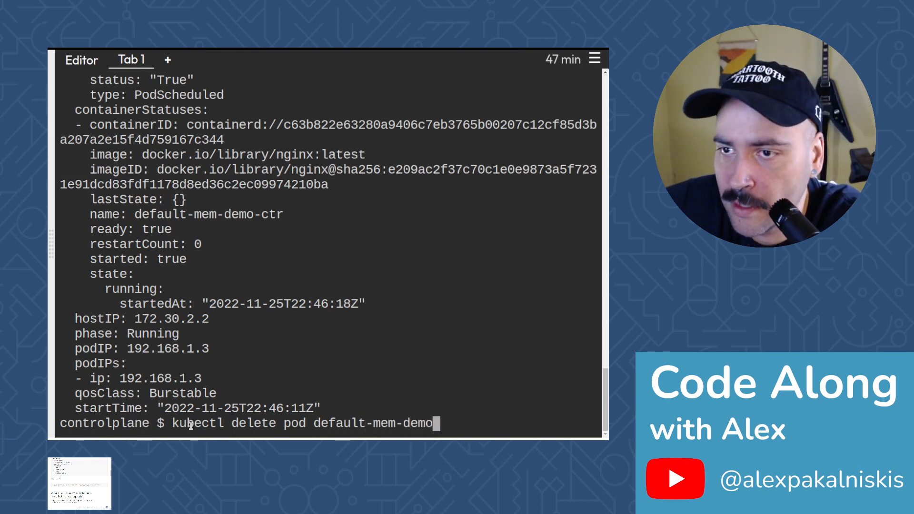
type("--")
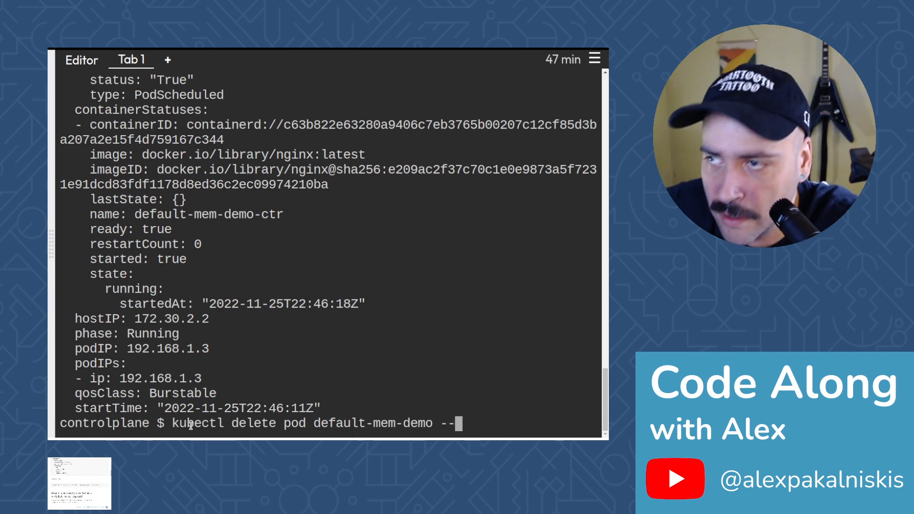
type("namespacec")
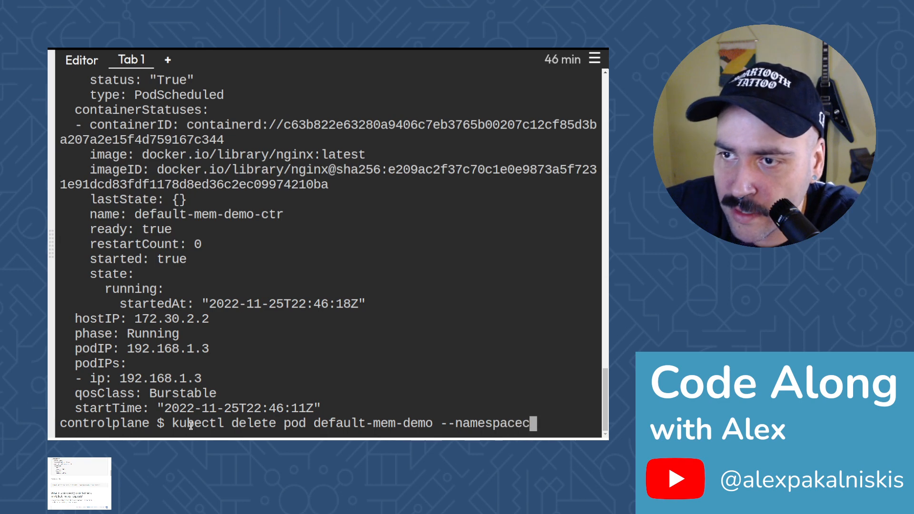
key("Backspace")
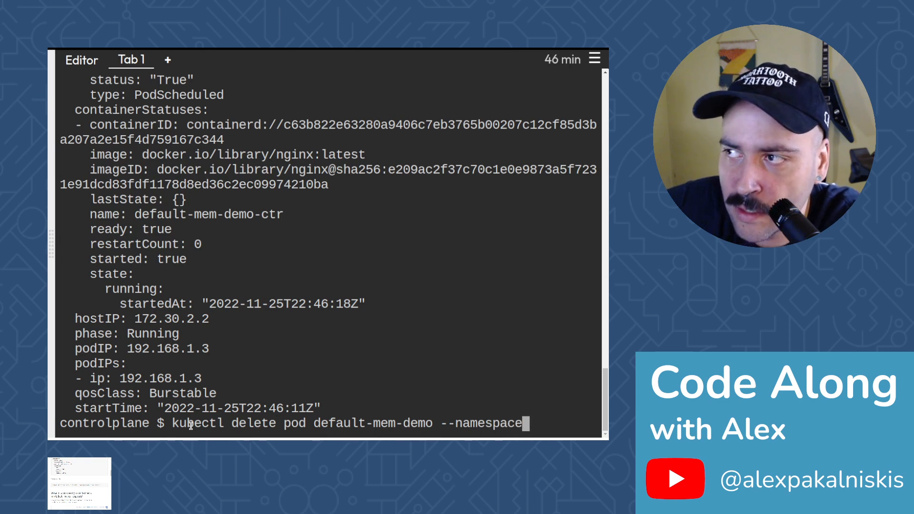
type("=")
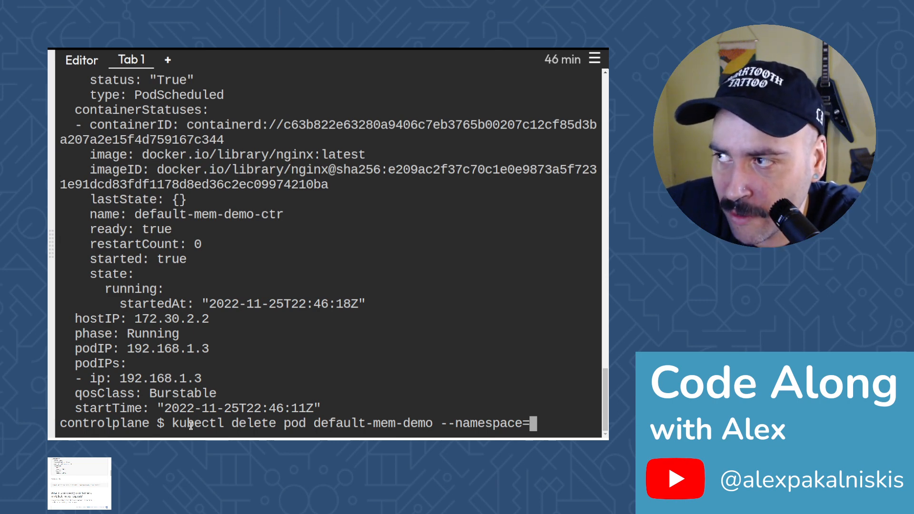
type("default")
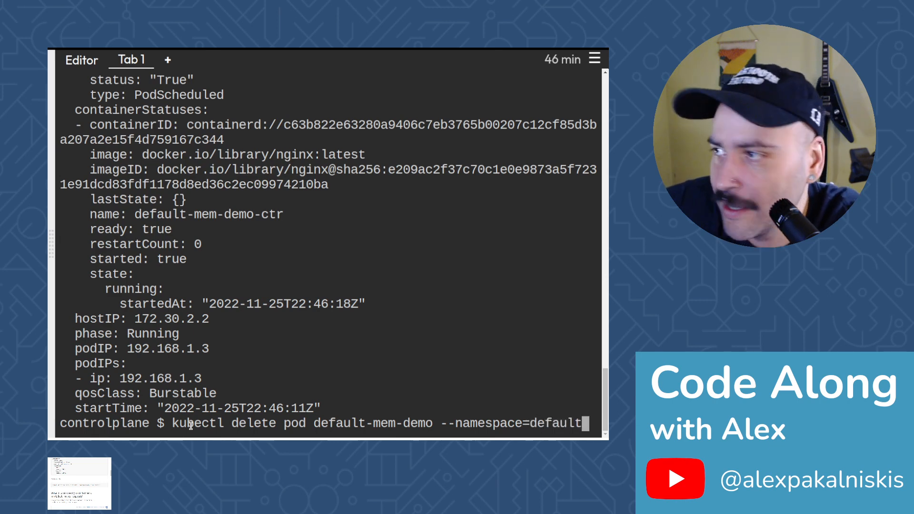
type("-mem-")
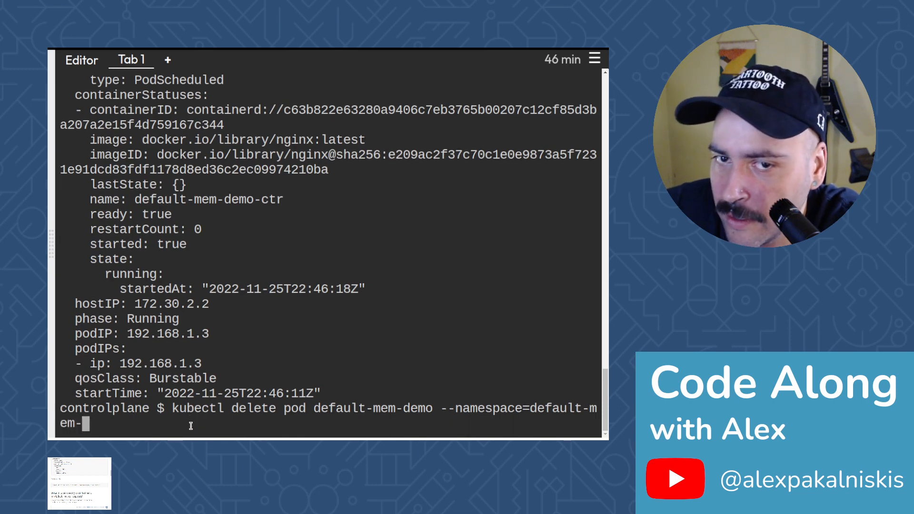
type("exampe")
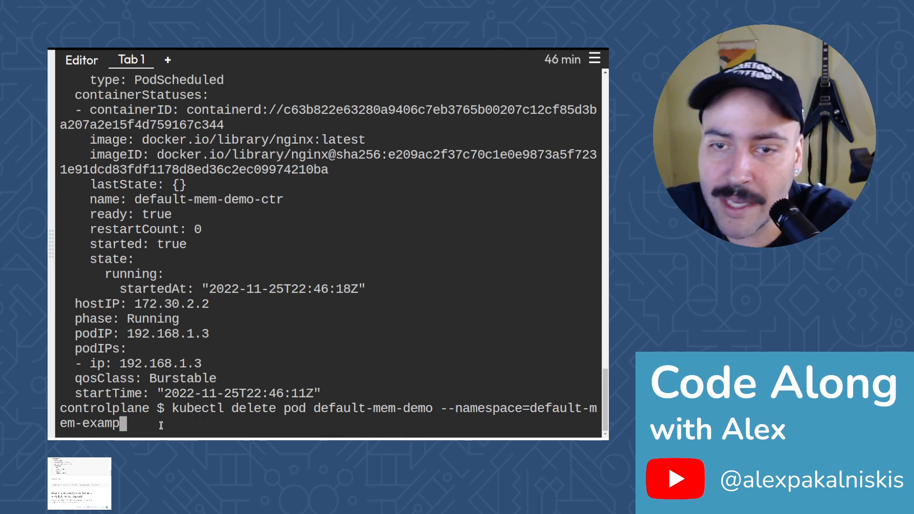
type("le")
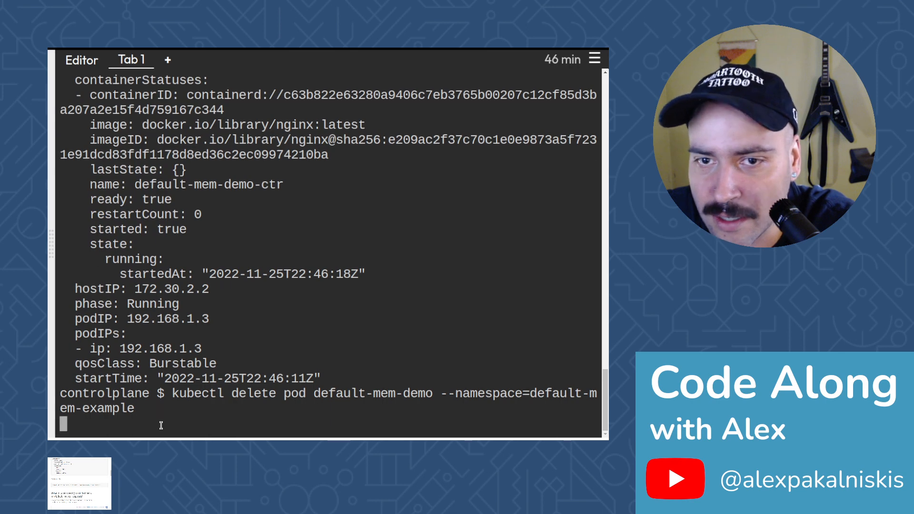
key("Return")
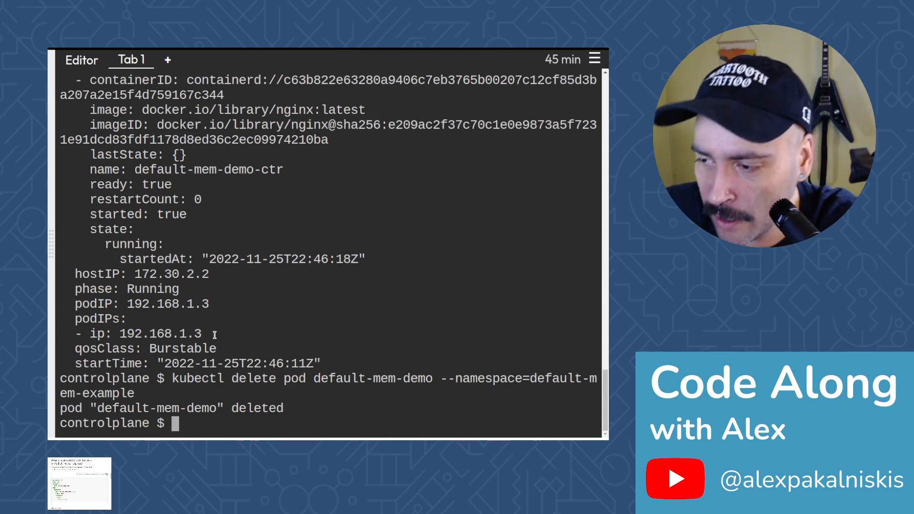
mouse_move(217, 274)
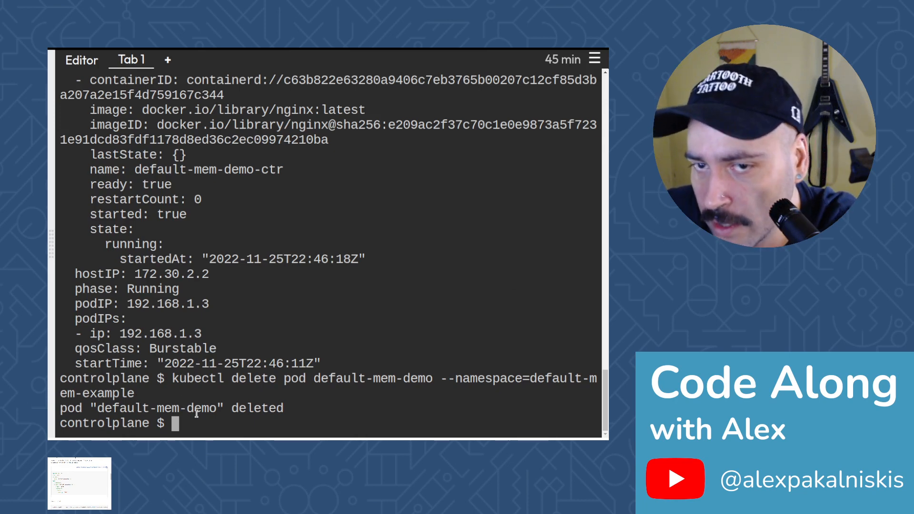
Create the empty file memory-defaults-pod-2.yaml with touch and start a nano command
type("touch")
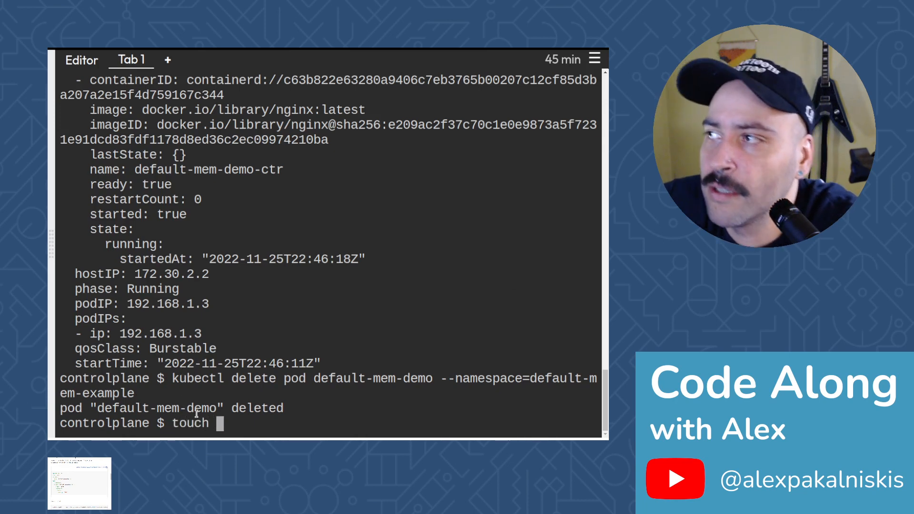
type("memory-")
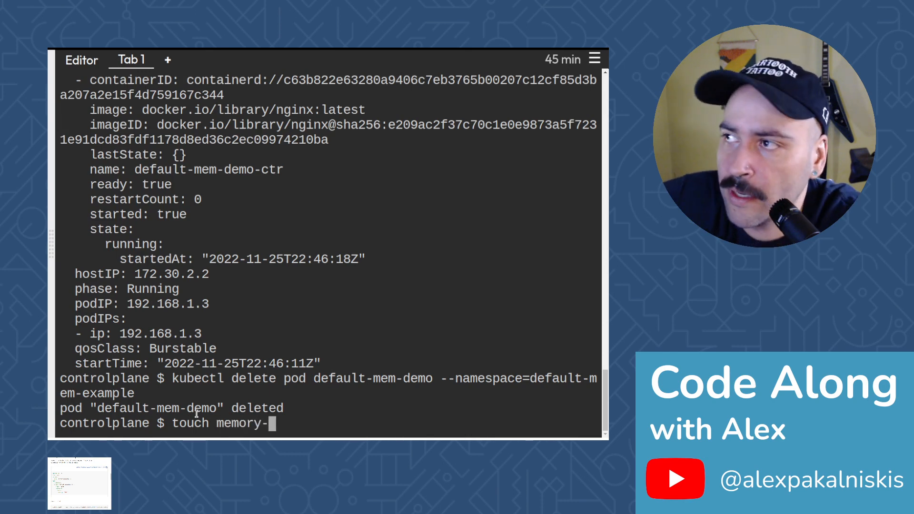
type("defa")
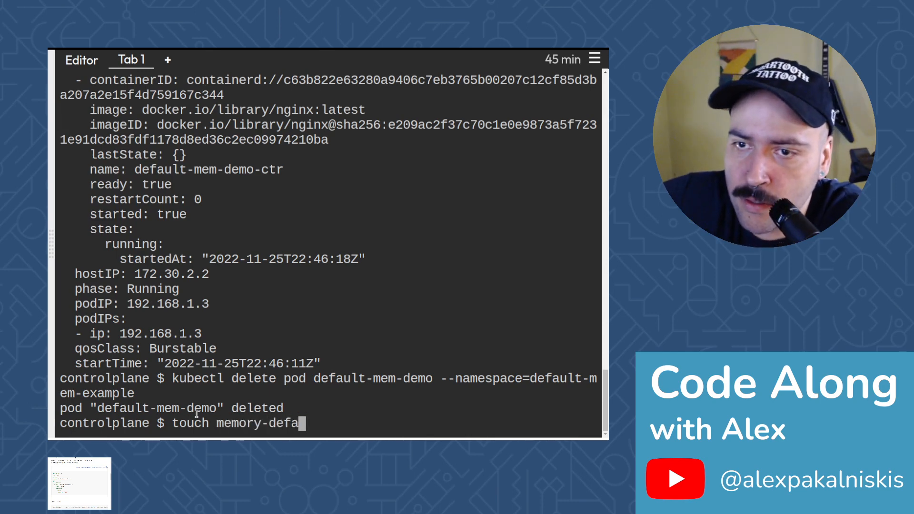
type("ults")
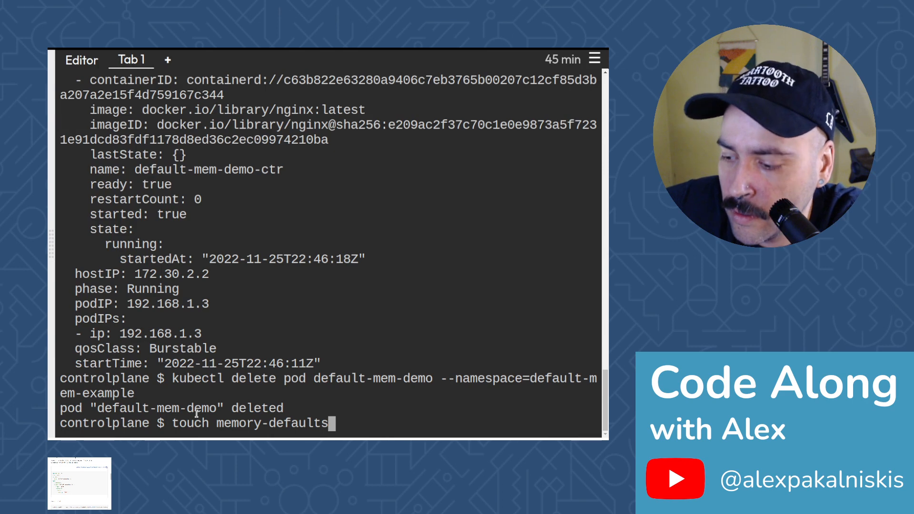
type("-pod")
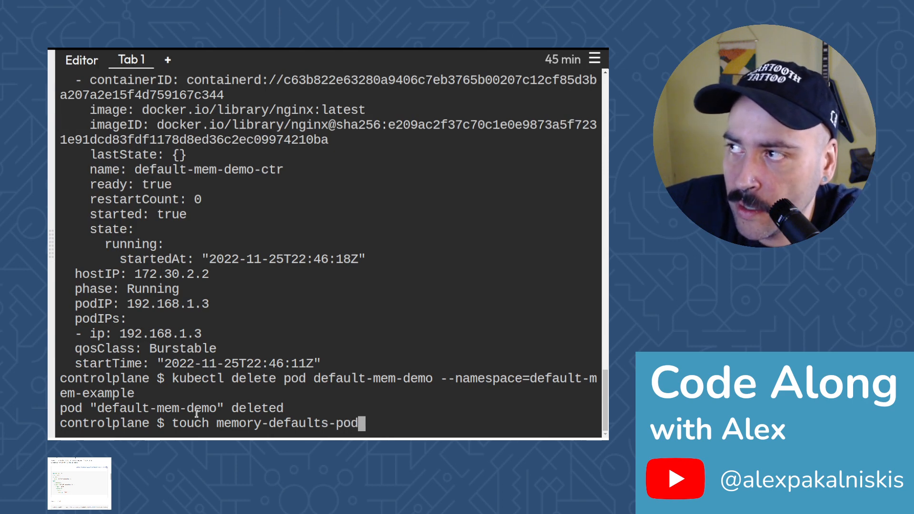
type("-2")
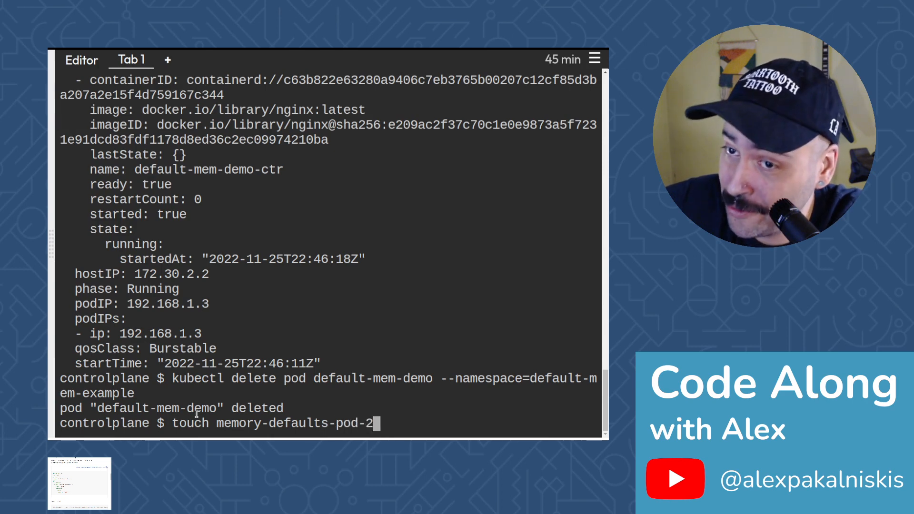
type(".yaml")
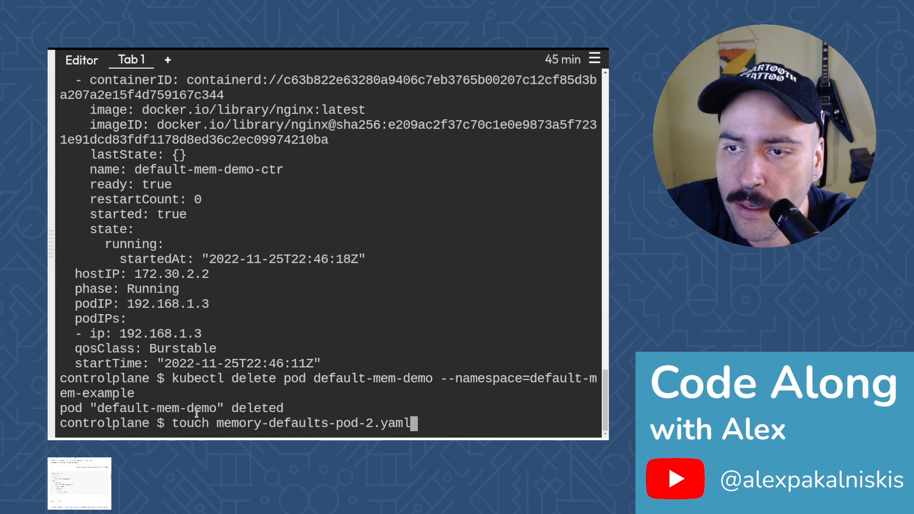
key("Return")
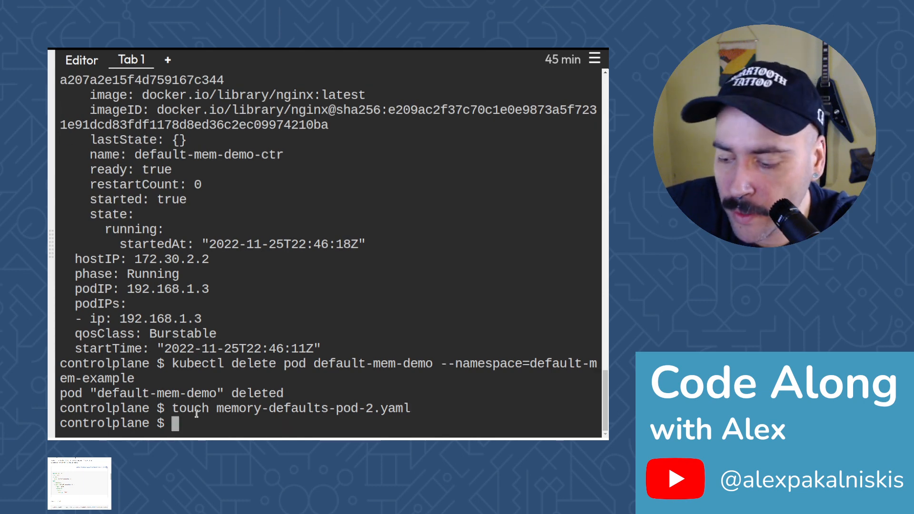
type("nano memory-defaults-")
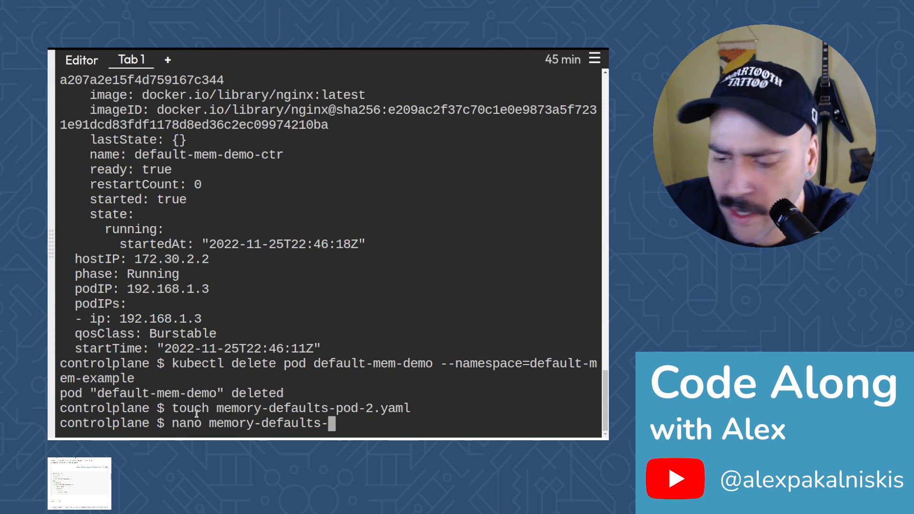
Open memory-defaults-pod-2.yaml in nano and enter apiVersion v1, metadata name default-mem-demo-2, and spec
type("pod-2")
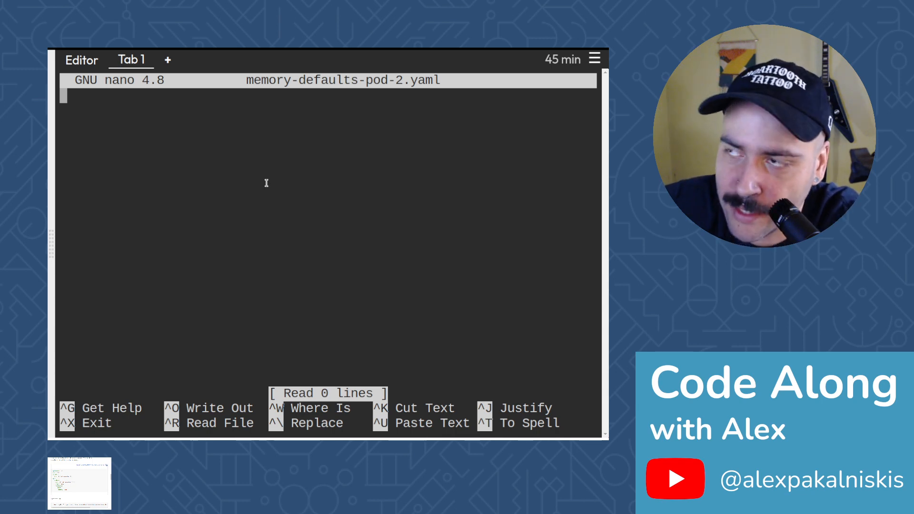
type("api")
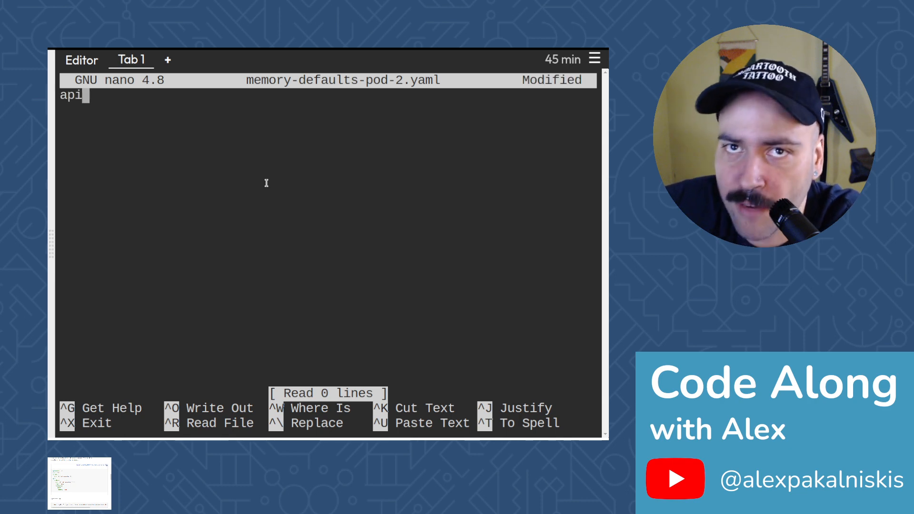
type("Version: v1")
left_click(328, 110)
type("kind: Pod")
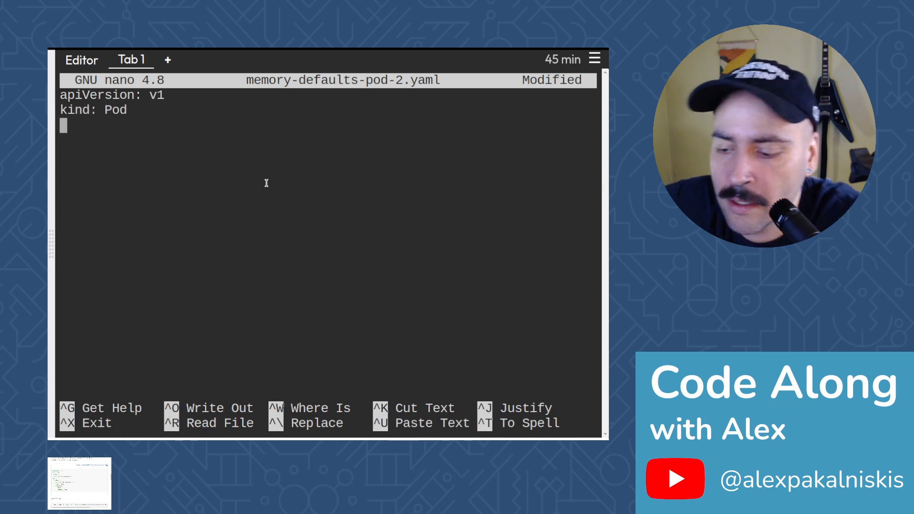
type("metadata")
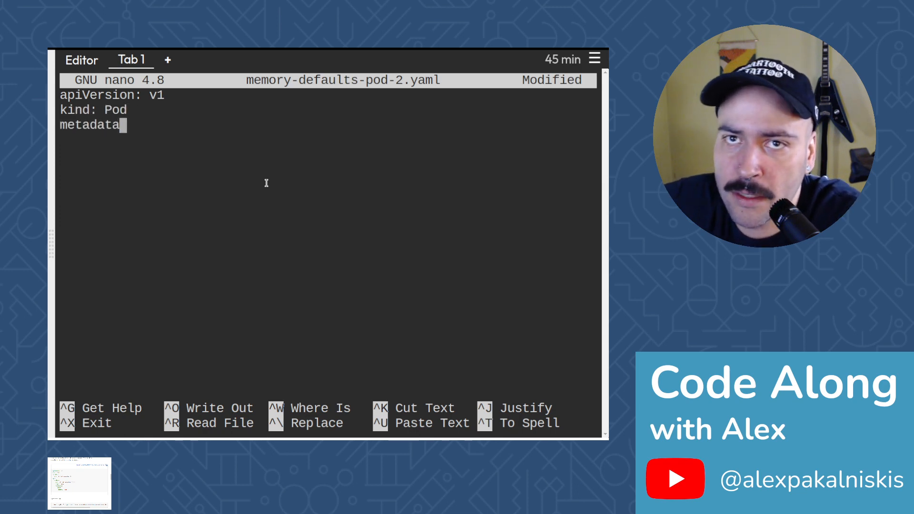
type(":")
left_click(327, 139)
type("name: default-mem-d")
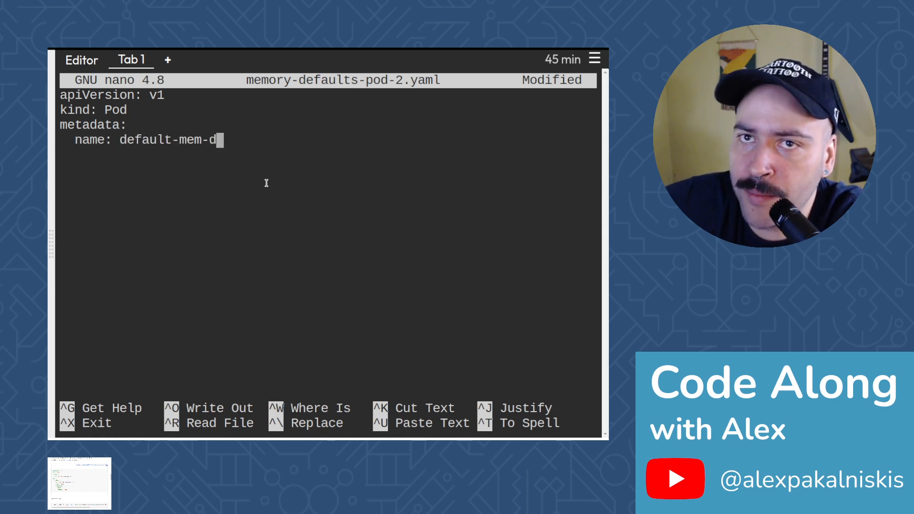
type("emo-")
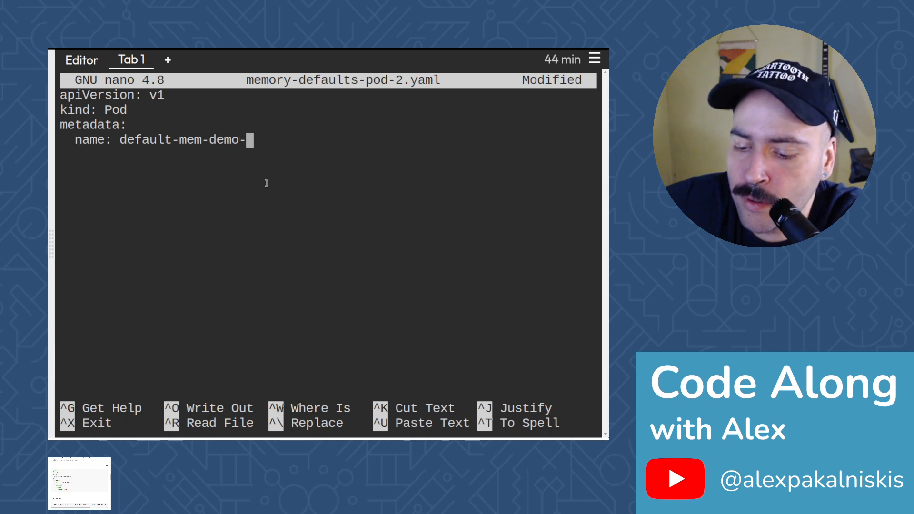
type("2")
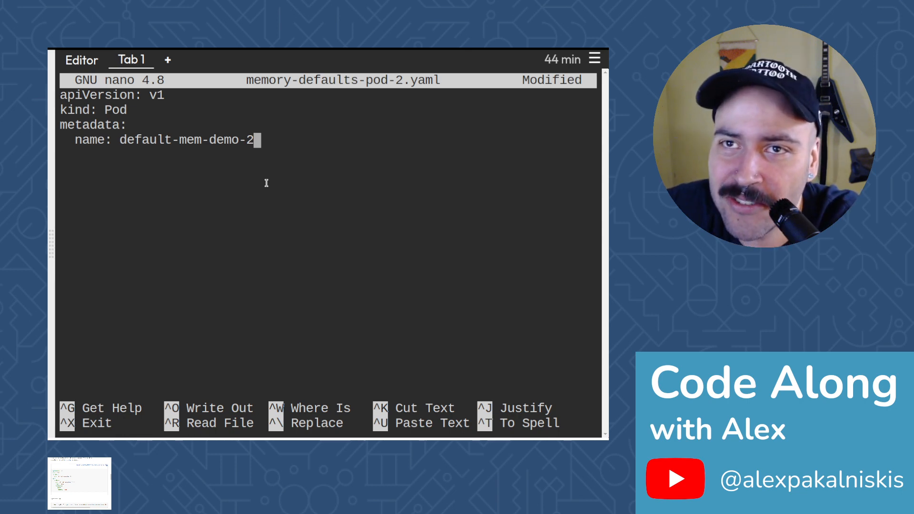
type("s")
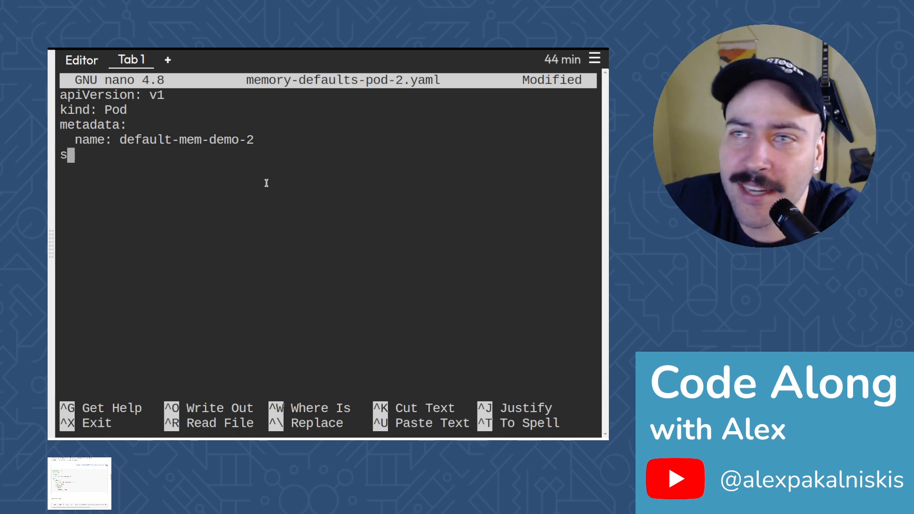
type("pa")
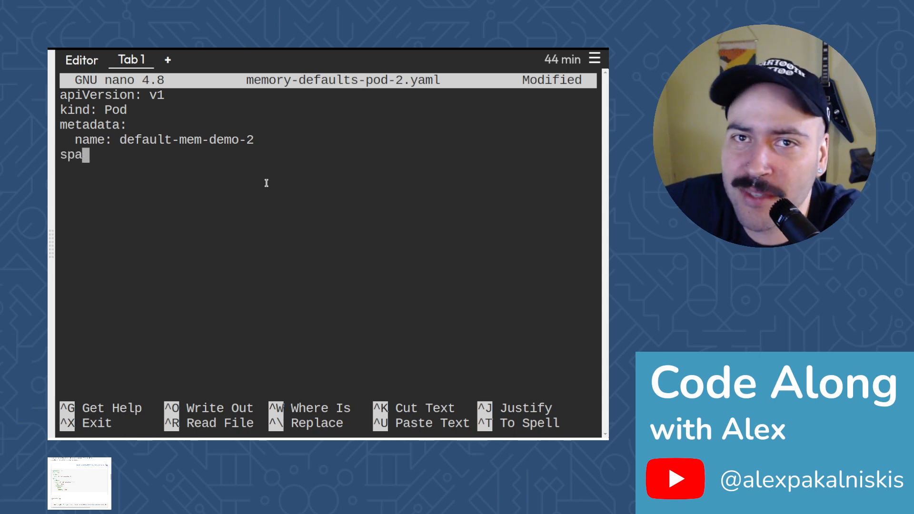
type("ec:")
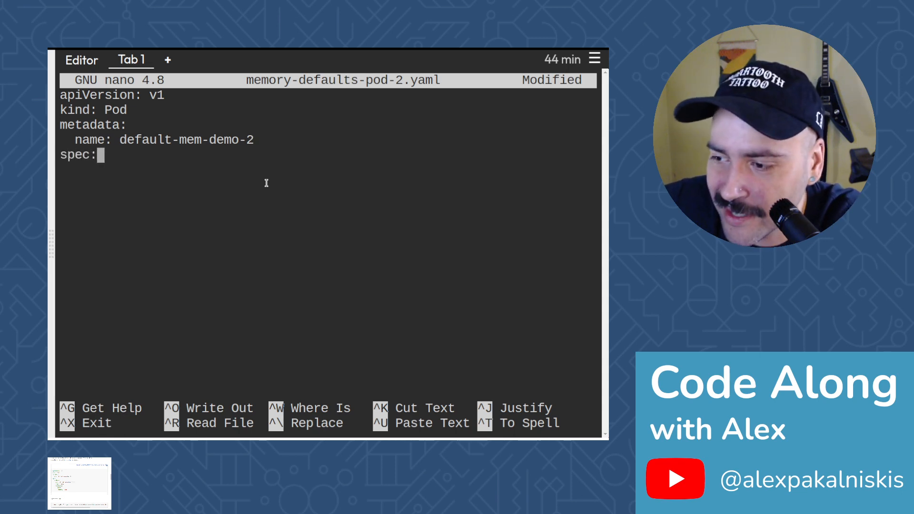
key("Enter")
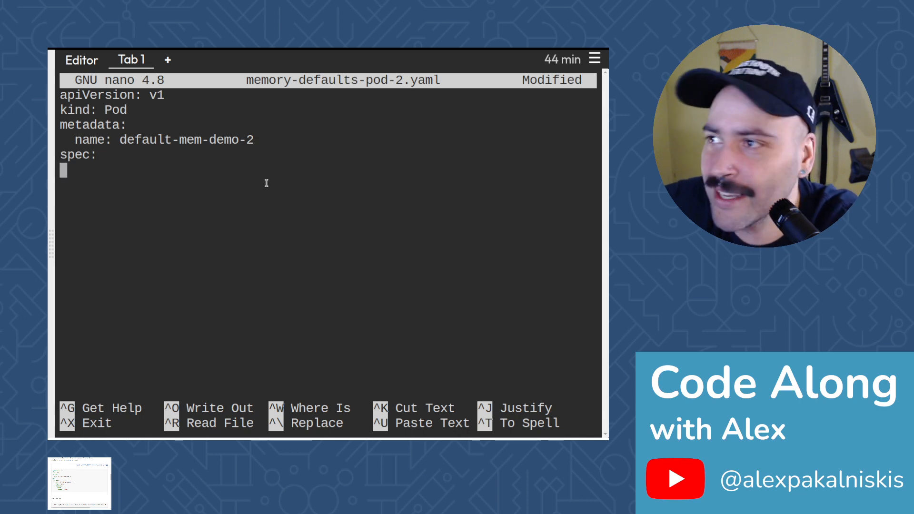
Add container default-mem-demo-2-ctr with image nginx
type("container")
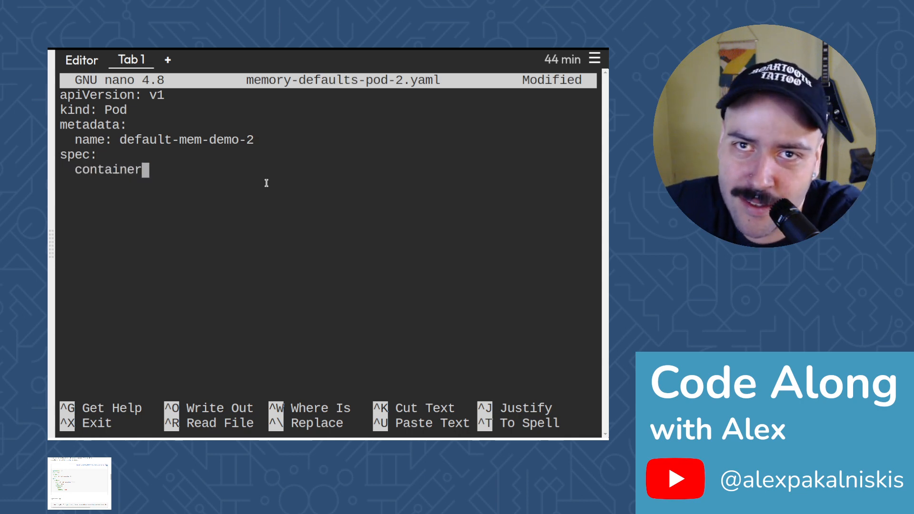
type("s:")
type("-")
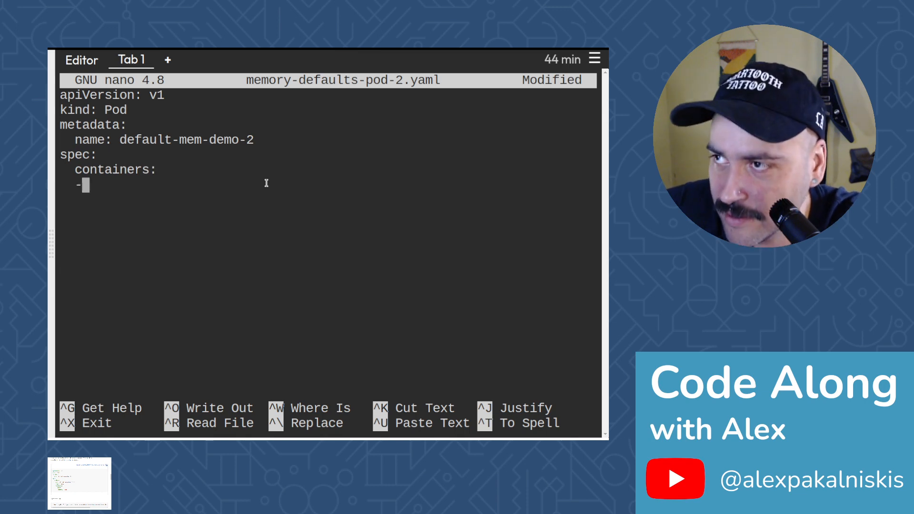
type("name:")
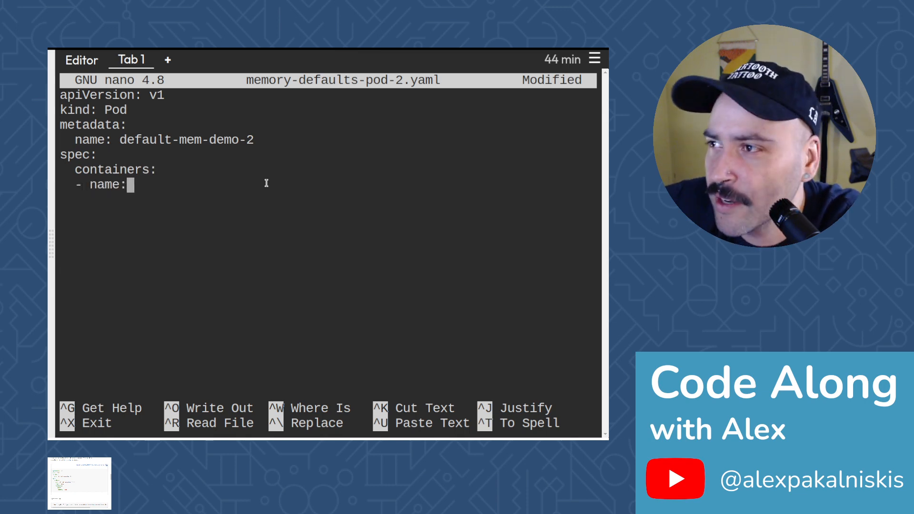
type("defaul")
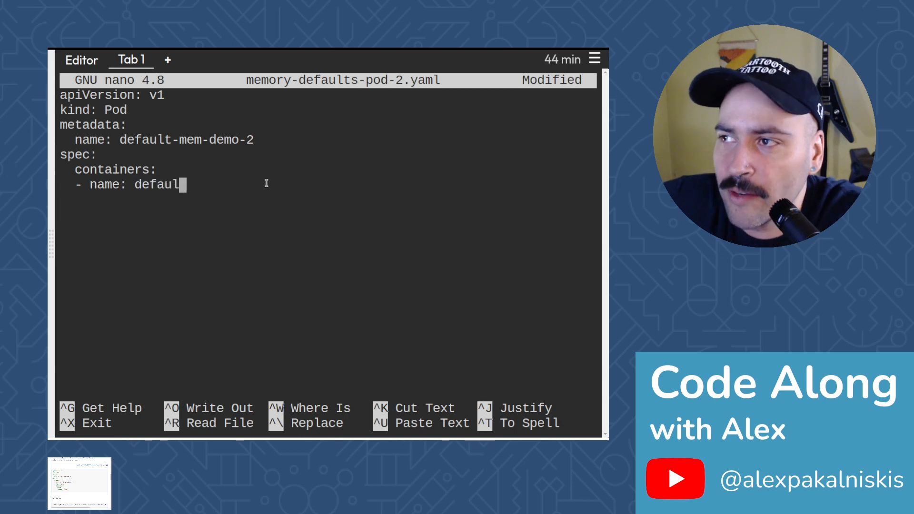
type("t-mem")
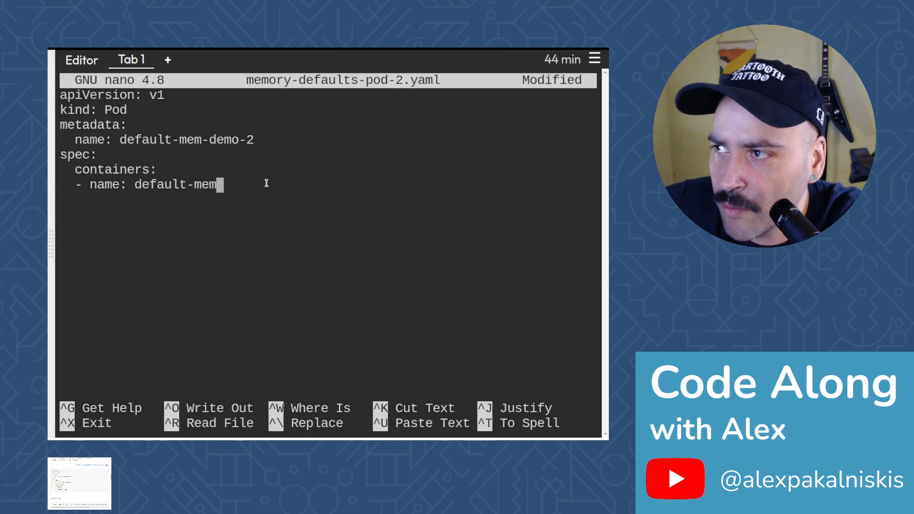
type("-demo-2")
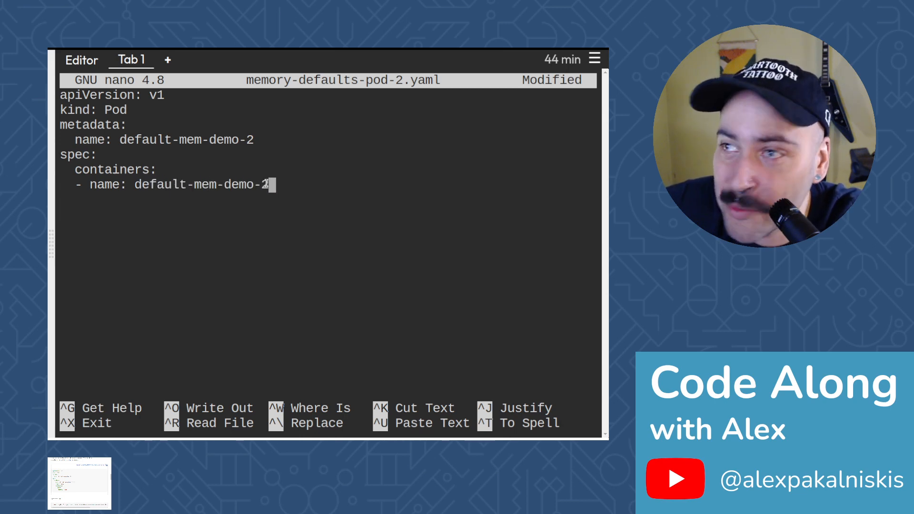
type("-ctr")
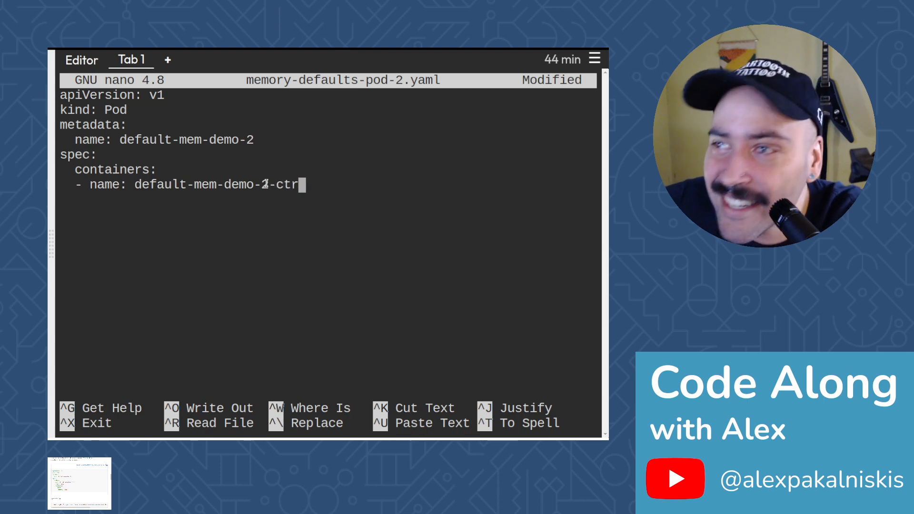
key("Enter")
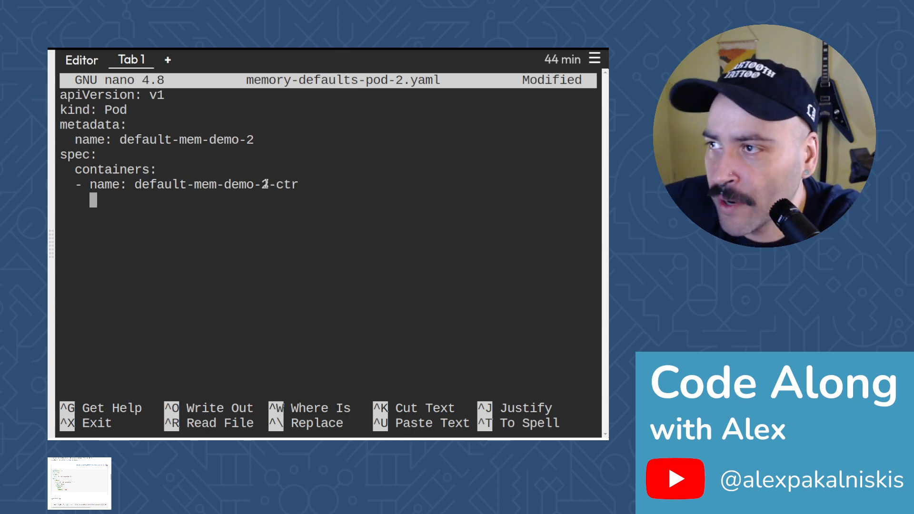
type("image: nginx")
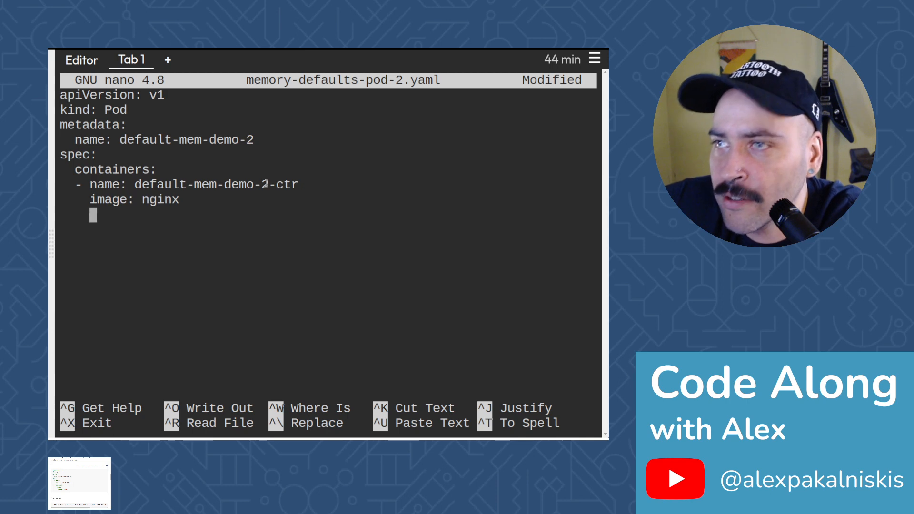
Add resources limits memory "1Gi" under the container
type("resoure")
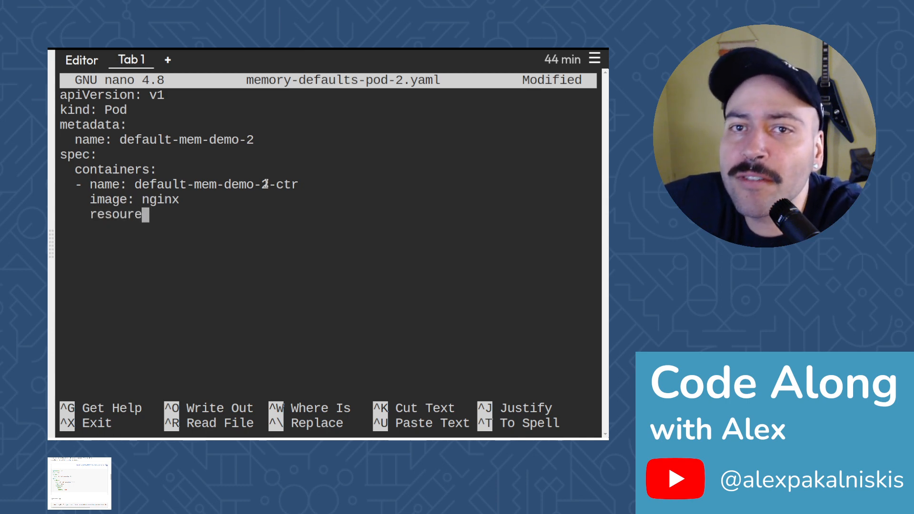
type("s:")
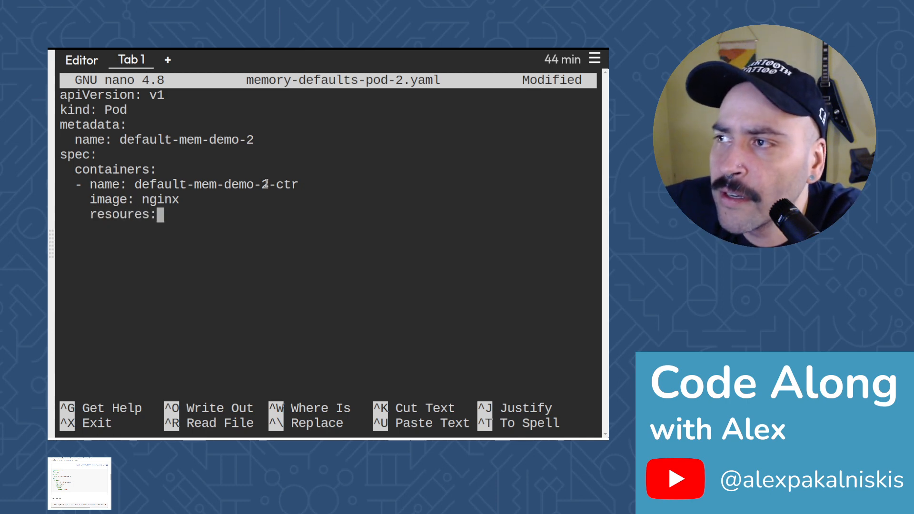
key("Backspace")
type("c")
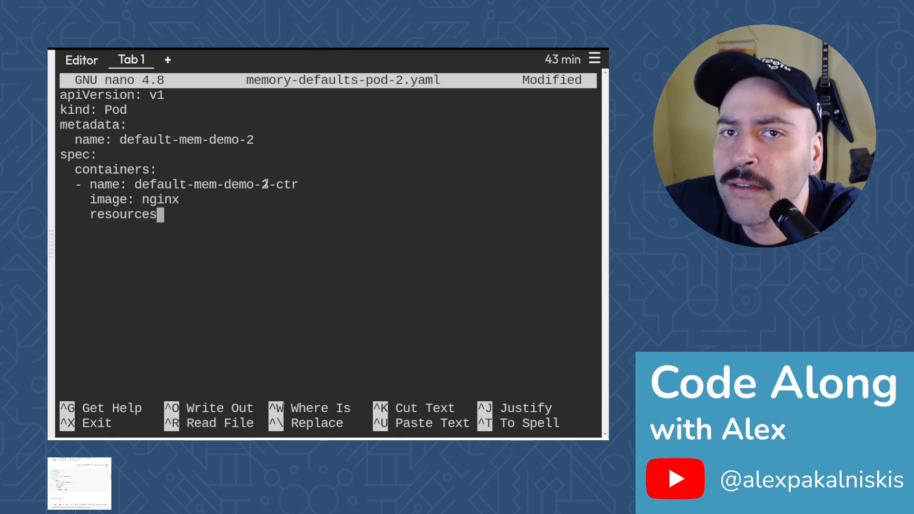
type(":")
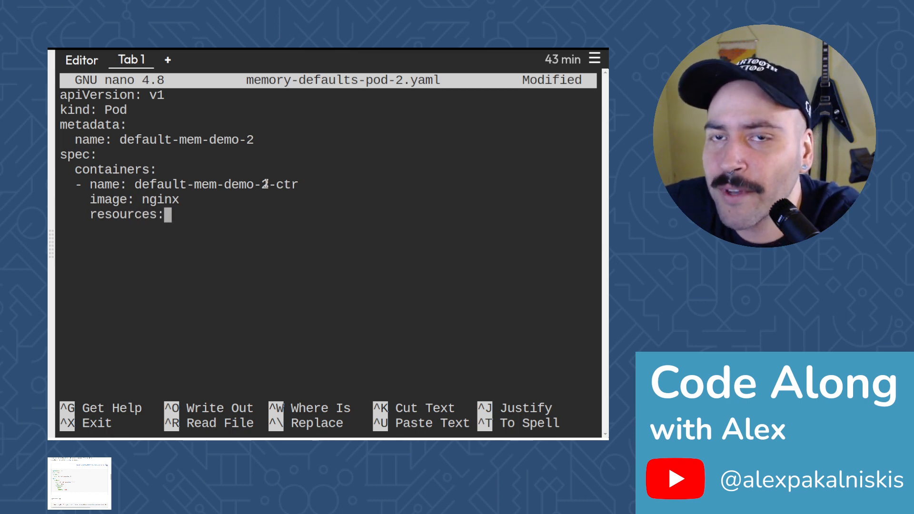
key("Enter")
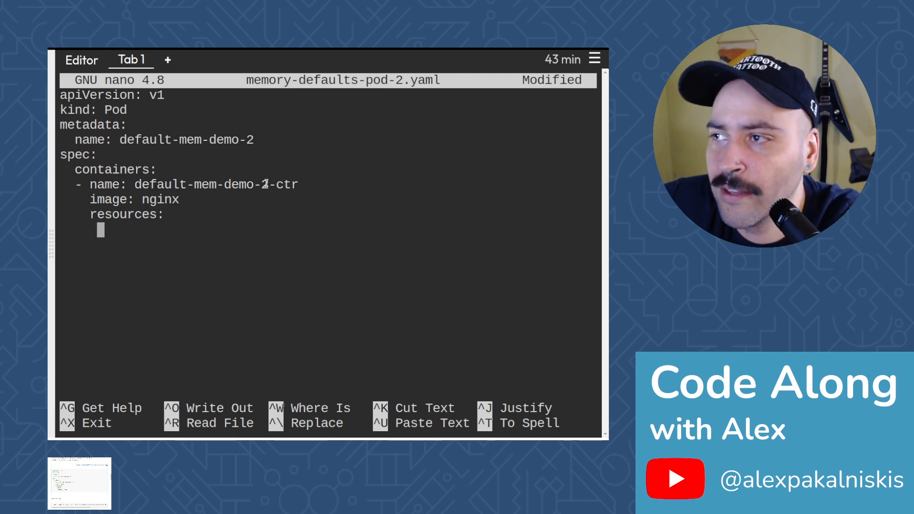
type("limits")
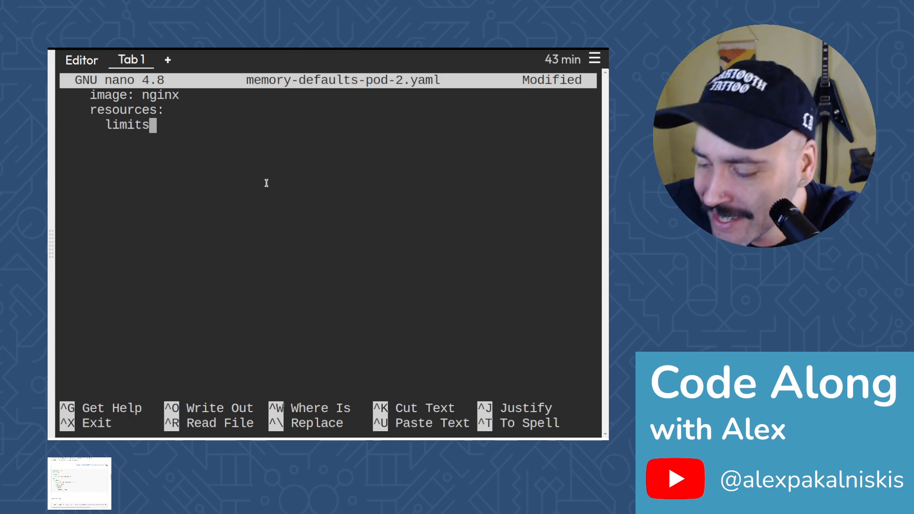
type(":")
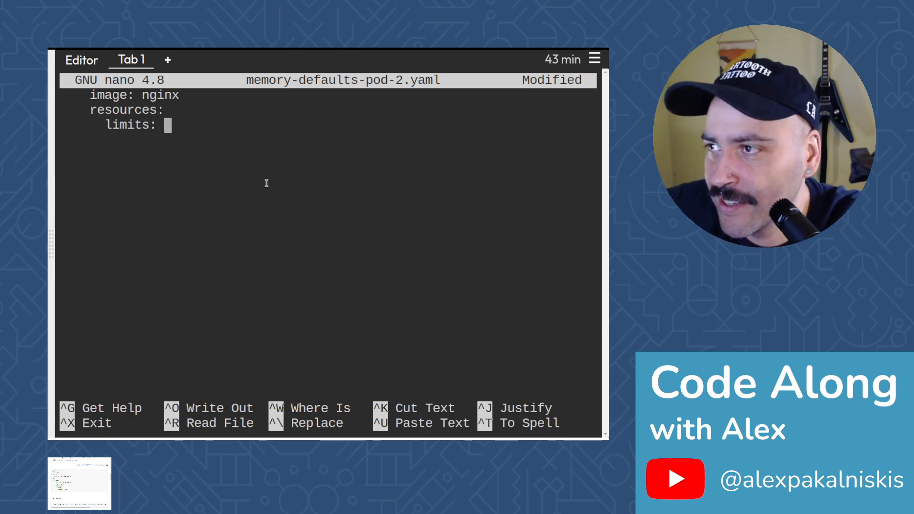
key("Enter")
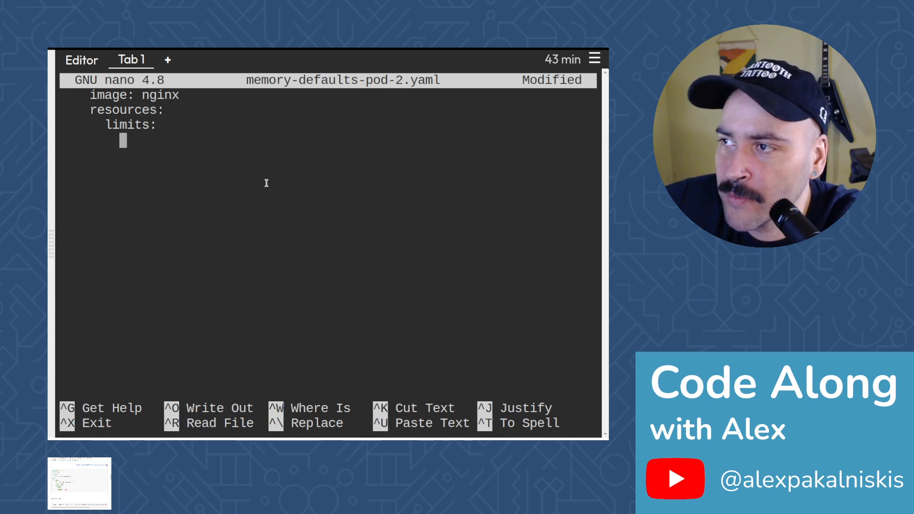
type("memory:")
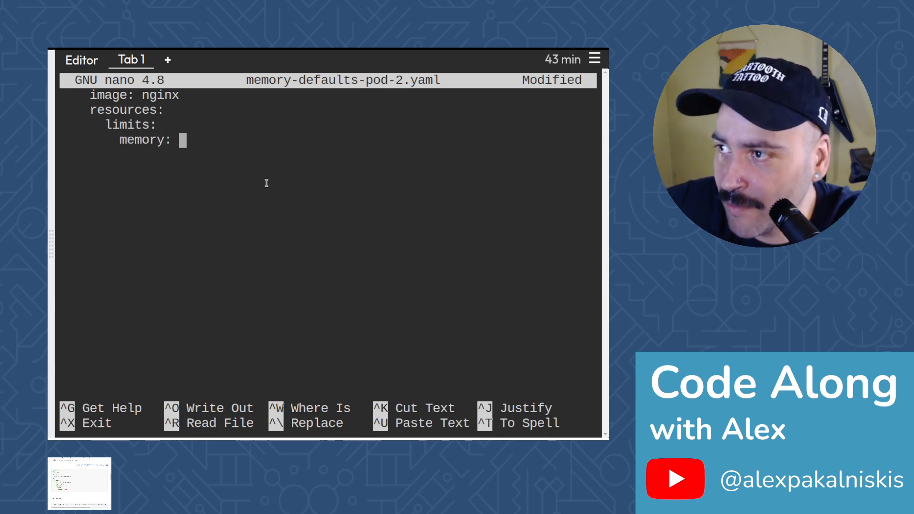
type("\"1")
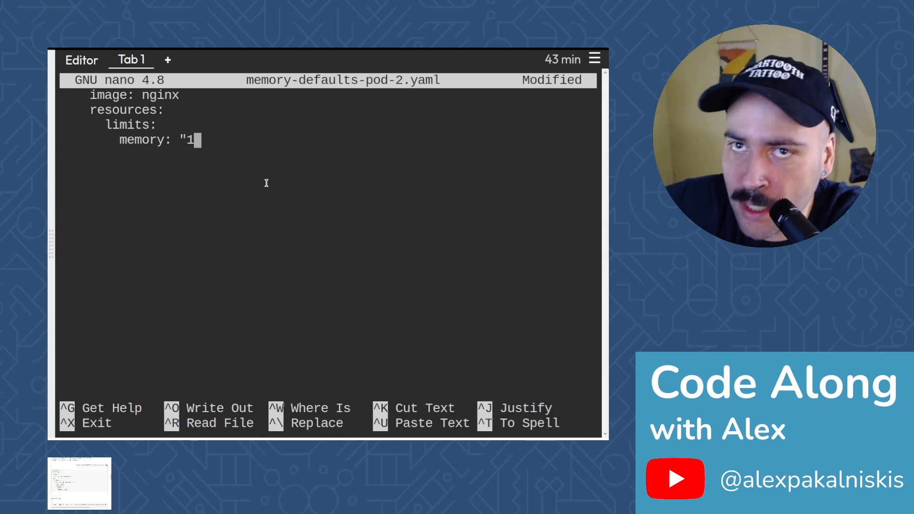
type("Gi")
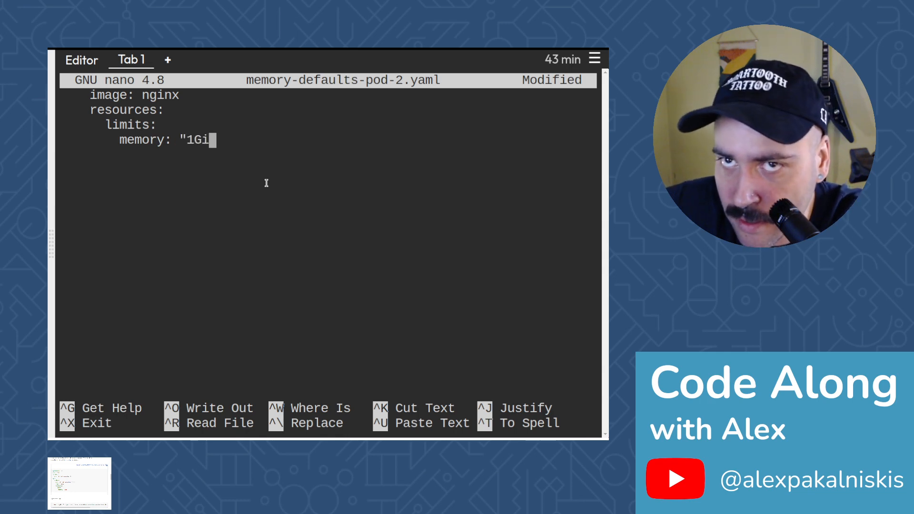
type("\"")
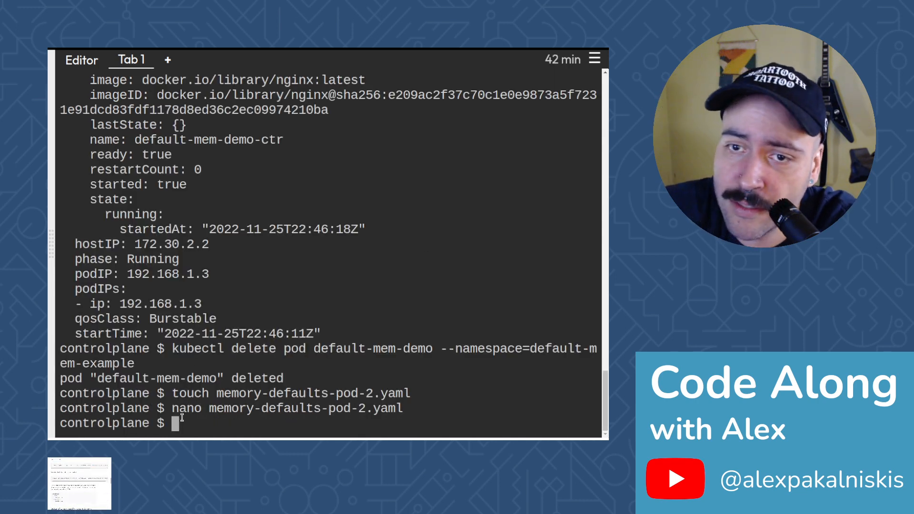
Apply memory-defaults-pod-2.yaml into the default-mem-example namespace with kubectl apply
type("kub")
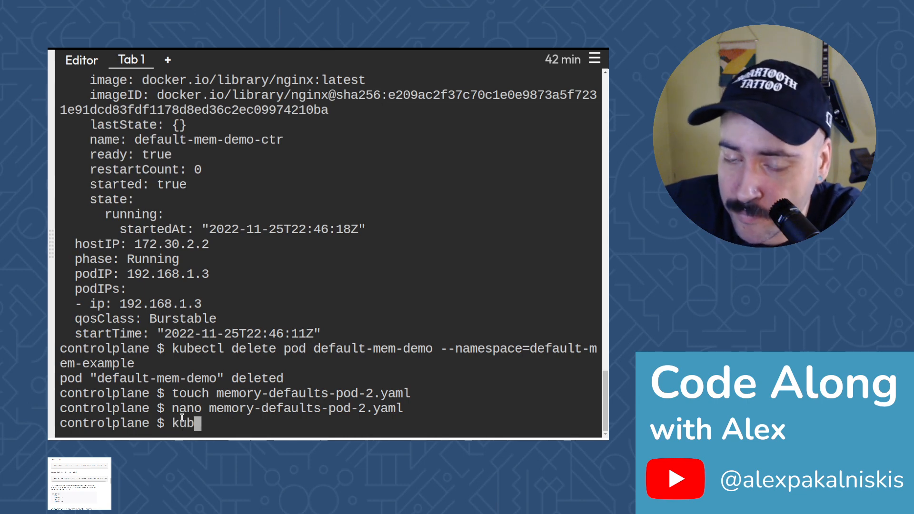
type("e")
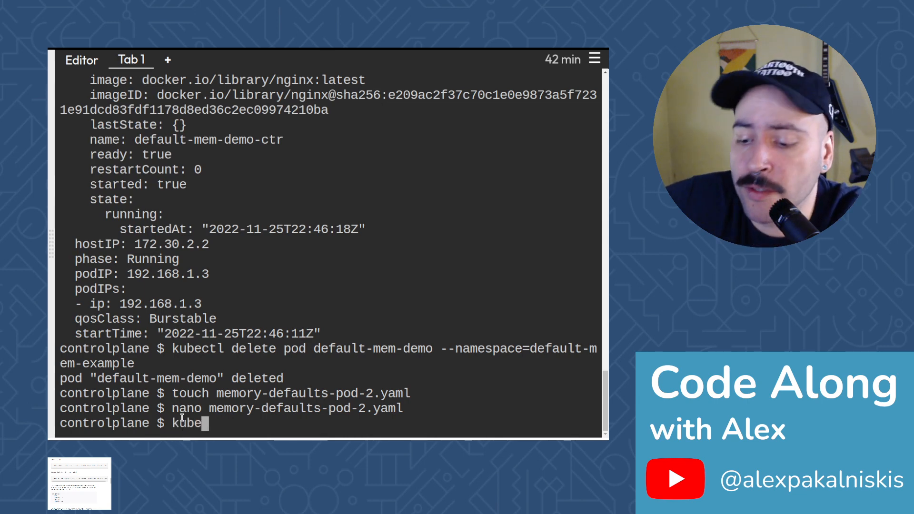
type("ctl -")
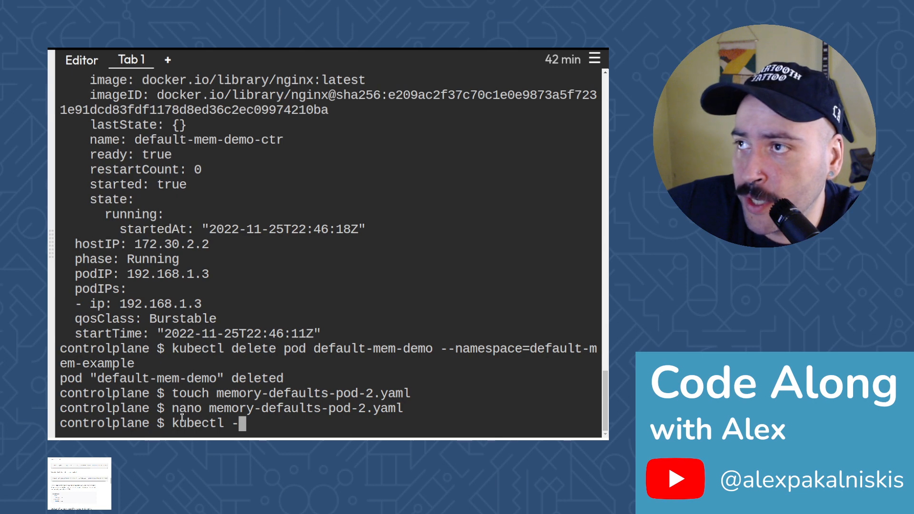
type("apply -f")
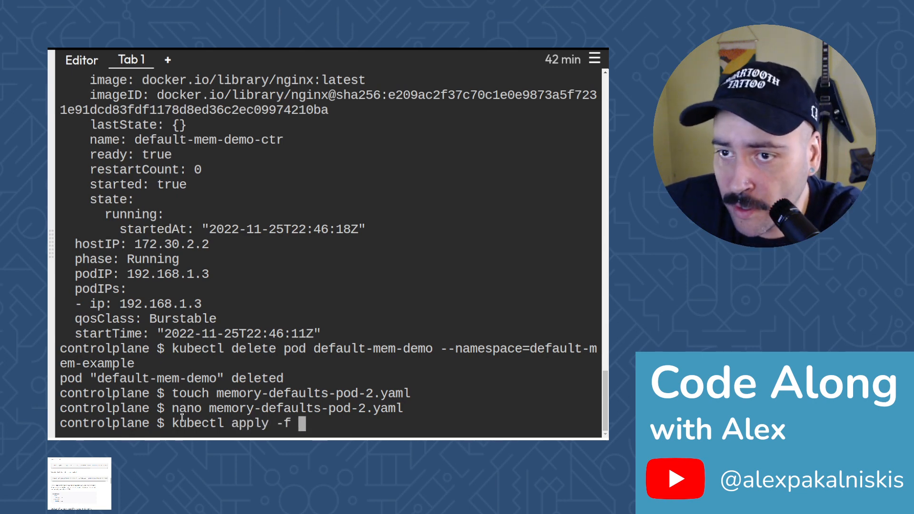
type("memory-defaults")
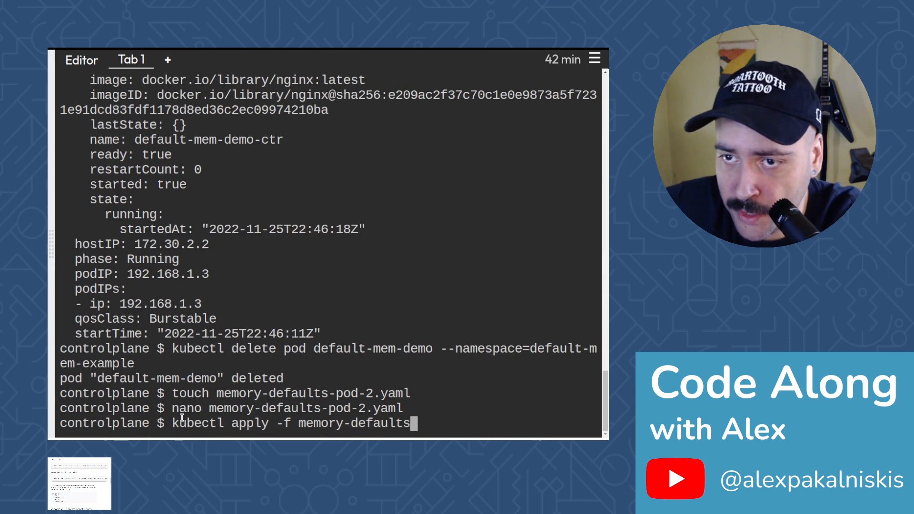
type("-pod")
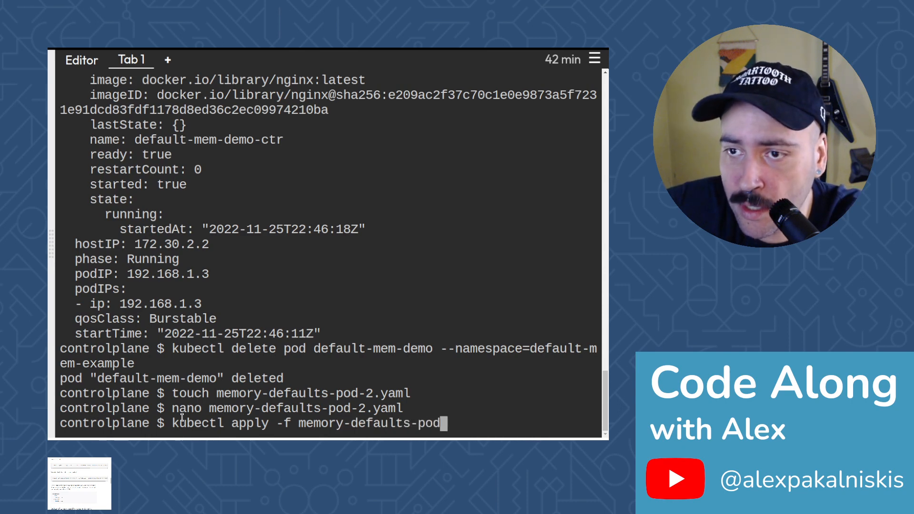
type("-2.yaml")
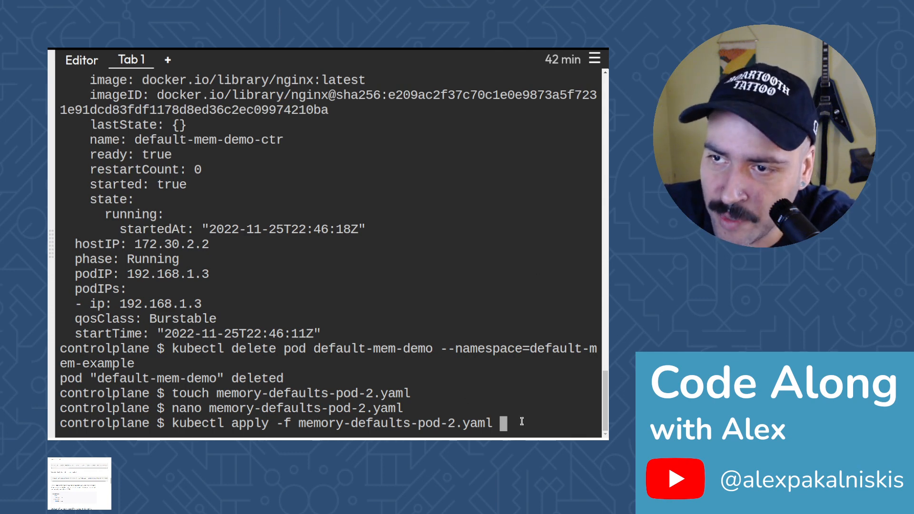
type("--namespace=defau")
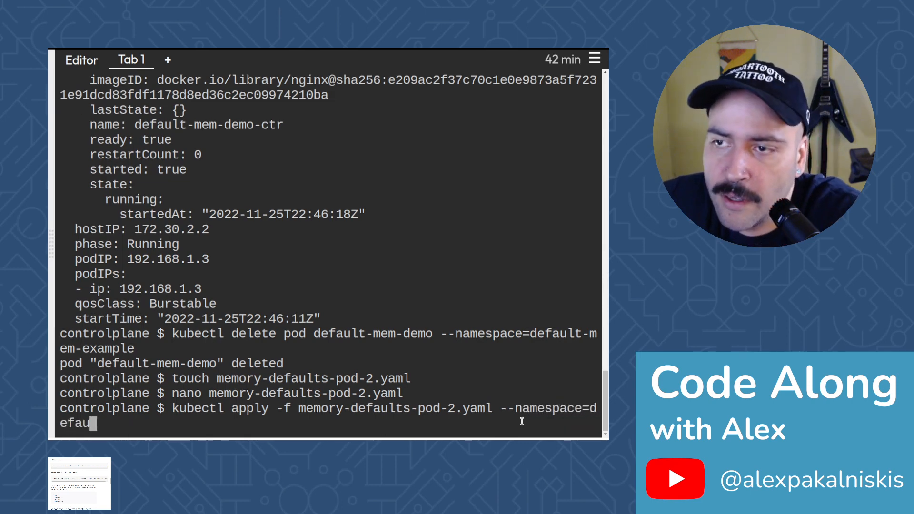
type("lt")
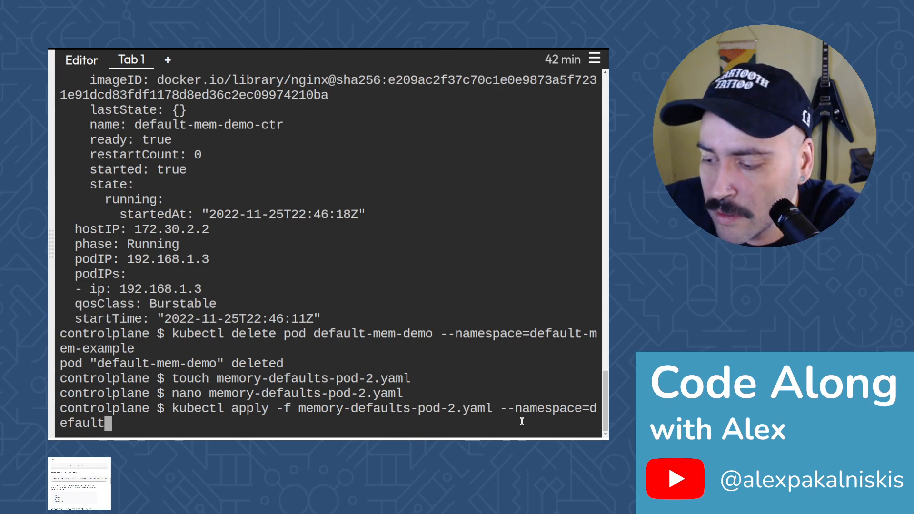
type("-mem-exampl")
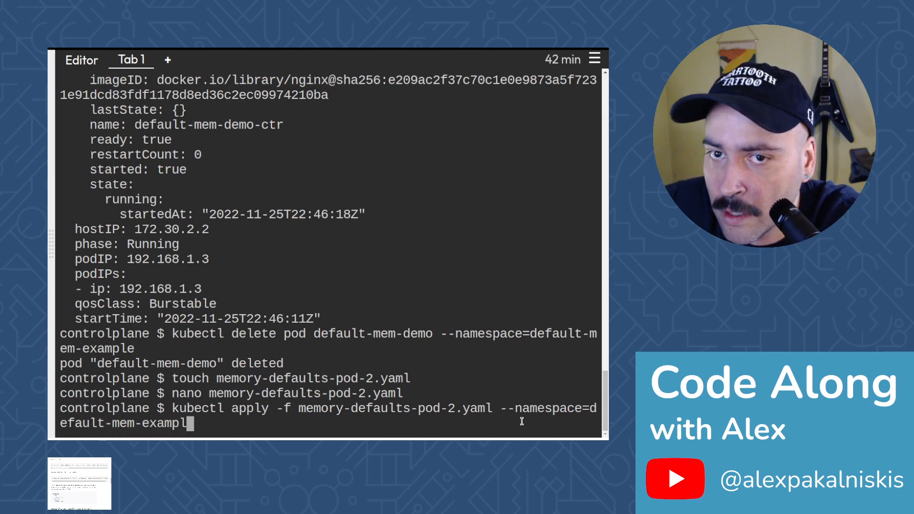
type("e")
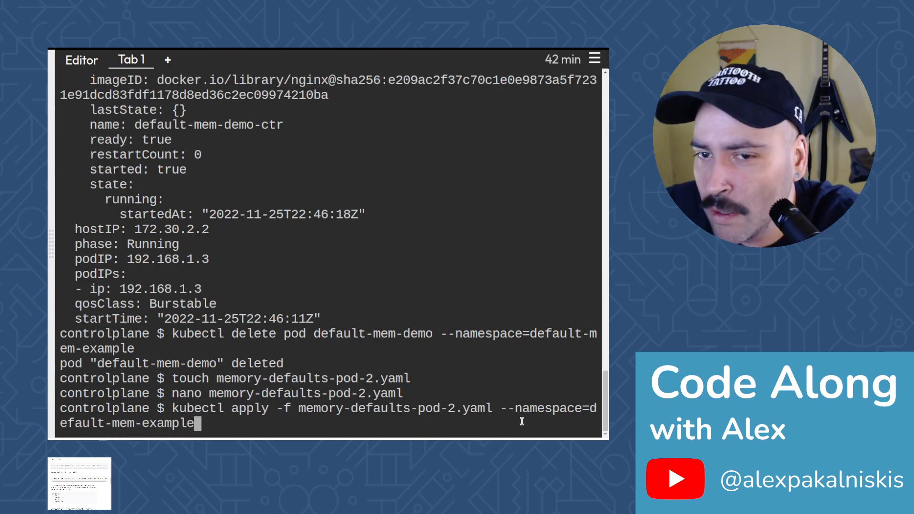
key("Return")
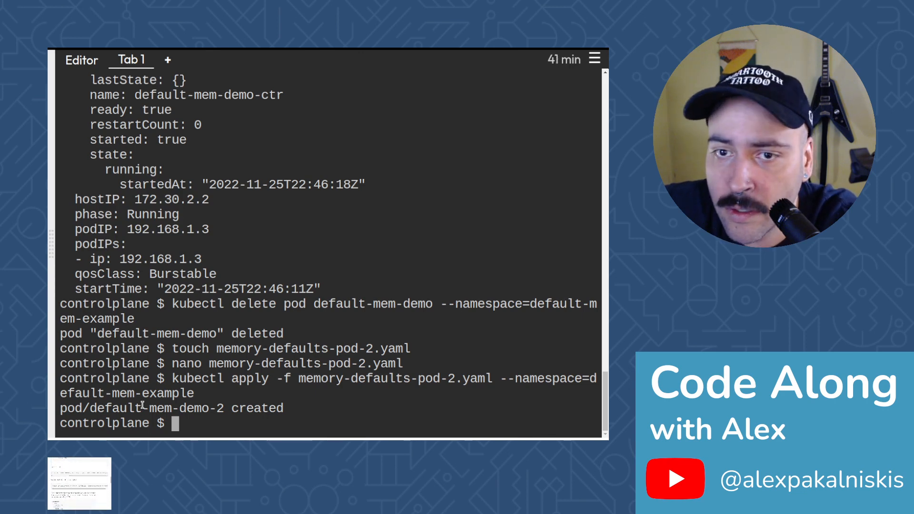
Look up pod default-mem-example-2 as YAML (not found), then rename it to default-mem-demo-2
type("kubec")
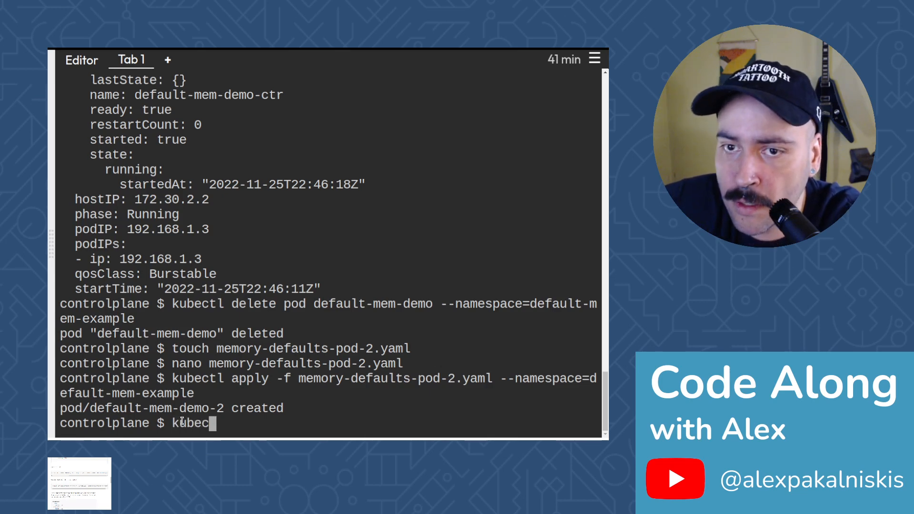
type("tl get pod def")
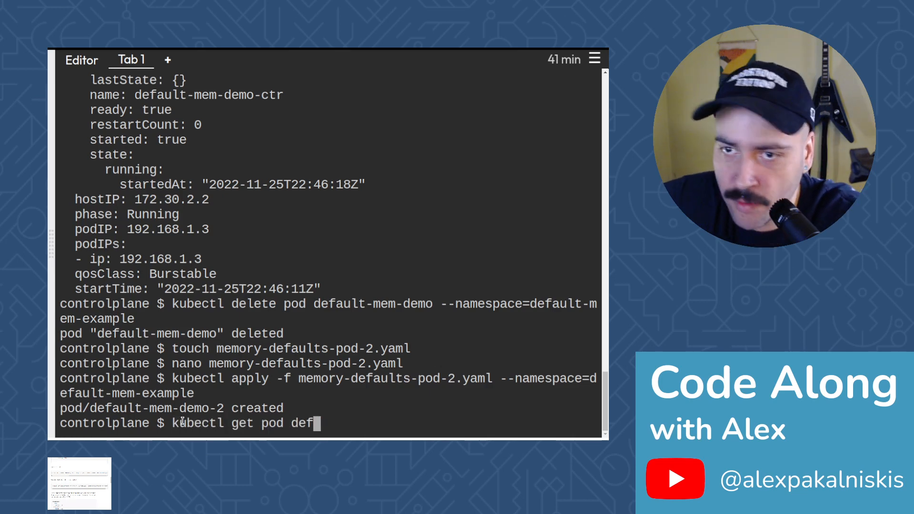
type("ault-mem")
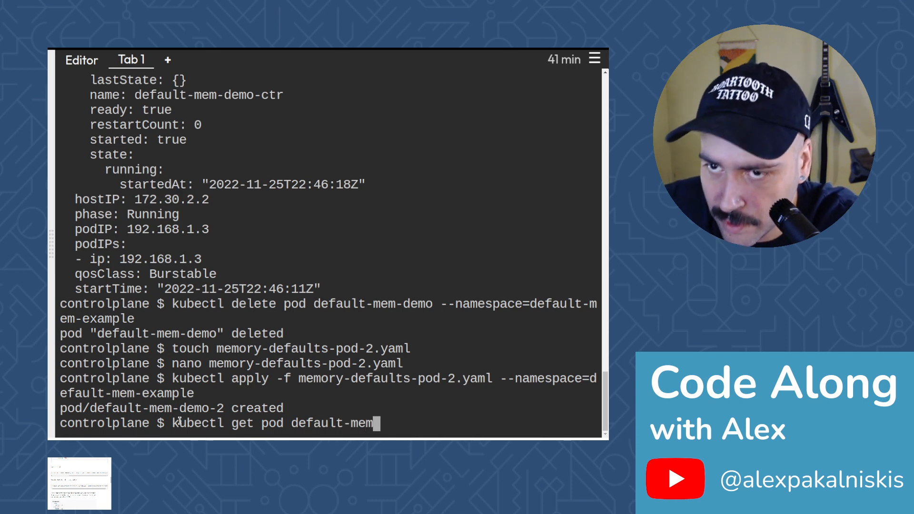
type("0")
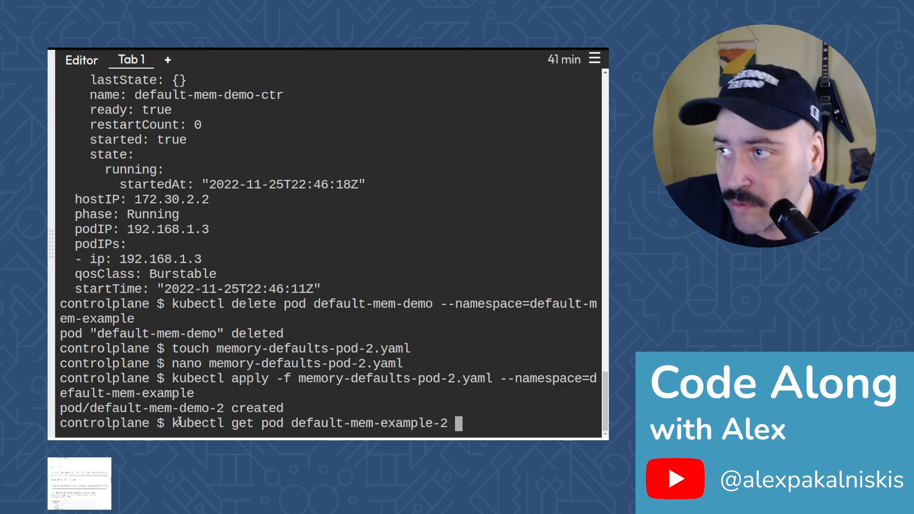
type("--output")
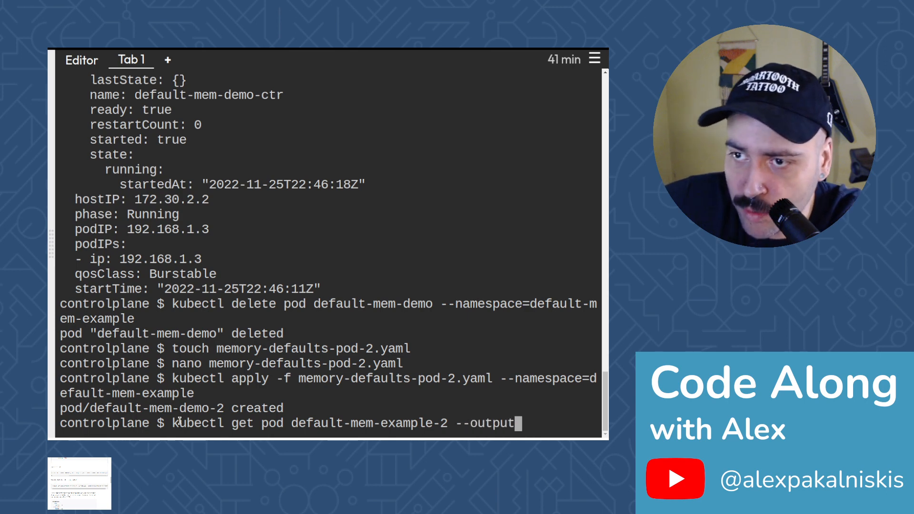
type("=yaml")
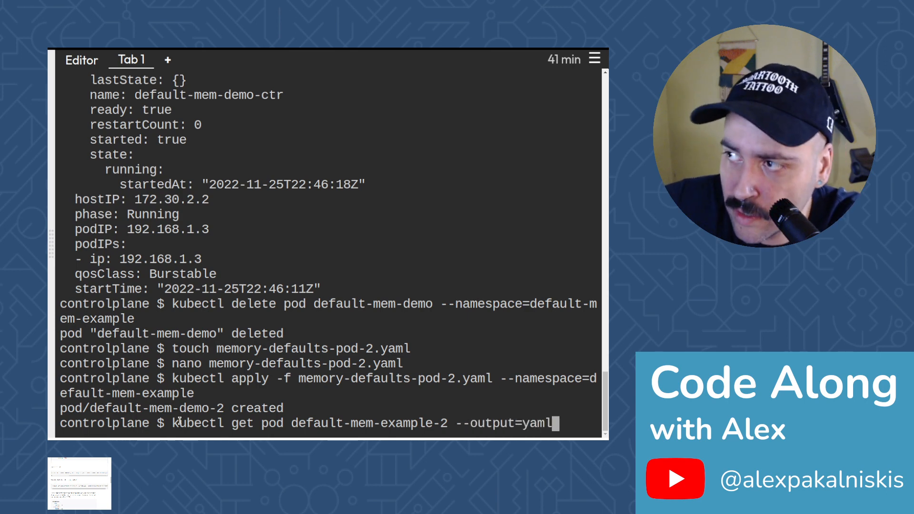
type("--name")
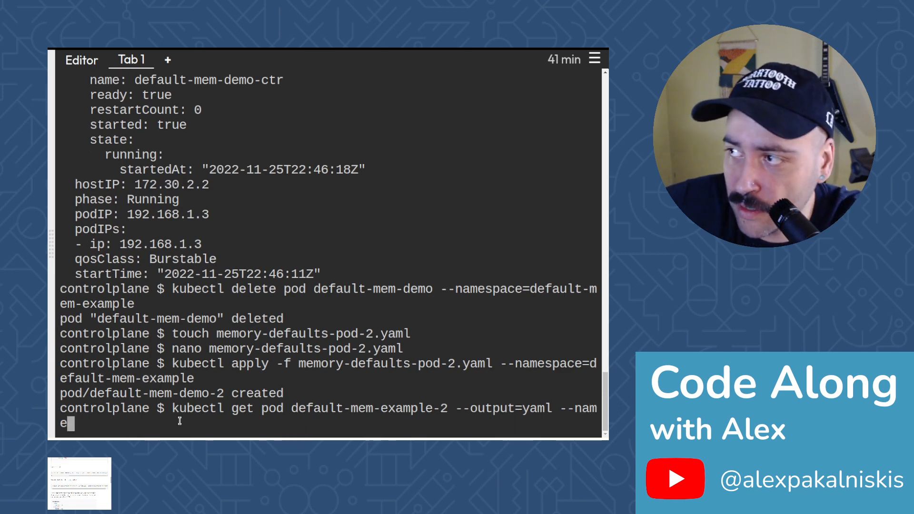
type("=defa")
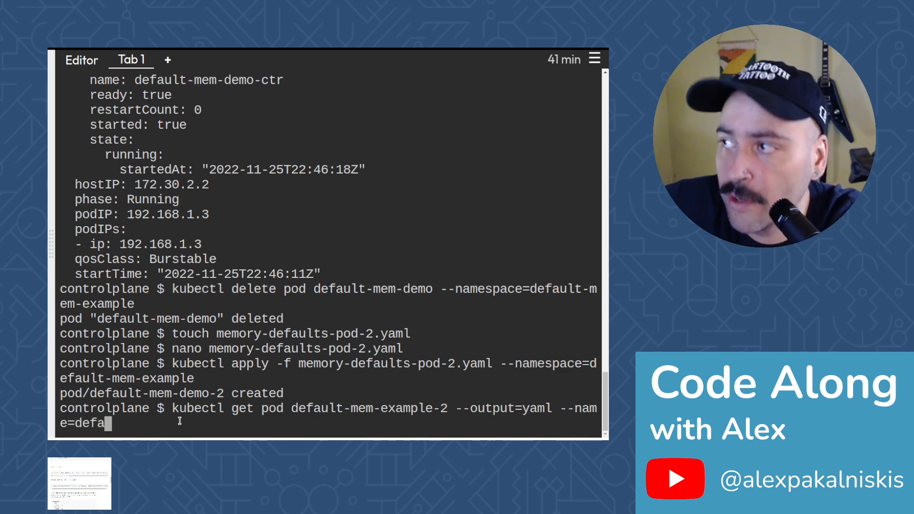
type("ult-mem-")
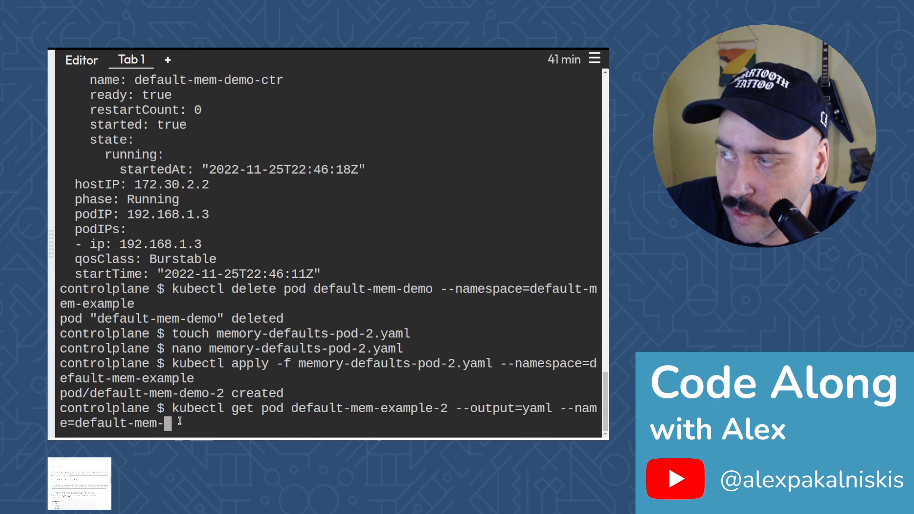
type("example")
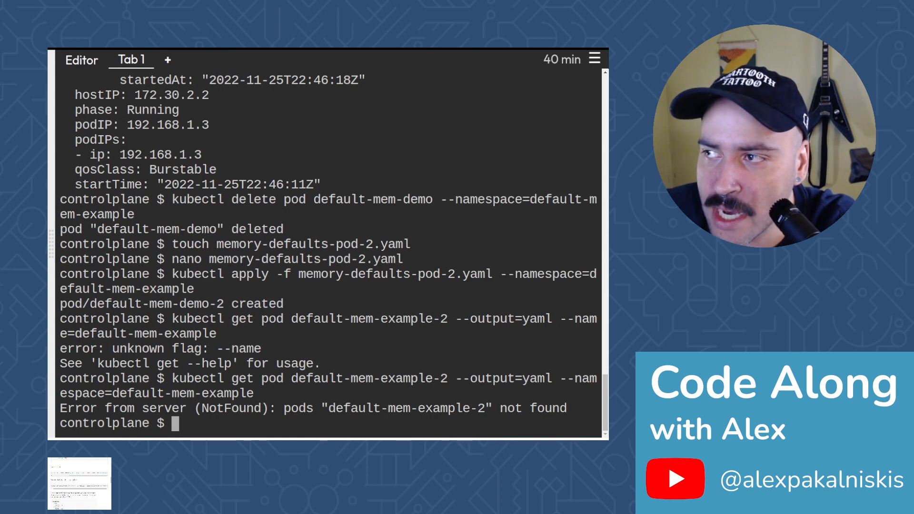
type("kubectl get pod default-mem-example-2 --output=yaml --namespace=default-mem-example")
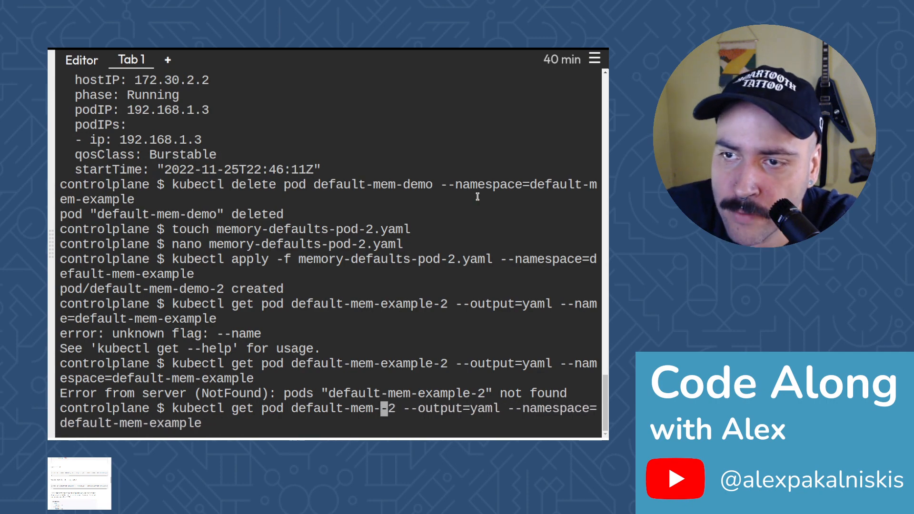
type("demo")
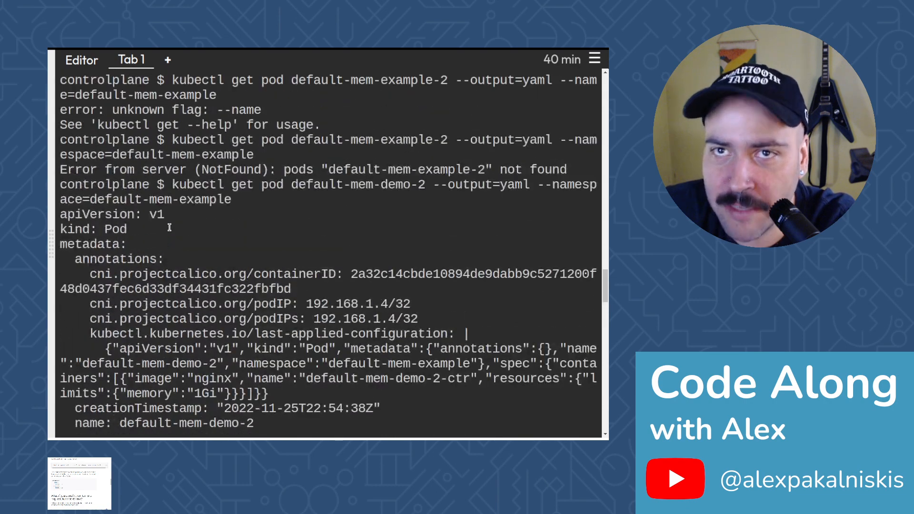
Scroll through default-mem-demo-2's YAML to its 1Gi limit and request and Running phase
scroll("down", 3)
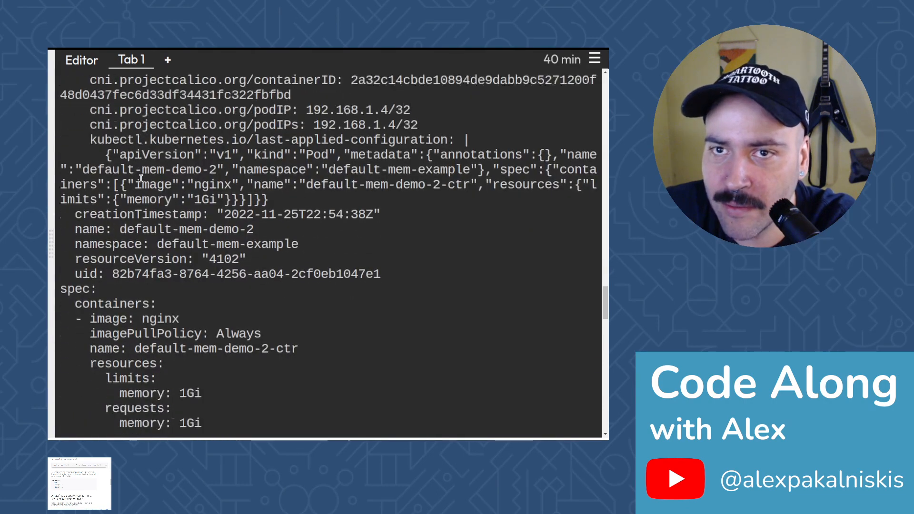
scroll("down", 3)
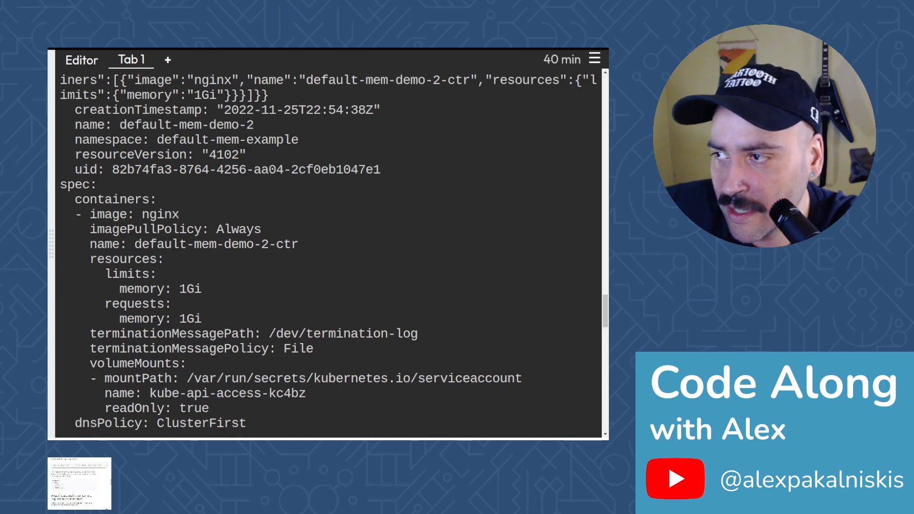
scroll("down", 3)
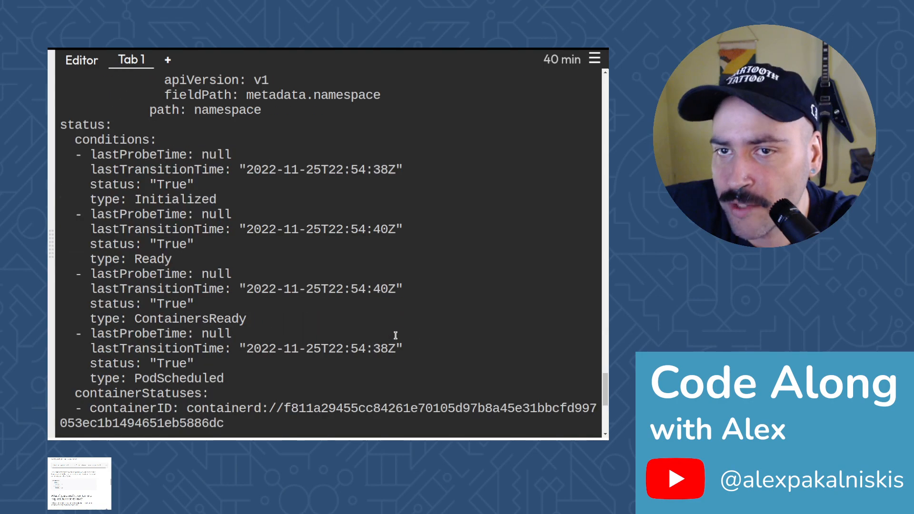
scroll("down", 3)
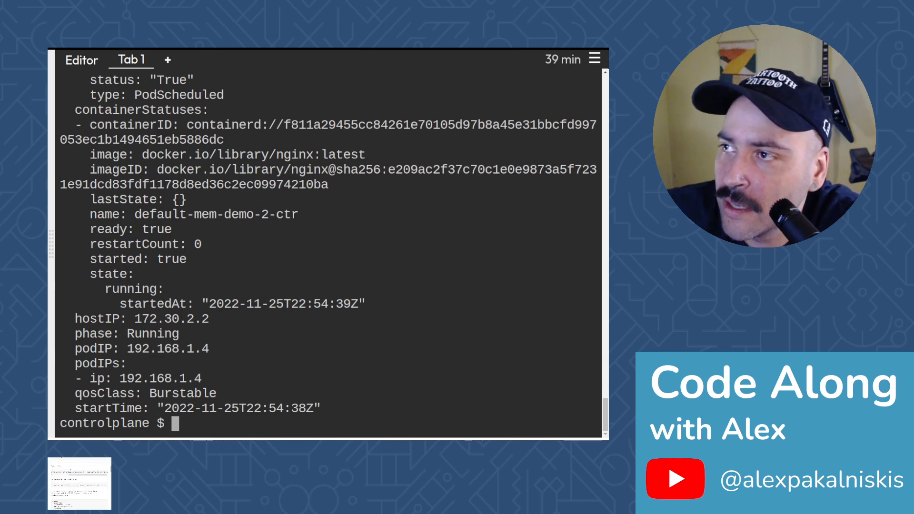
mouse_move(332, 385)
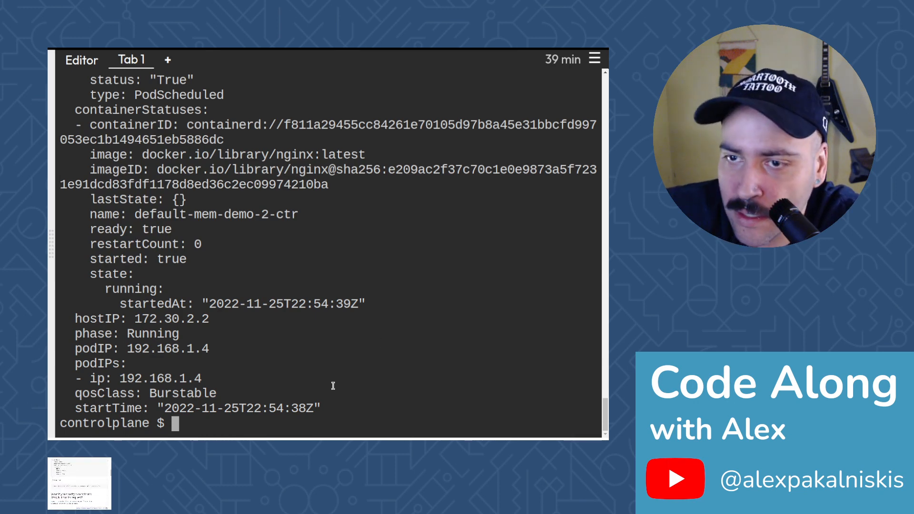
mouse_move(281, 436)
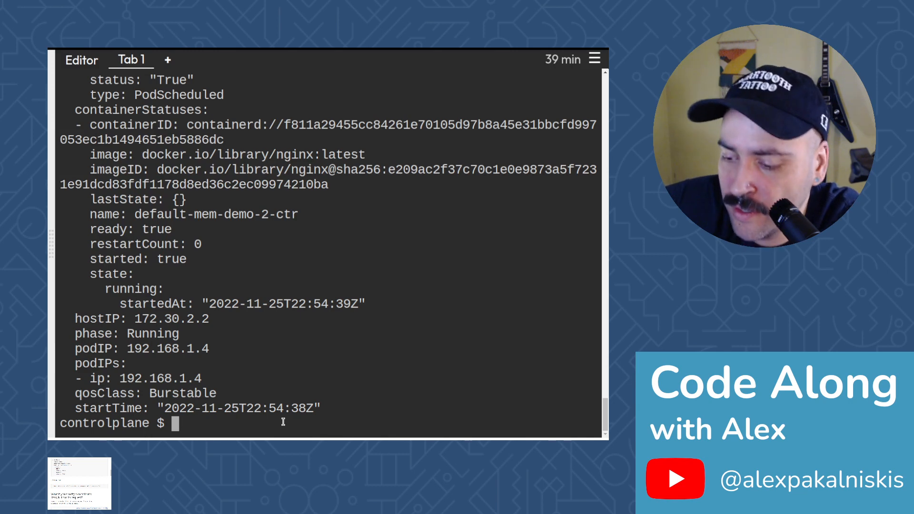
Run kubectl delete pod default-mem-demo-2 --namespace=default-mem-example
type("kub")
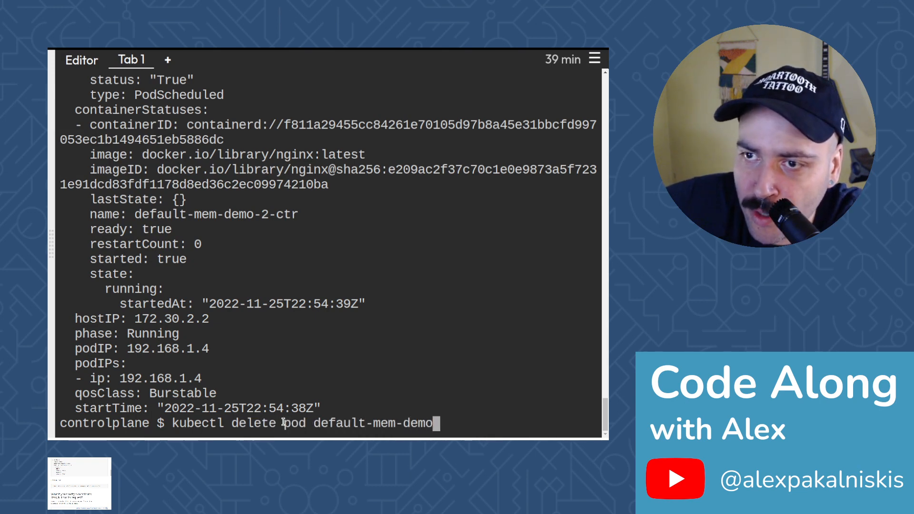
type("-2 --")
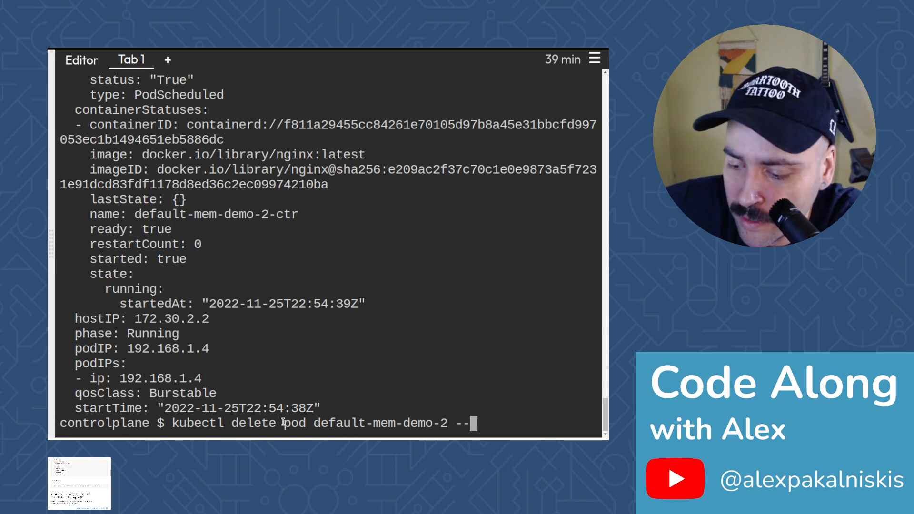
type("namespace=default-me")
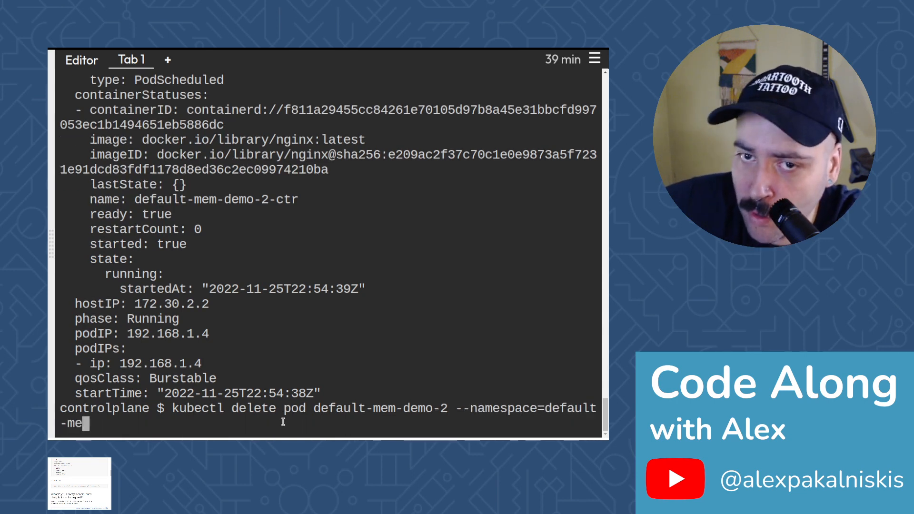
type("m-example")
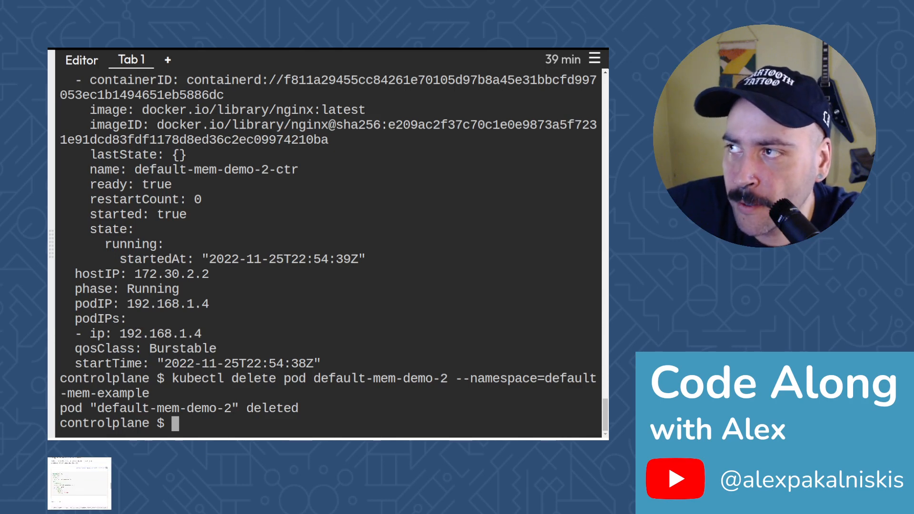
Create the empty file memory-defaults-pod-3.yaml with touch
type("to")
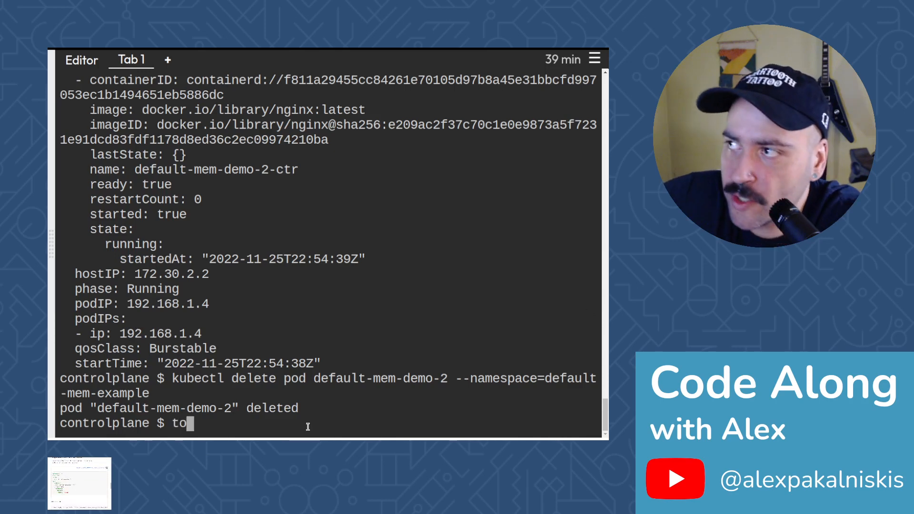
type("uch")
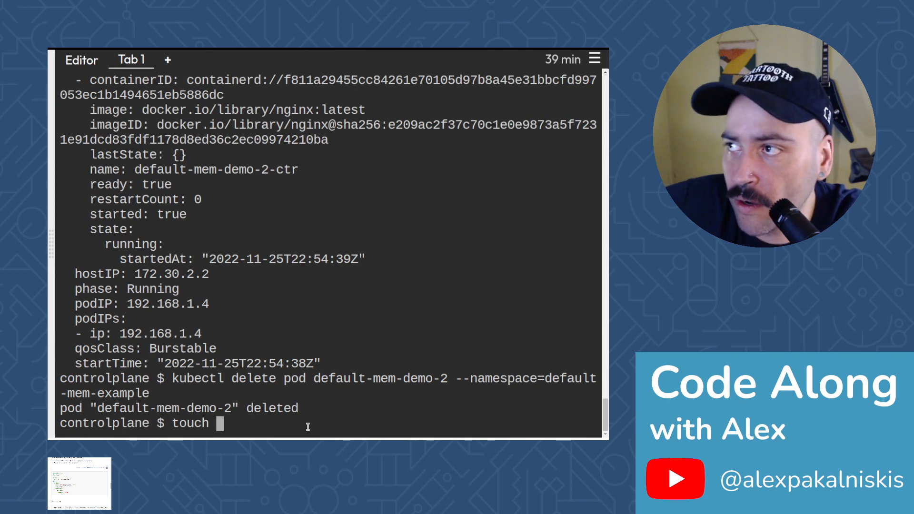
type("memory-")
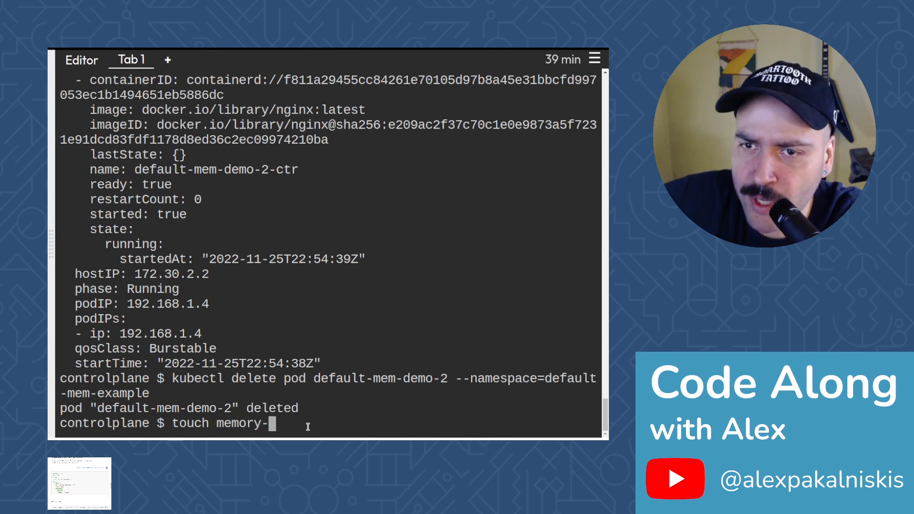
type("defaults-pod")
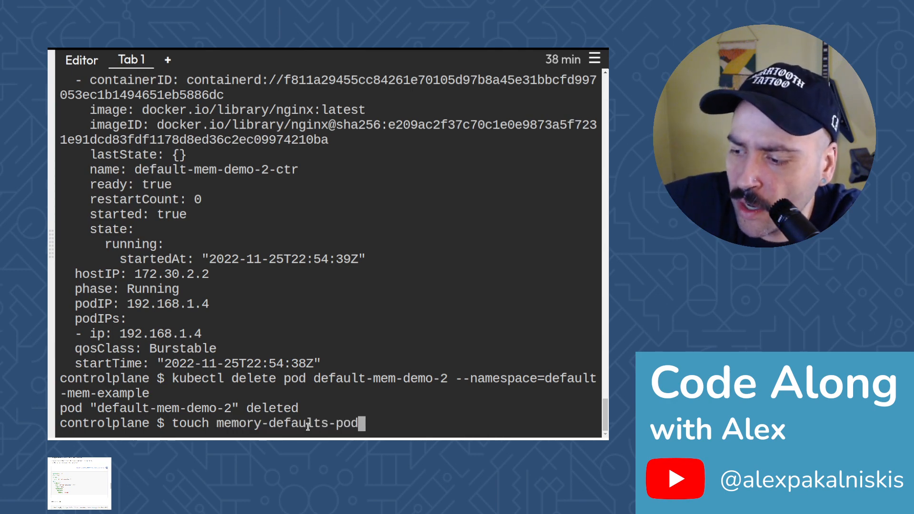
type(".")
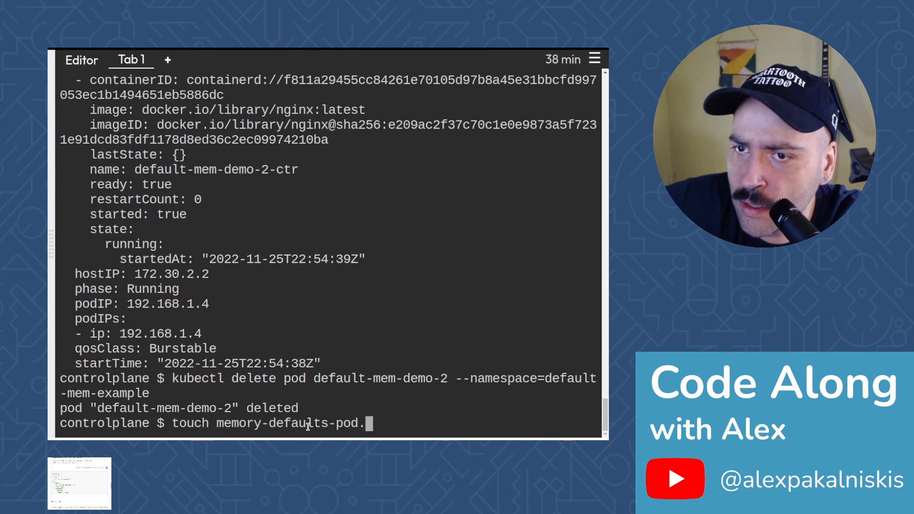
type("3.yaml")
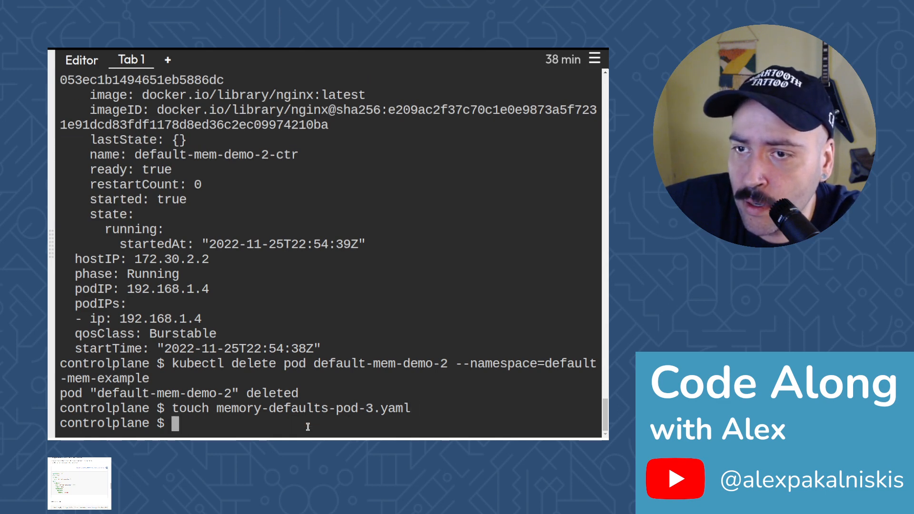
Open memory-defaults-pod-3.yaml in nano
type("nano")
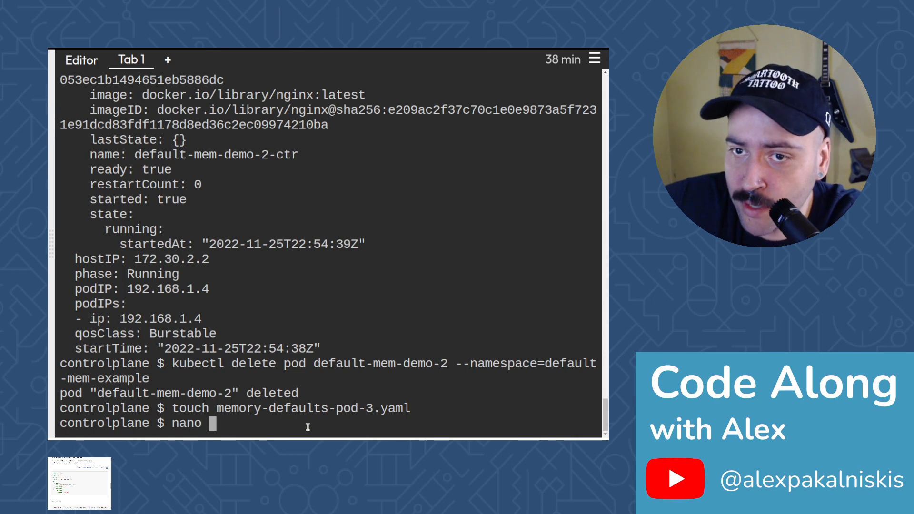
type("memory-defaults-")
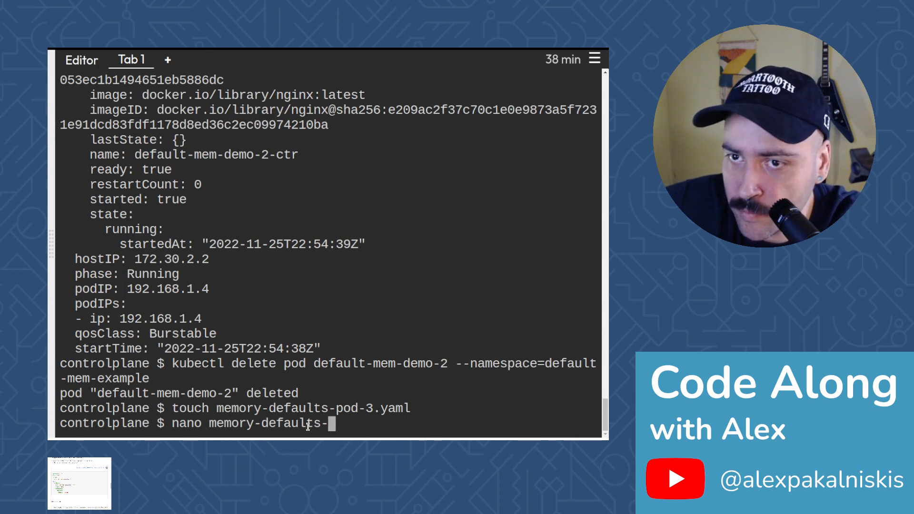
type("pod-")
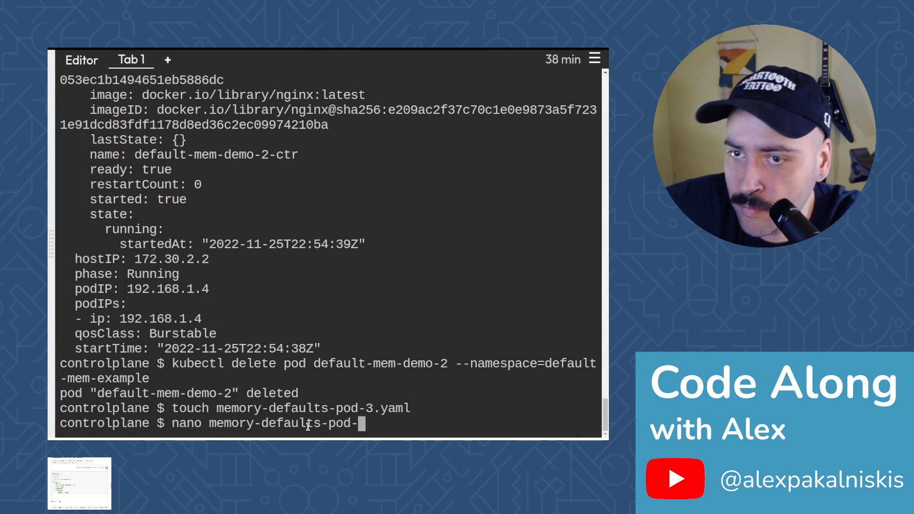
key("Enter")
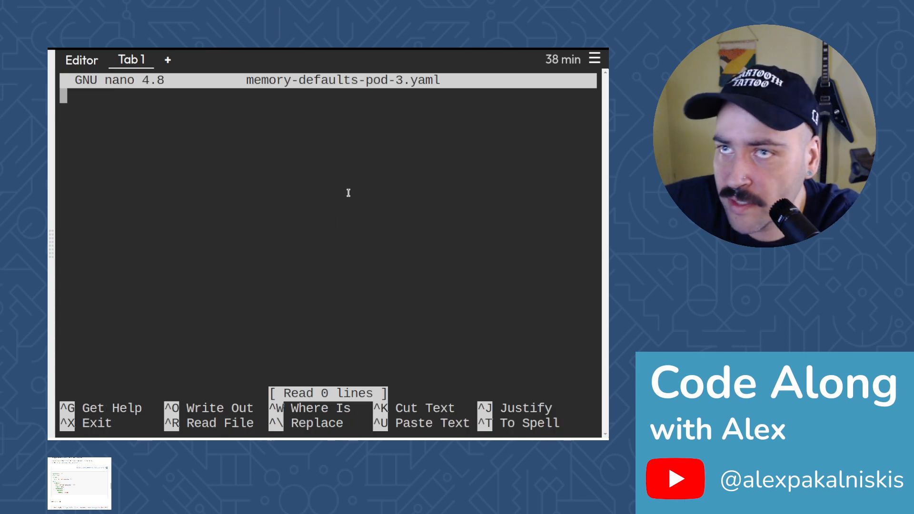
Enter apiVersion v1, kind Pod, and metadata name default-mem-demo-3
type("api")
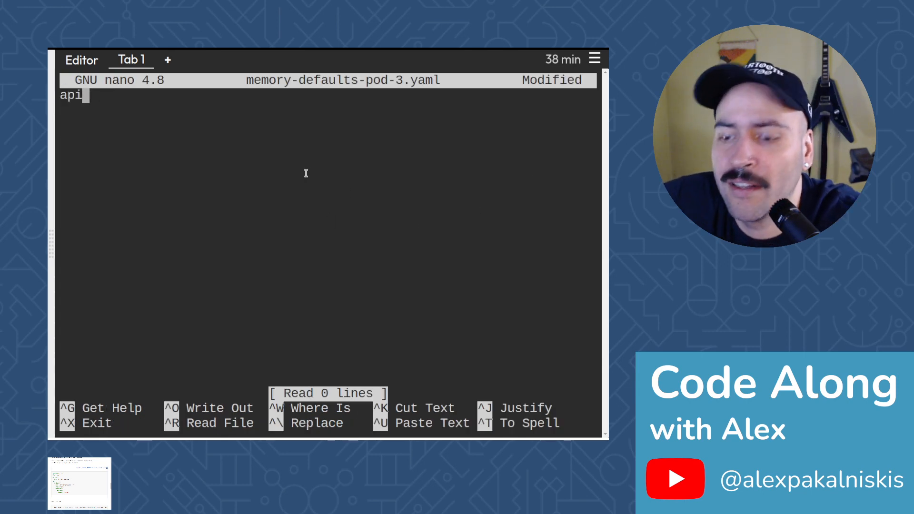
type("Version")
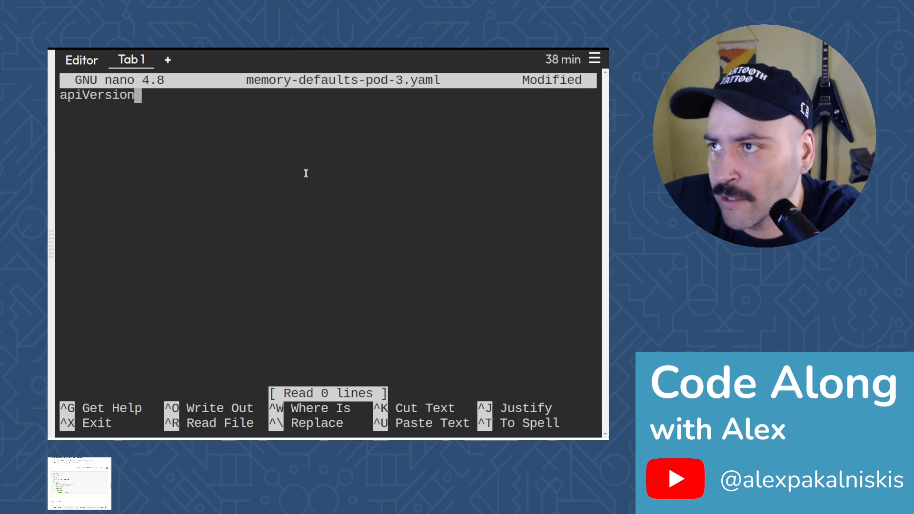
type(": v1")
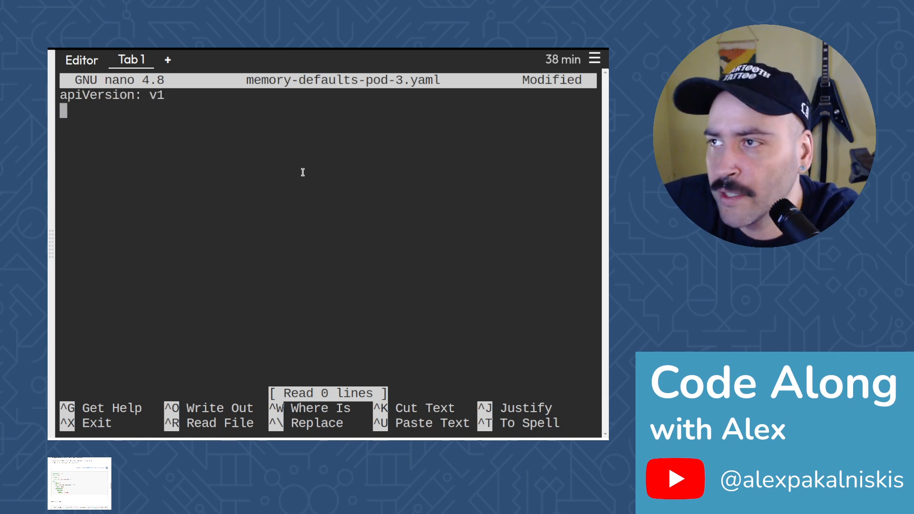
type("kind: Pod")
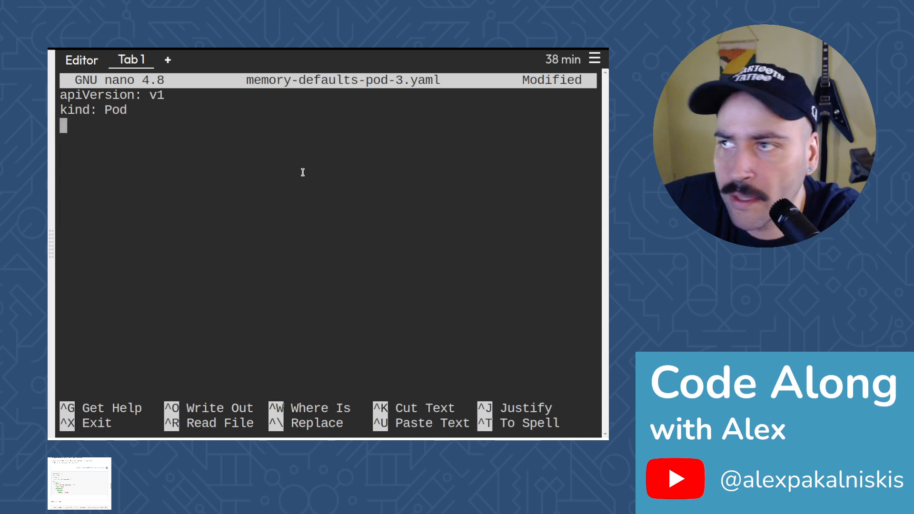
type("metadata")
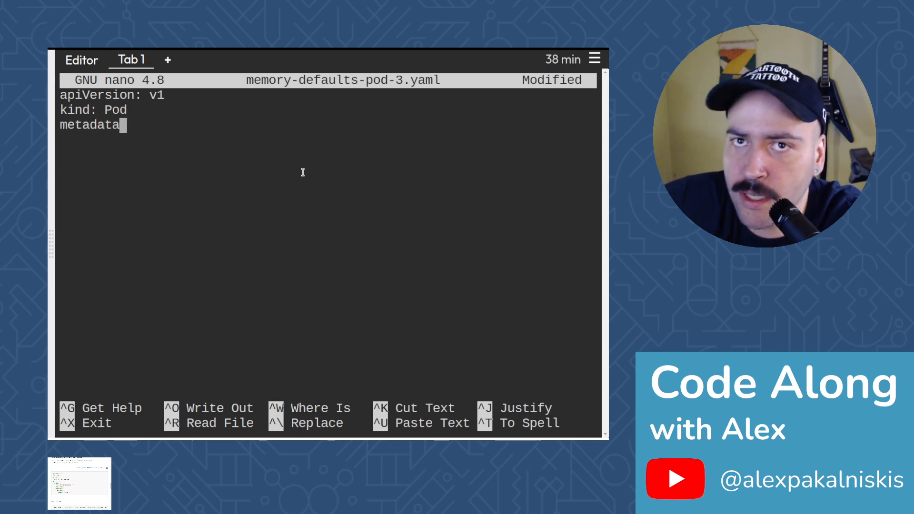
key("Enter")
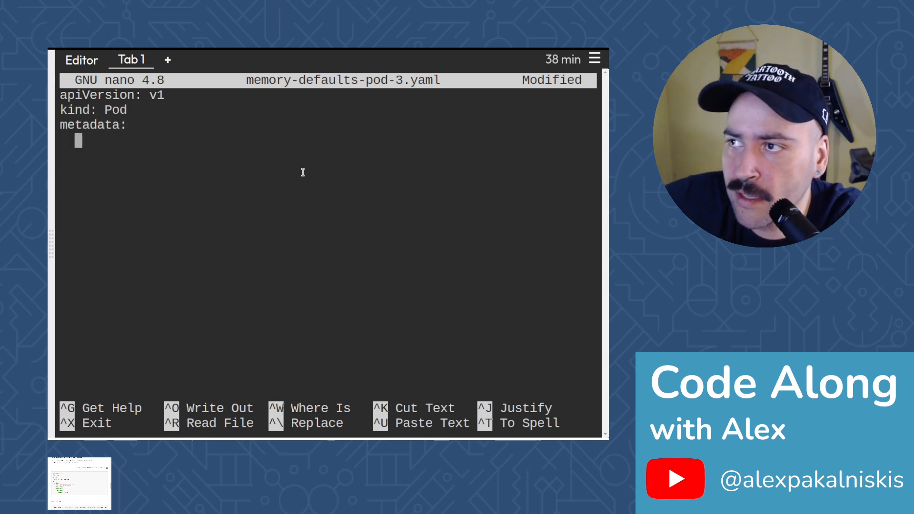
type("name: default-")
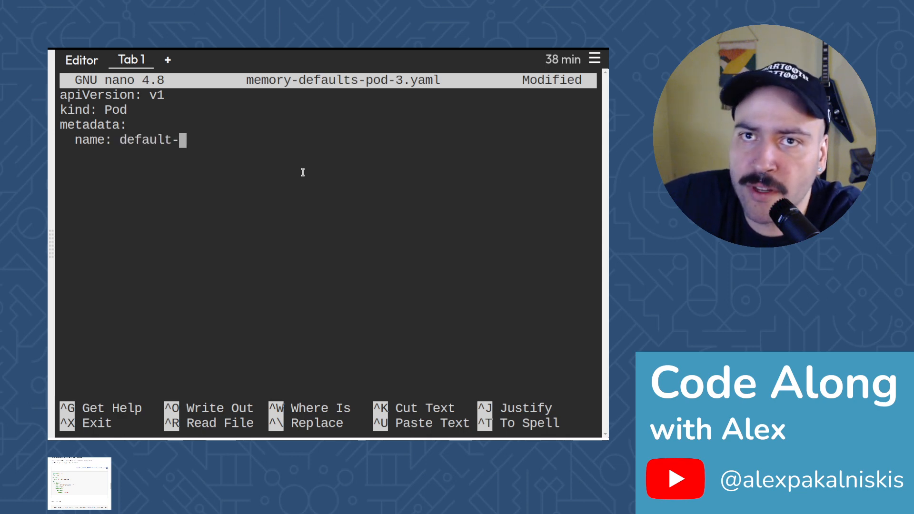
type("mem-demo")
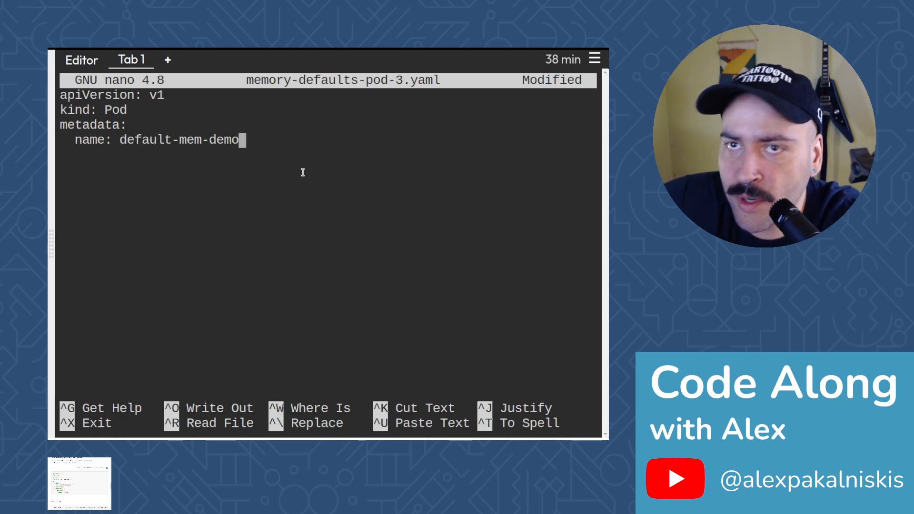
type("-3")
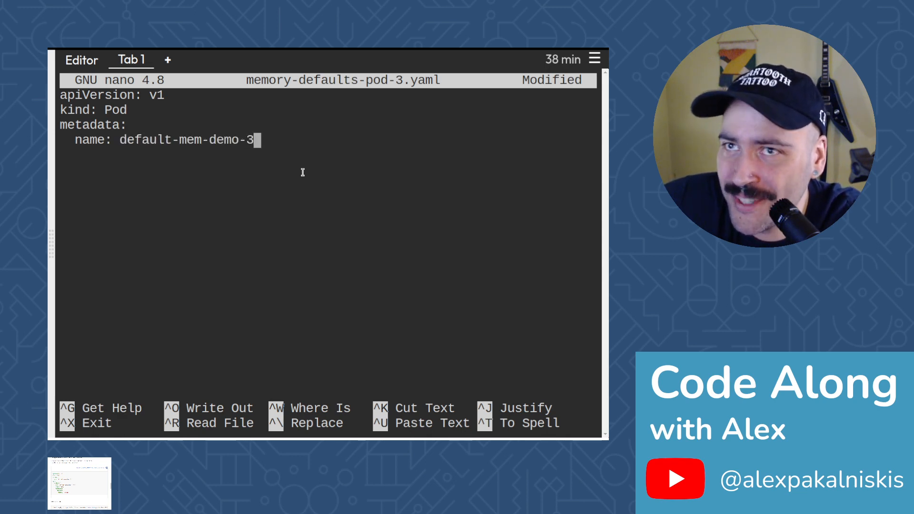
Add a spec with container default-mem-demo-3-ctr using image nginx
type("spec:")
type("cont")
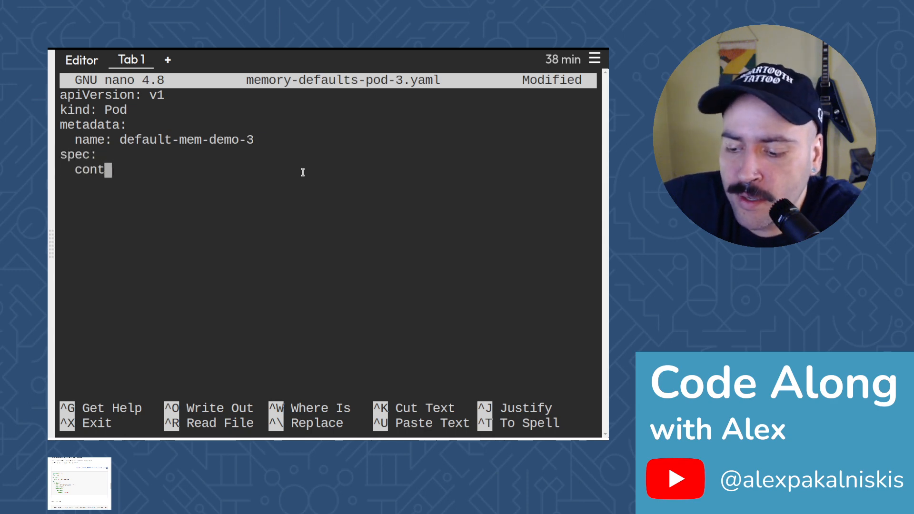
type("ainers:")
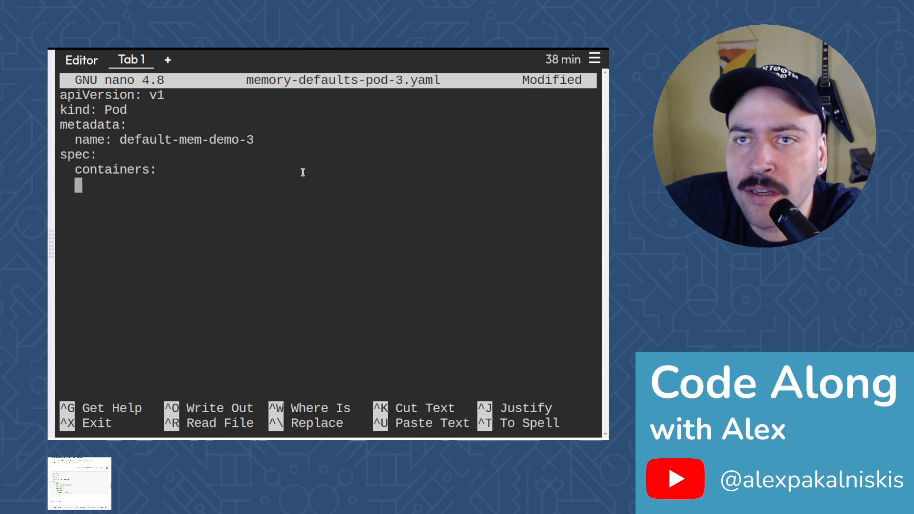
type("- name: de")
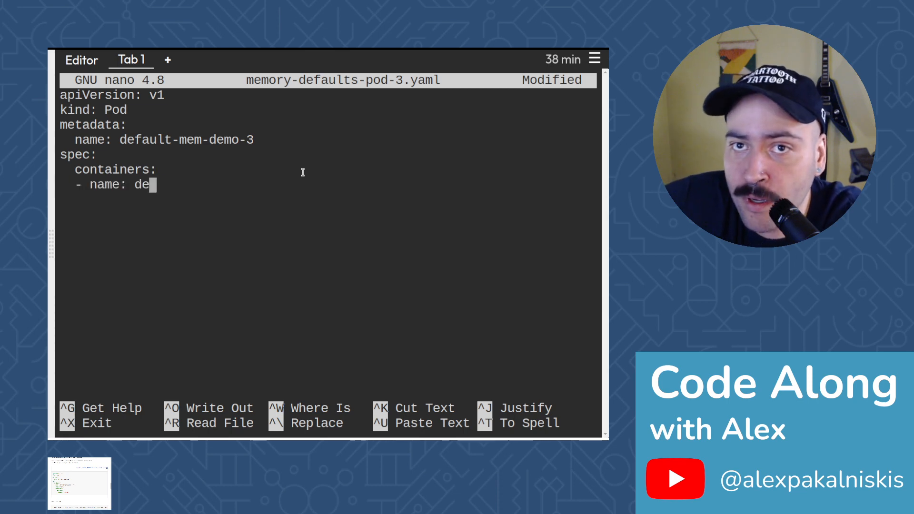
type("fault-mem")
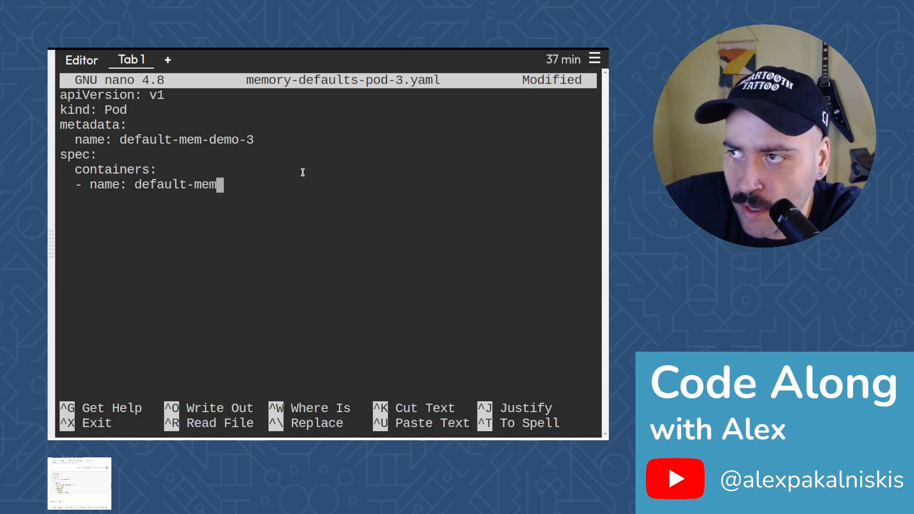
type("-demo-3-")
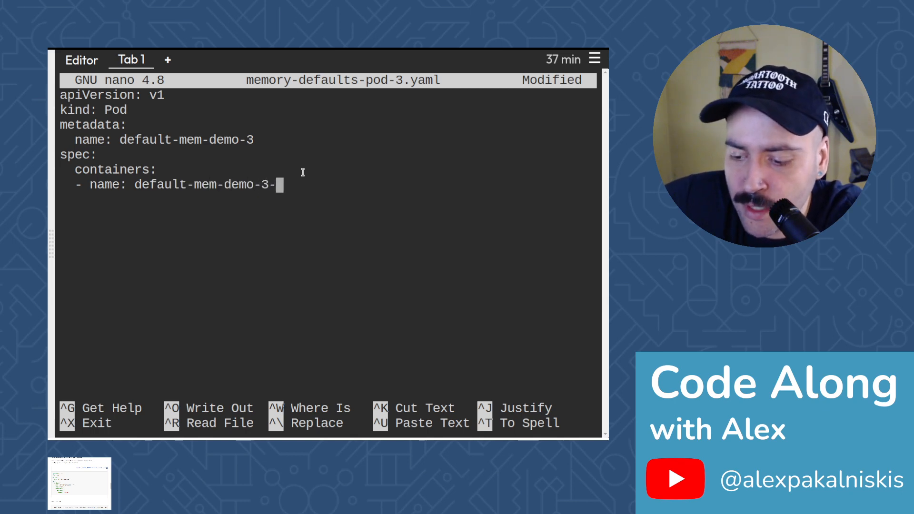
type("ctr")
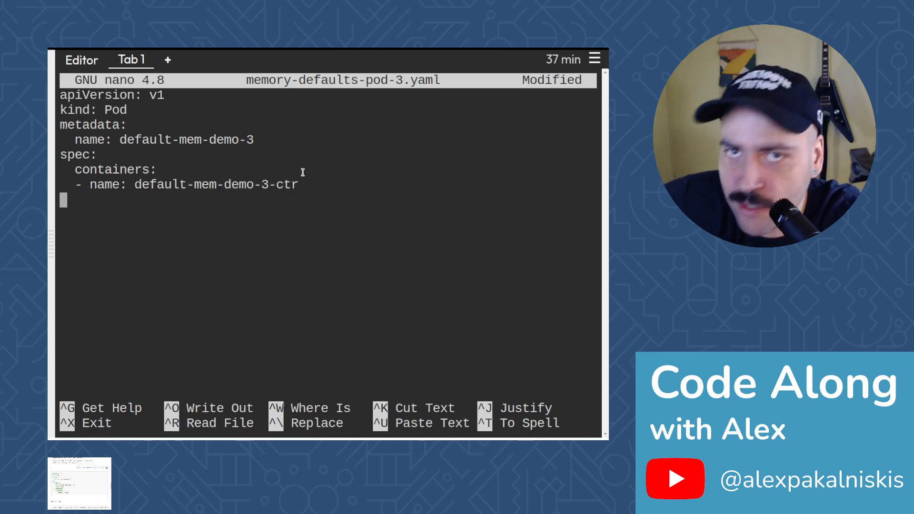
type("i")
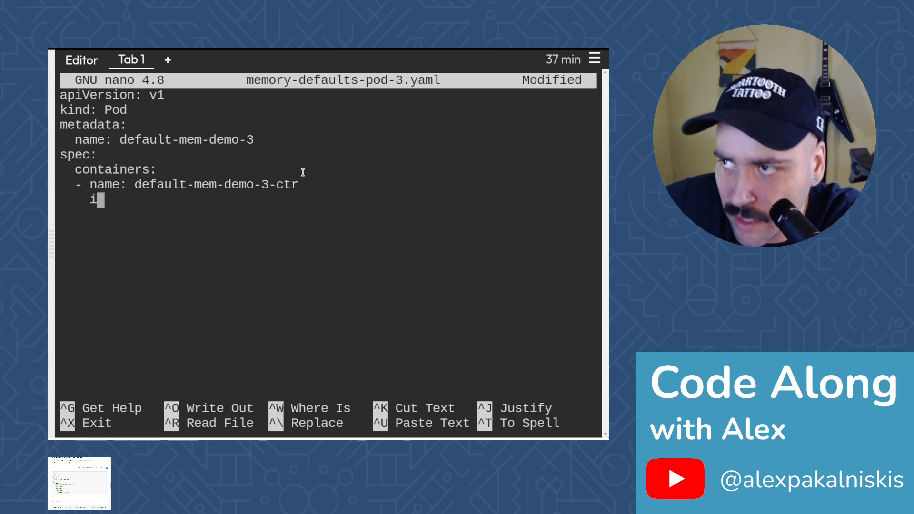
type("mage: nginx")
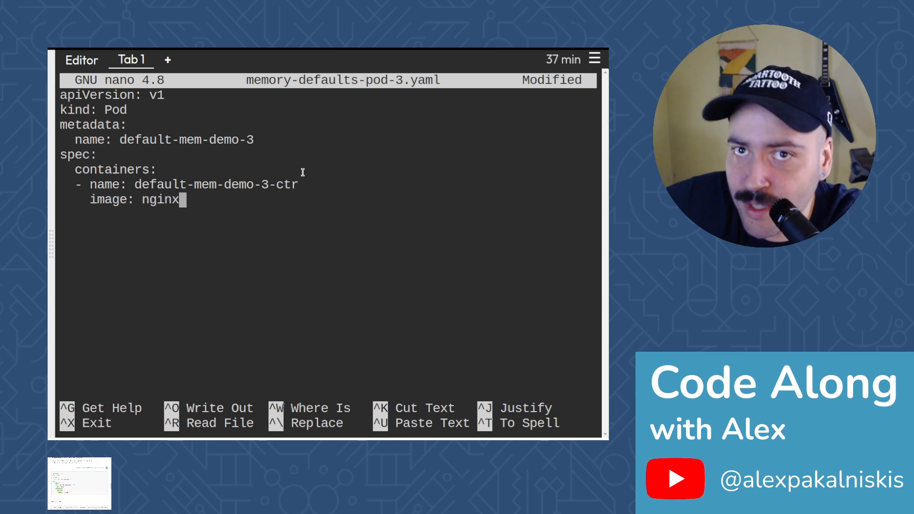
Add resources requests memory "128Mi" and close nano
type("resources:")
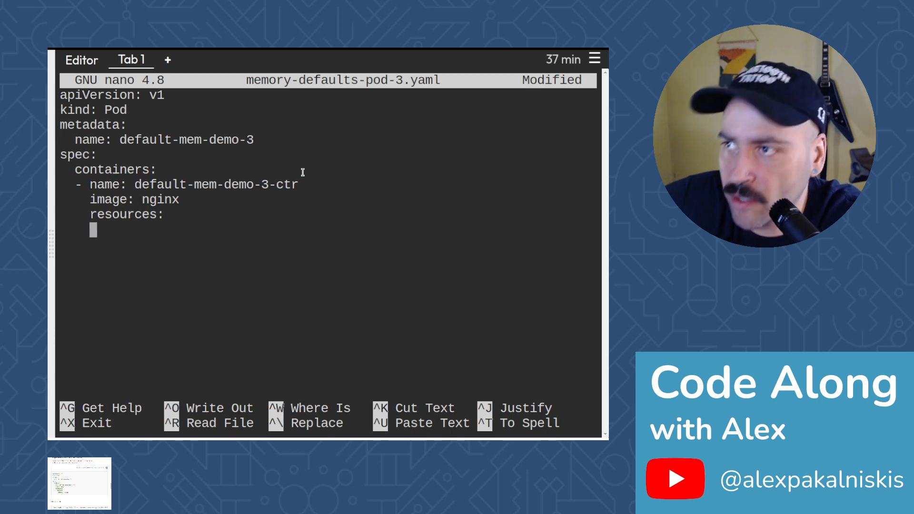
type("requ")
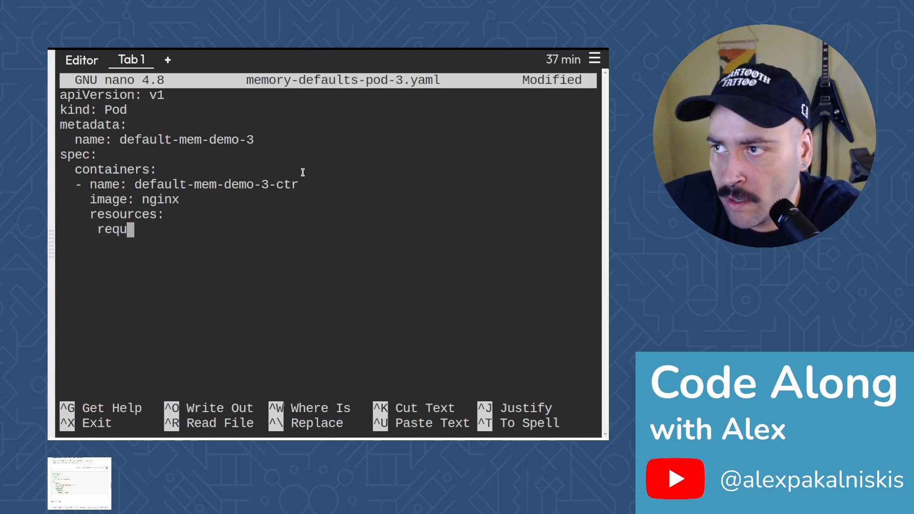
type("srs")
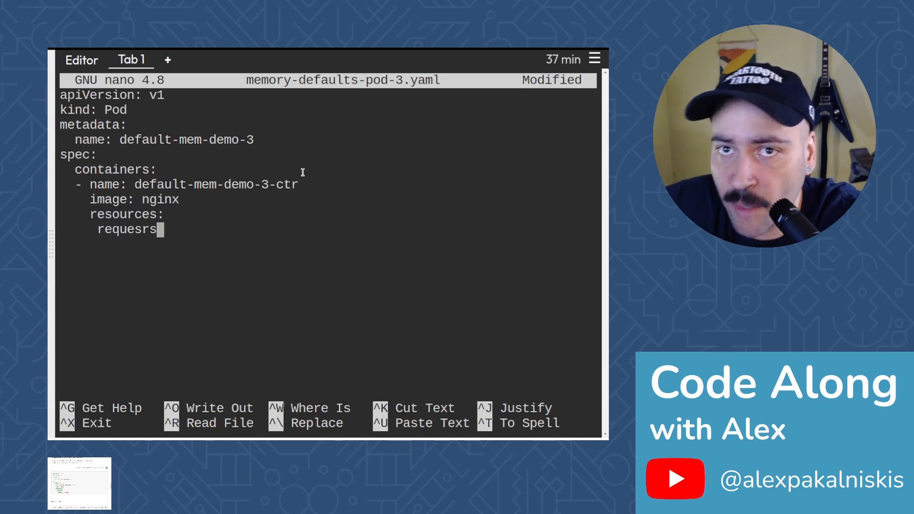
key("BackSpace")
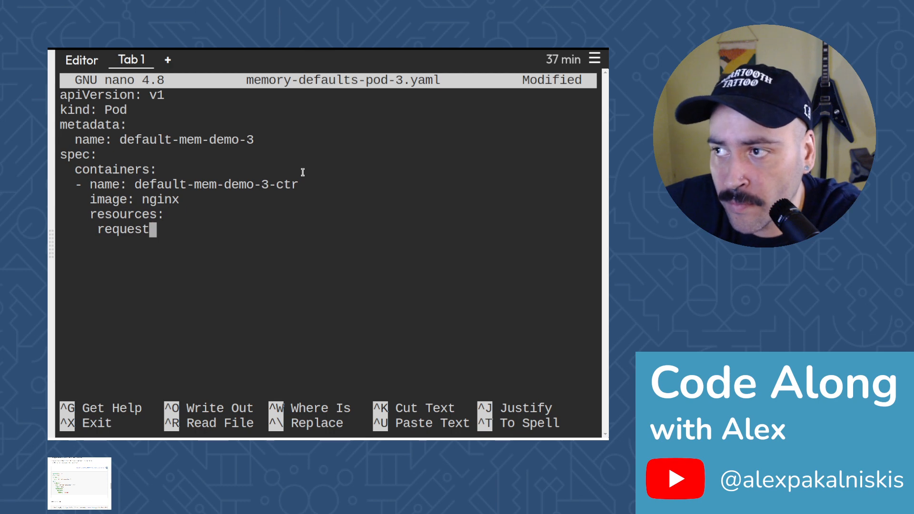
type("s:")
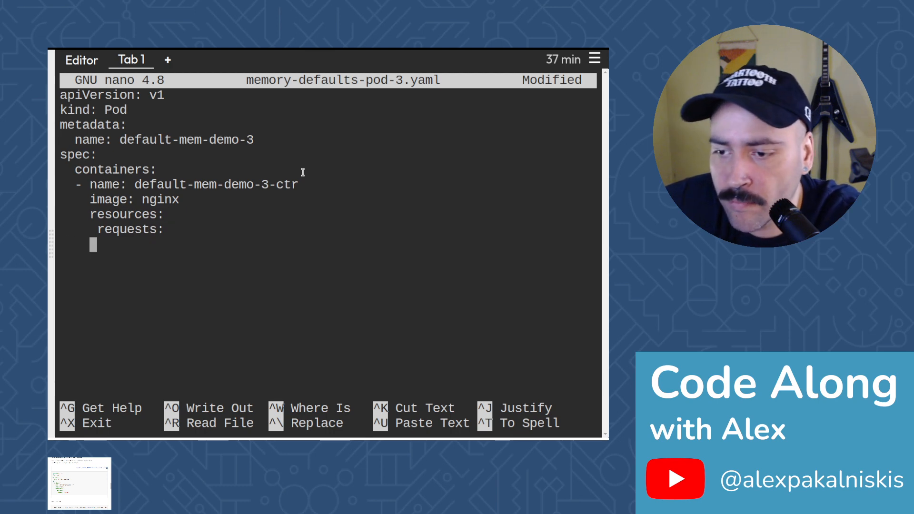
type("memory")
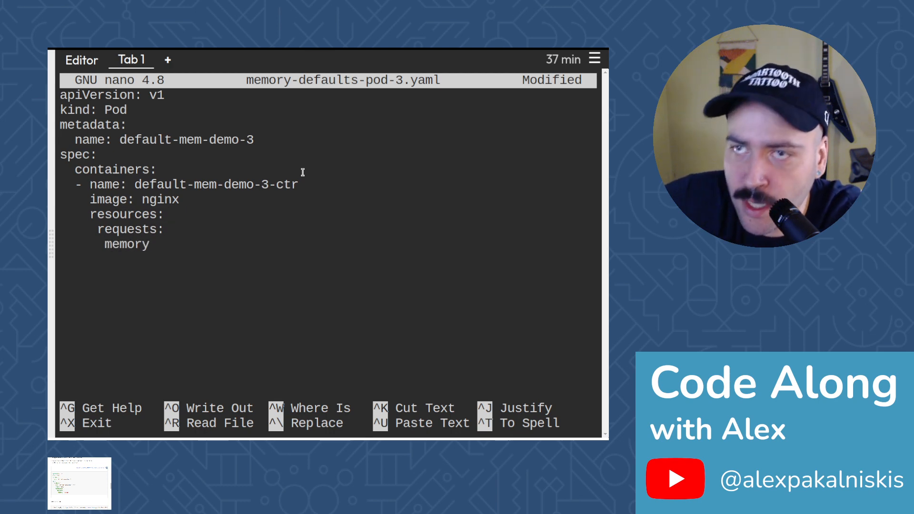
type(":")
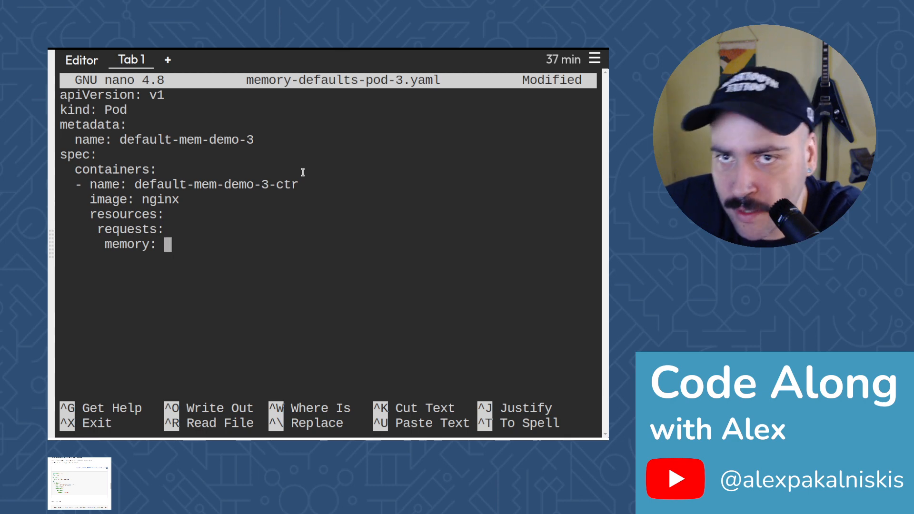
type("\"128")
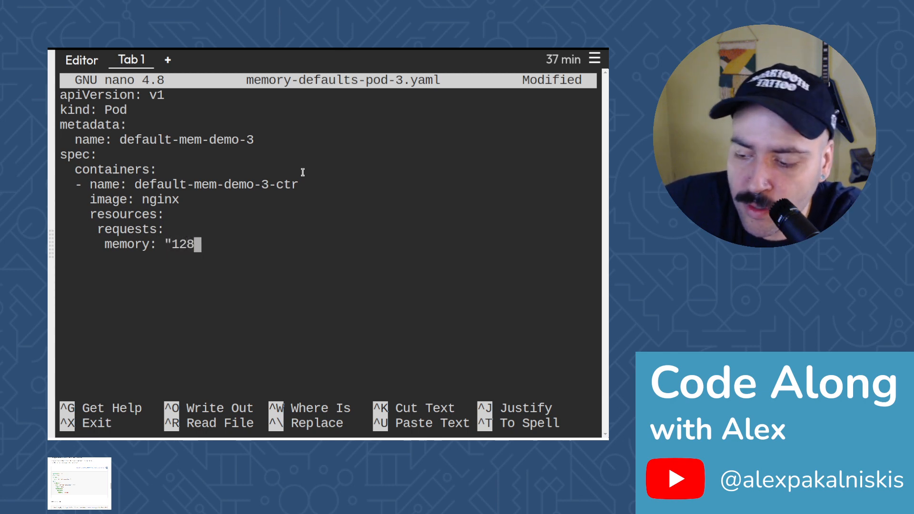
type("Mi\"")
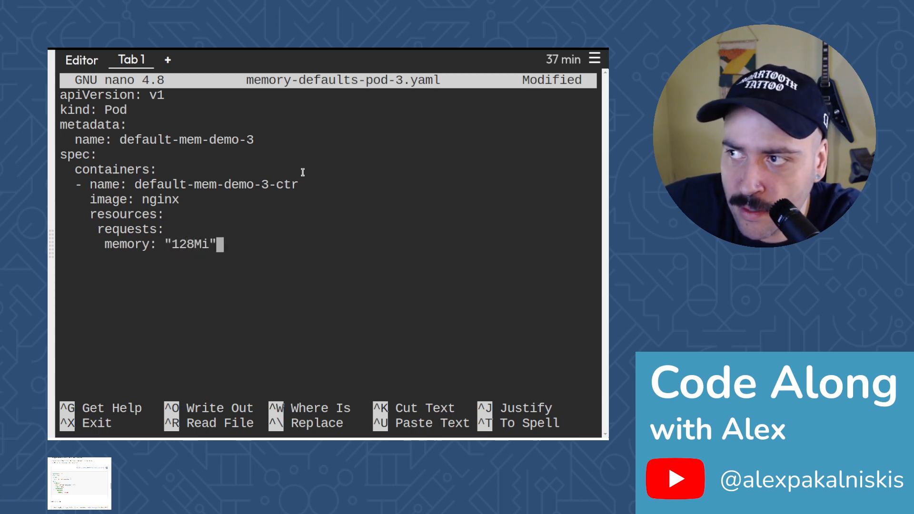
key("ctrl+x")
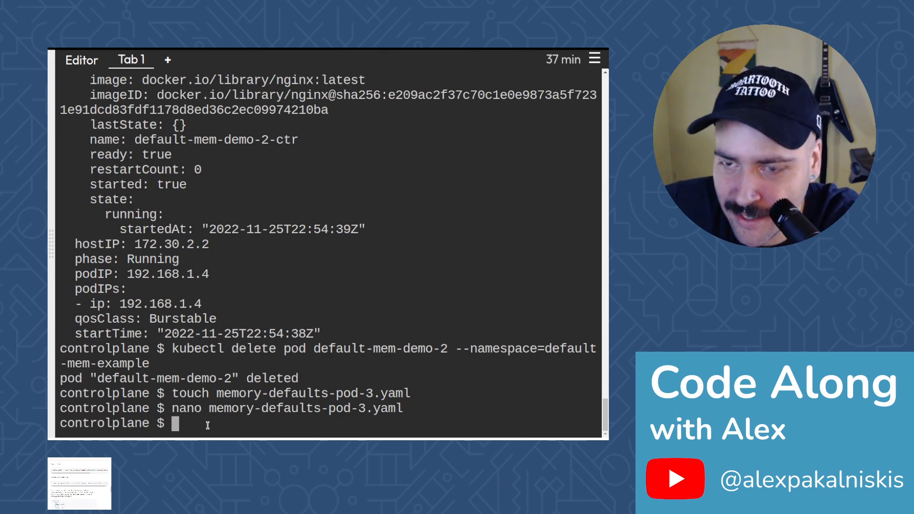
Apply memory-defaults-pod-3.yaml with kubectl into the default-mem-example namespace
type("kubectl")
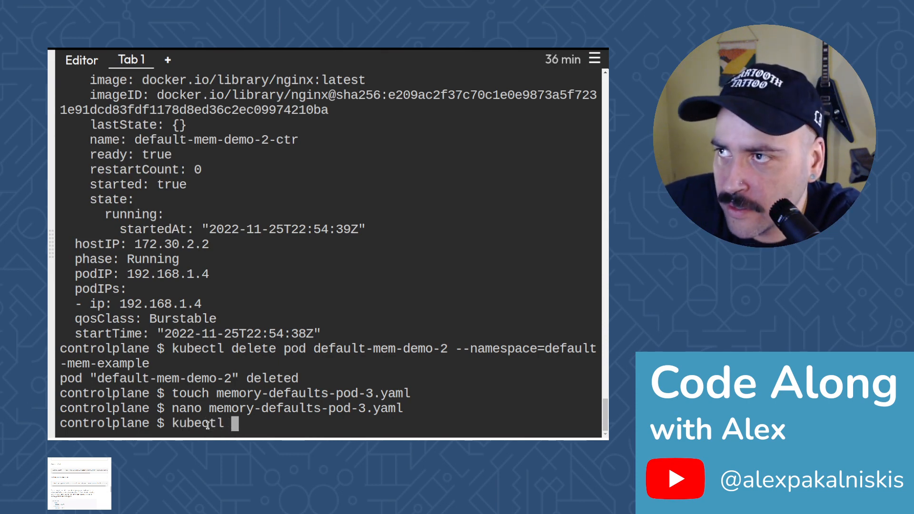
type("apply -")
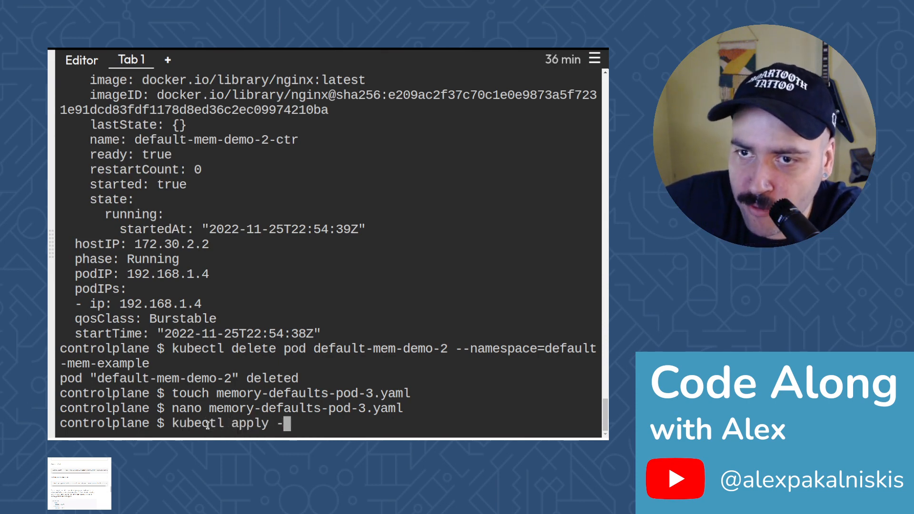
type("f")
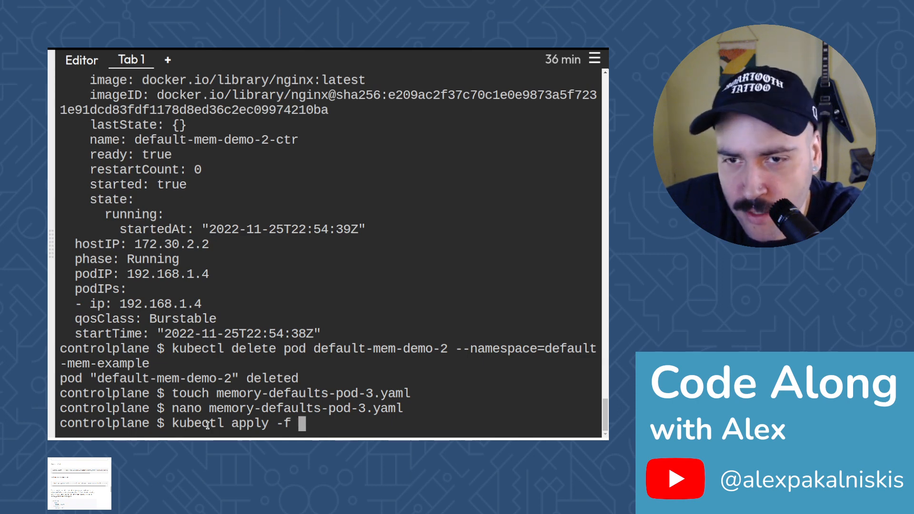
type("memot")
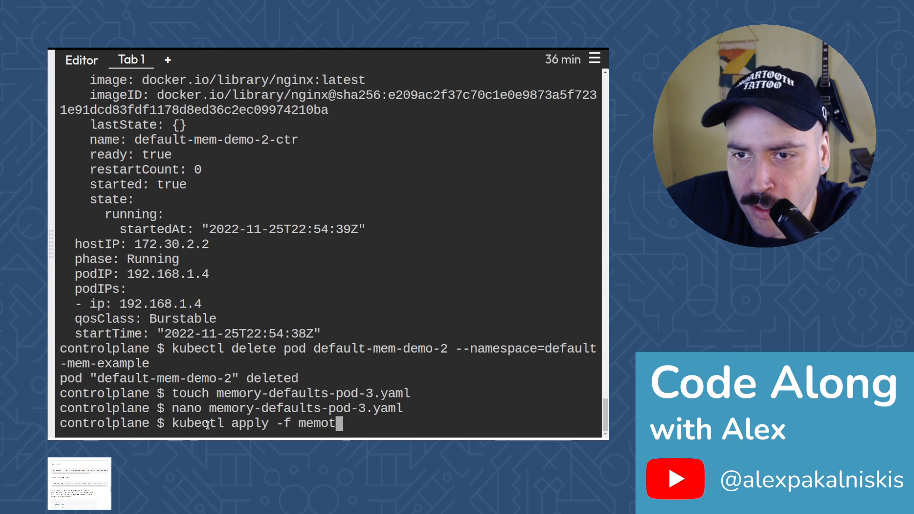
type("ry-default")
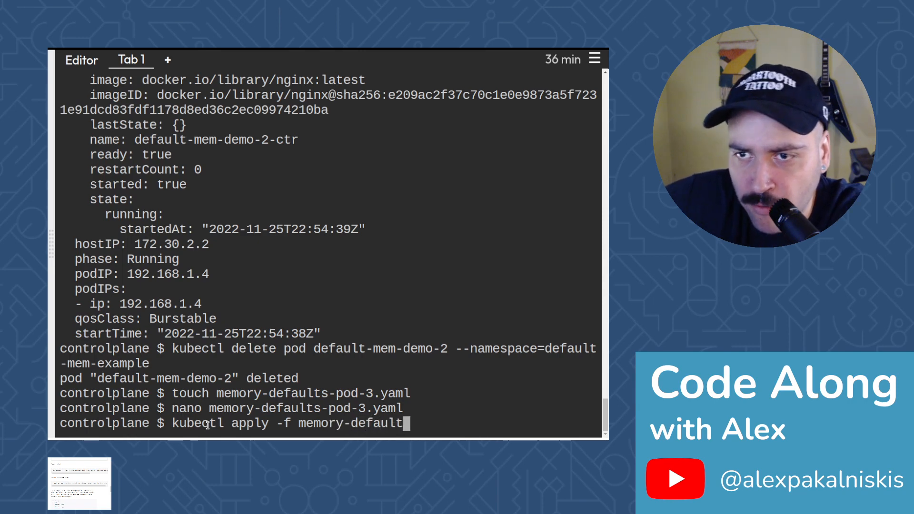
type("s-pod-3")
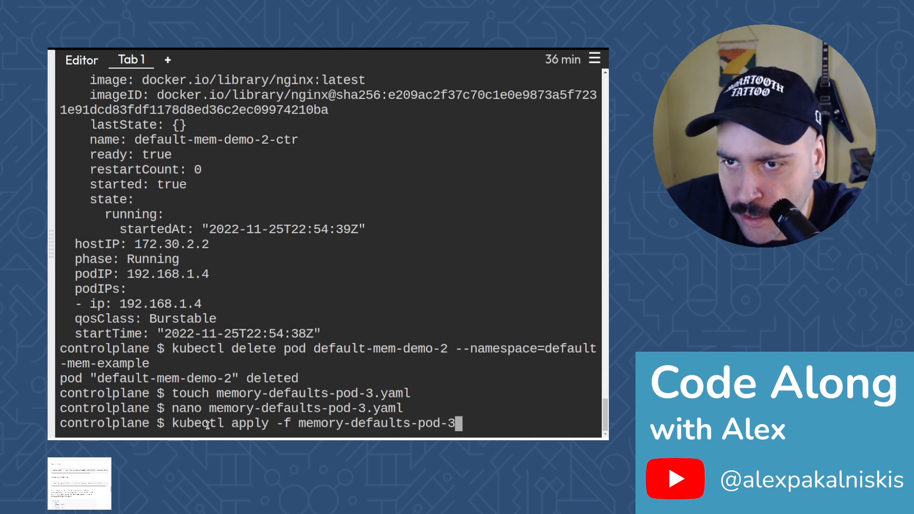
type(".yaml --na")
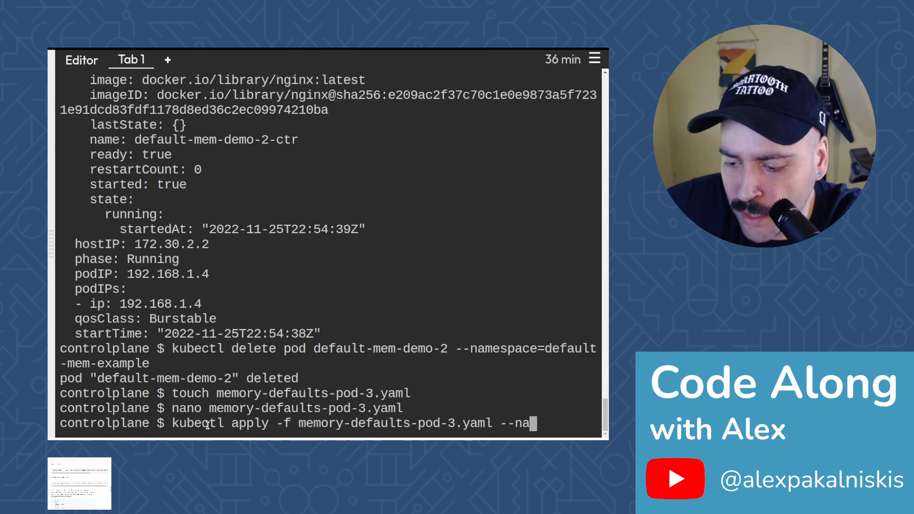
type("mespace=default-mem-e")
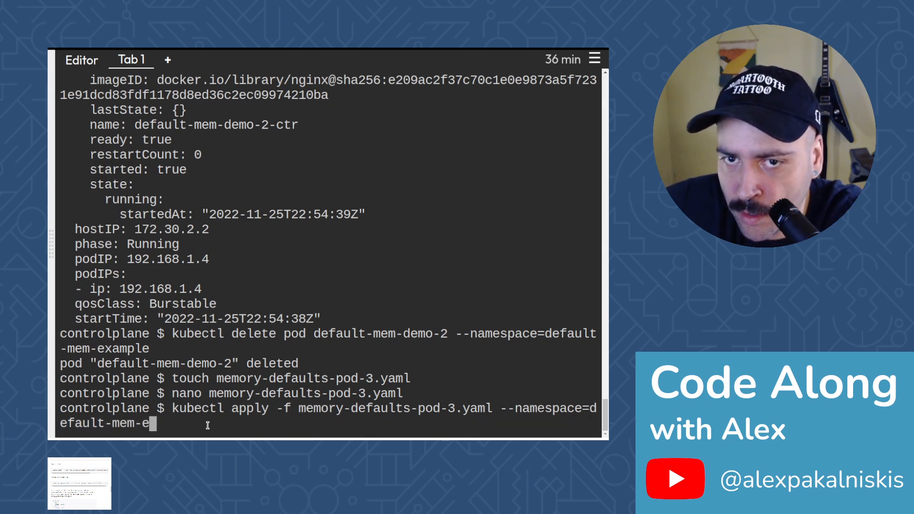
type("xample")
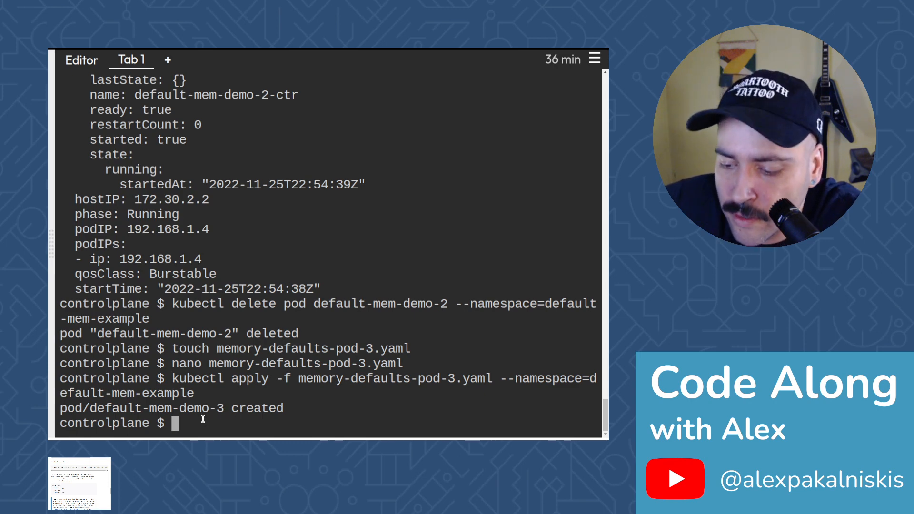
Print pod default-mem-demo-3 as YAML from the default-mem-example namespace
type("kubectl get")
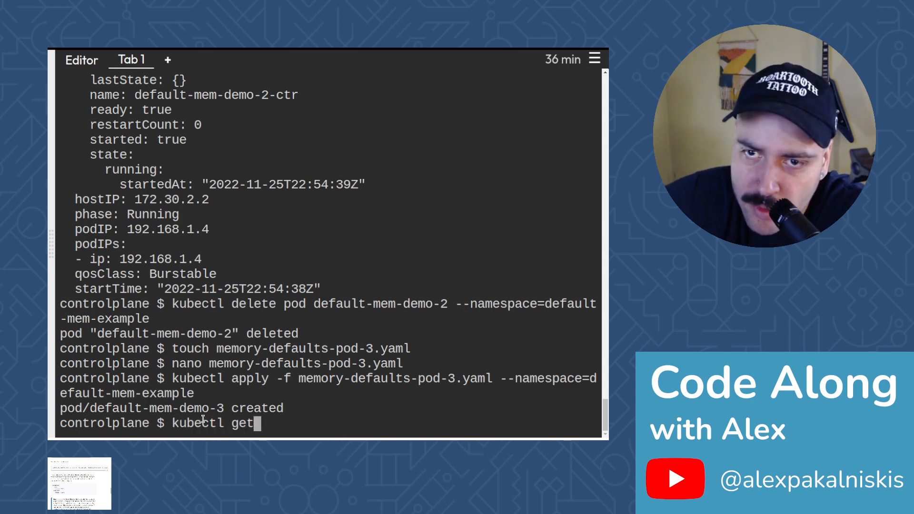
type("pod default-mem-demo-3")
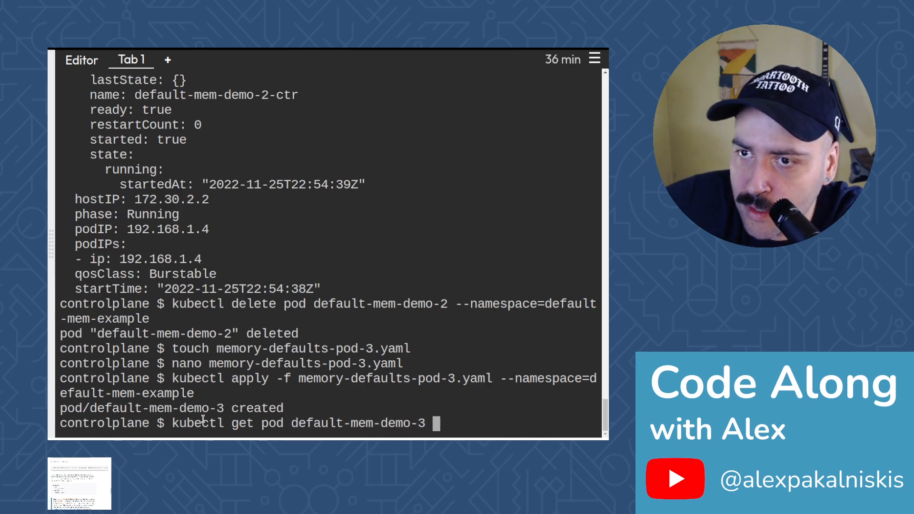
type("--output-")
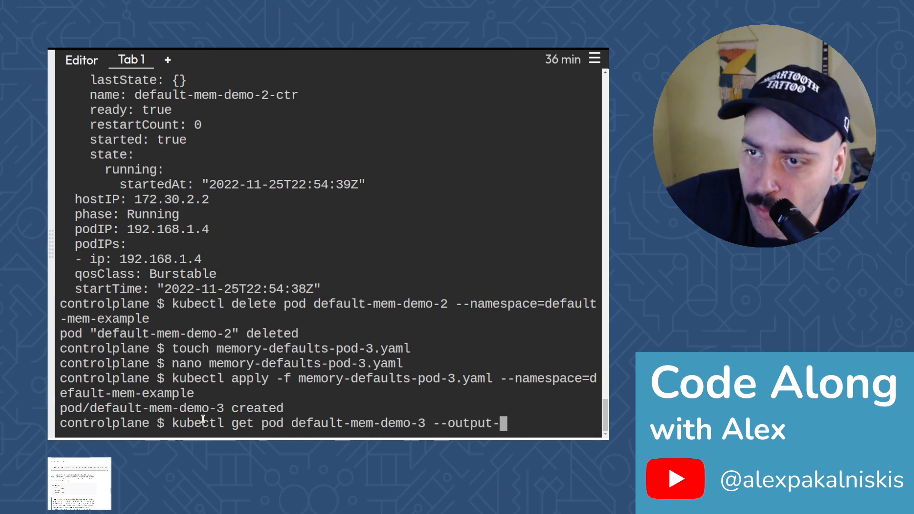
type("yaml")
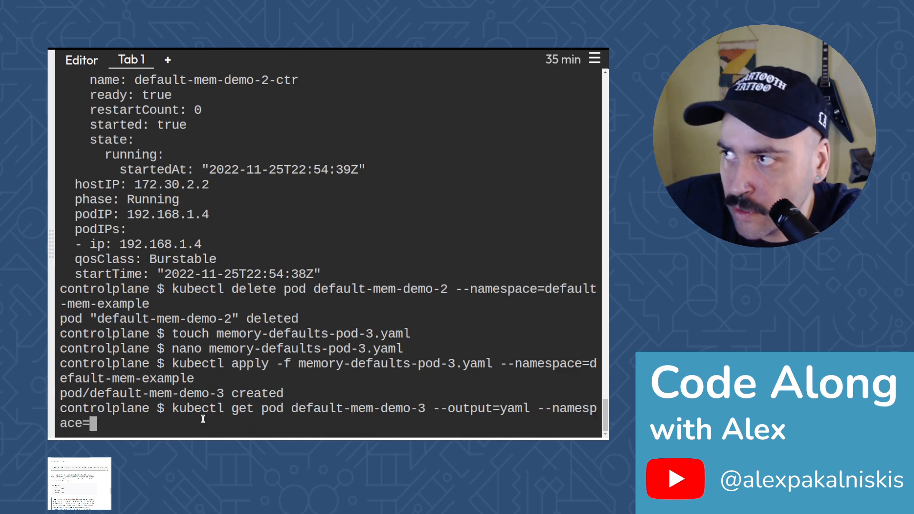
type("default-mem")
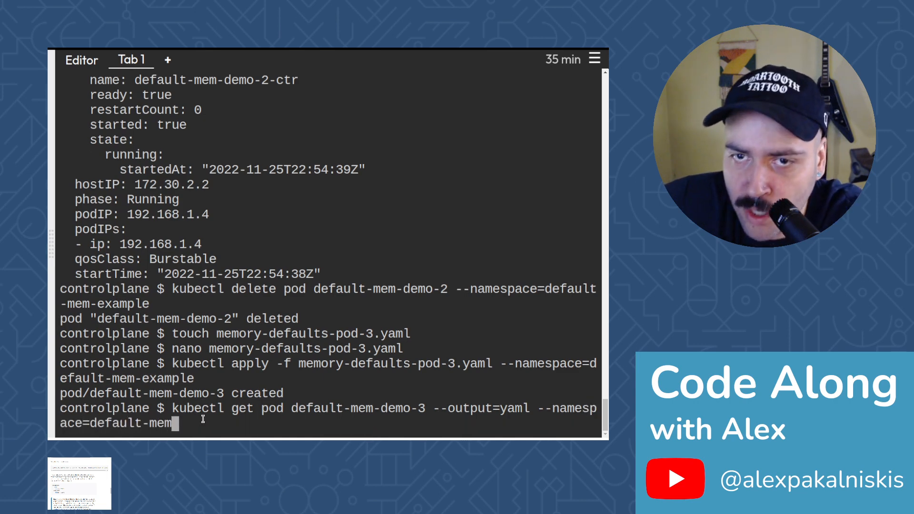
type("-example")
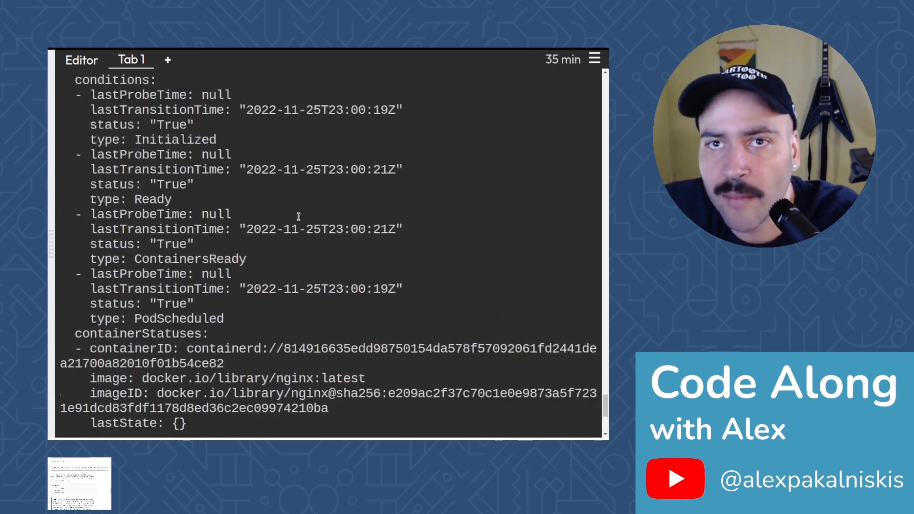
scroll("down", 3)
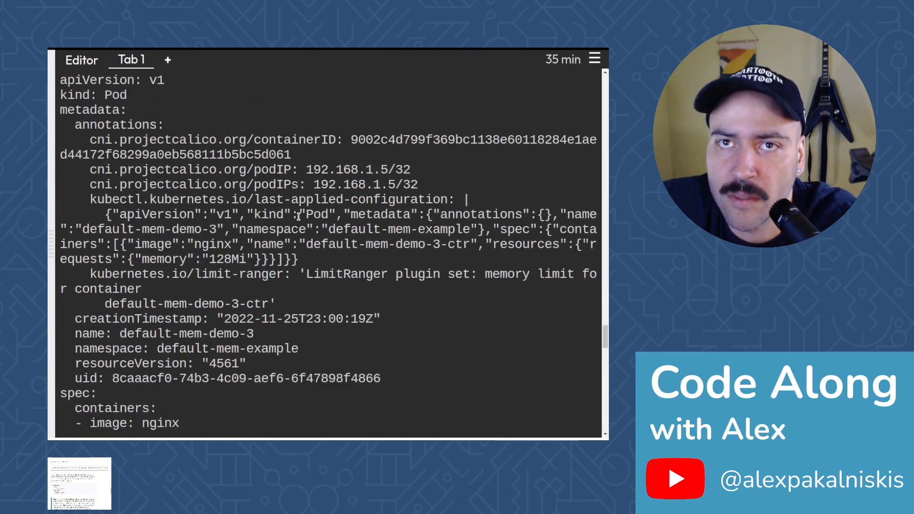
scroll("down", 3)
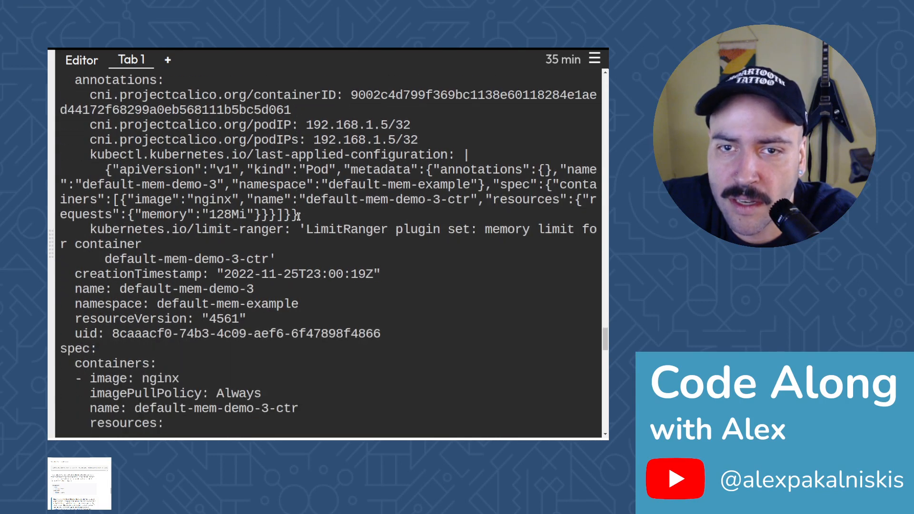
scroll("down", 3)
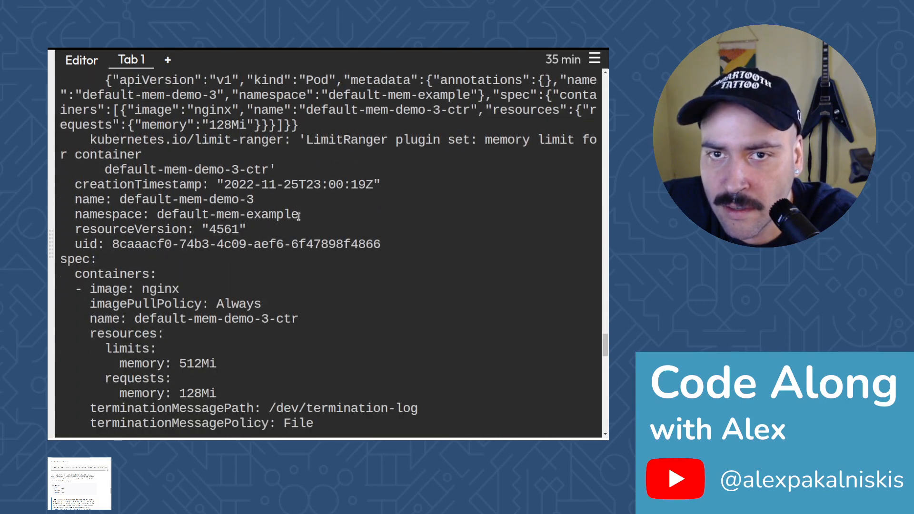
scroll("down", 3)
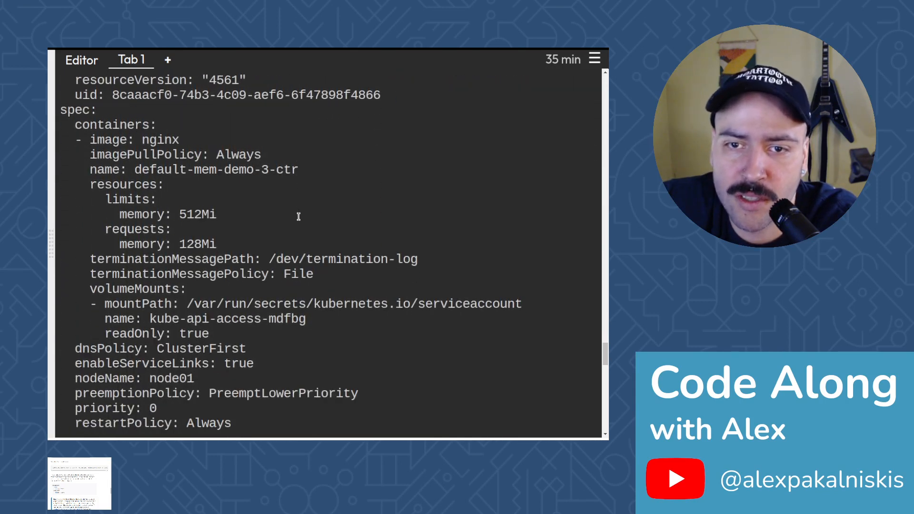
scroll("down", 3)
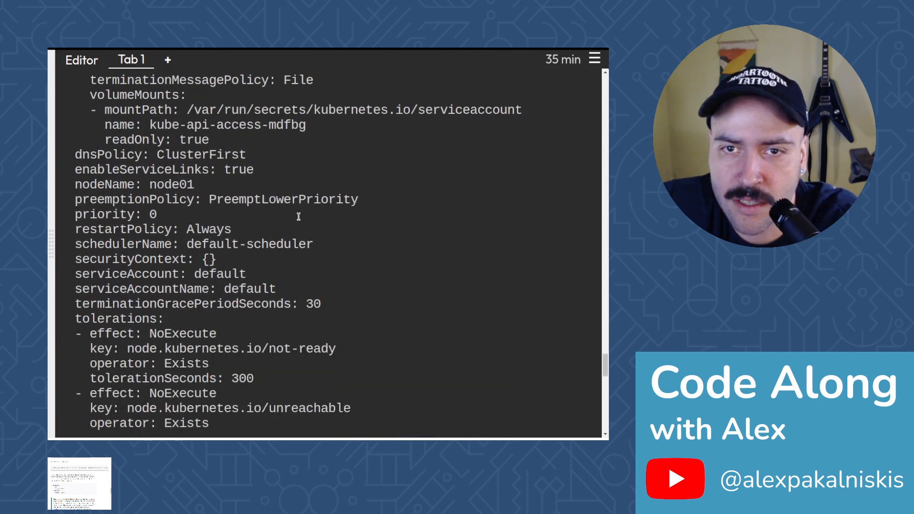
scroll("down", 3)
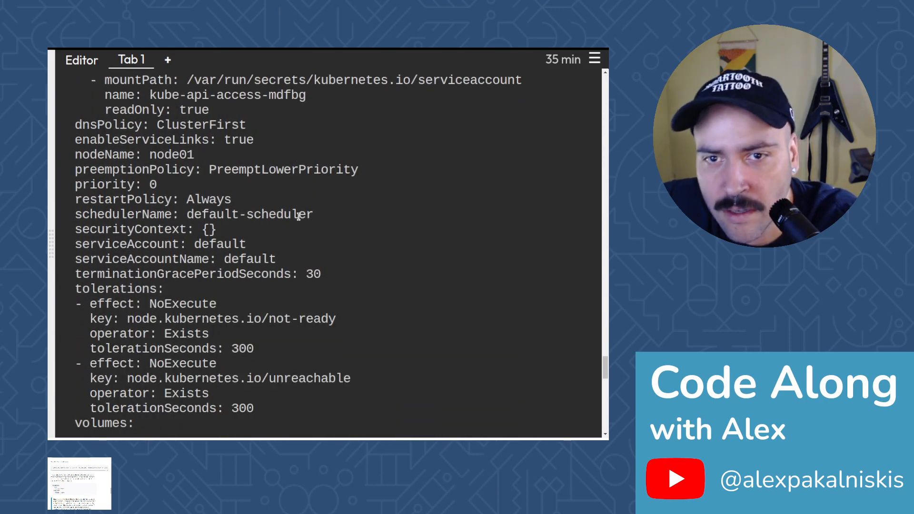
scroll("down", 3)
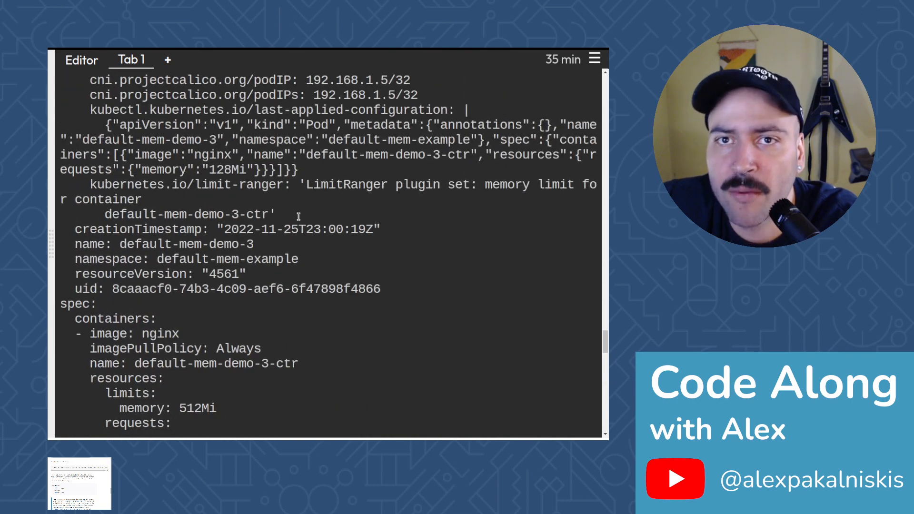
scroll("down", 3)
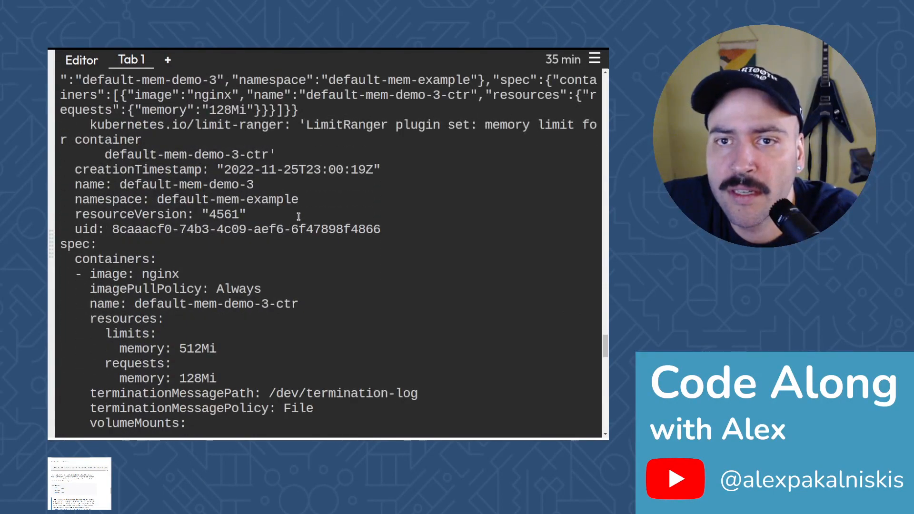
scroll("down", 3)
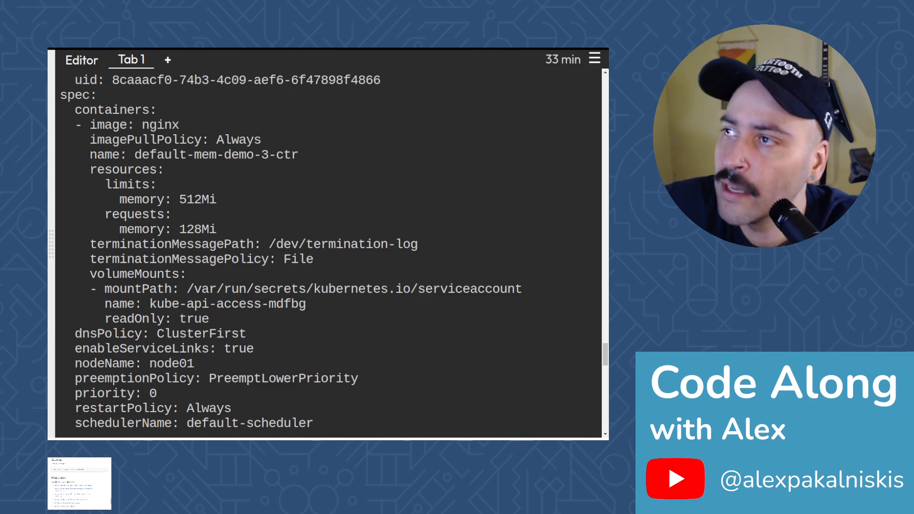
Delete the default-mem-example namespace with kubectl delete namespace
scroll("down", 3)
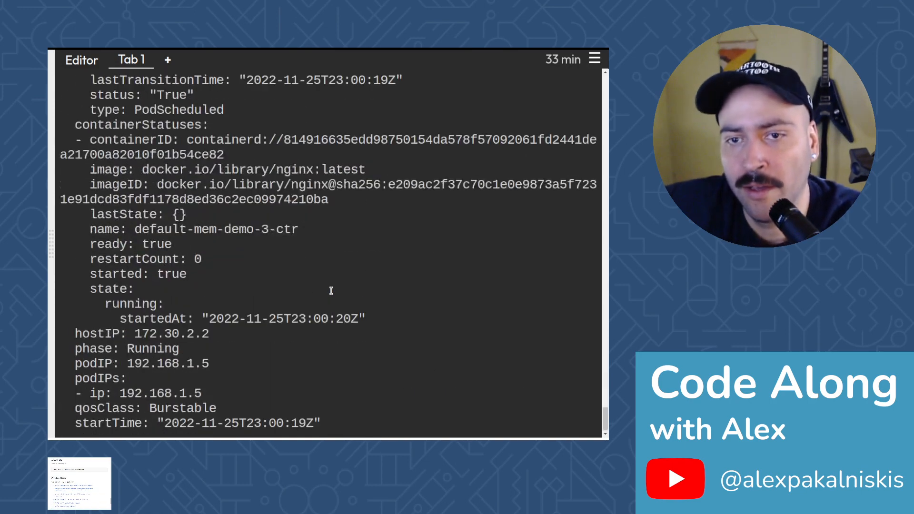
scroll("down", 3)
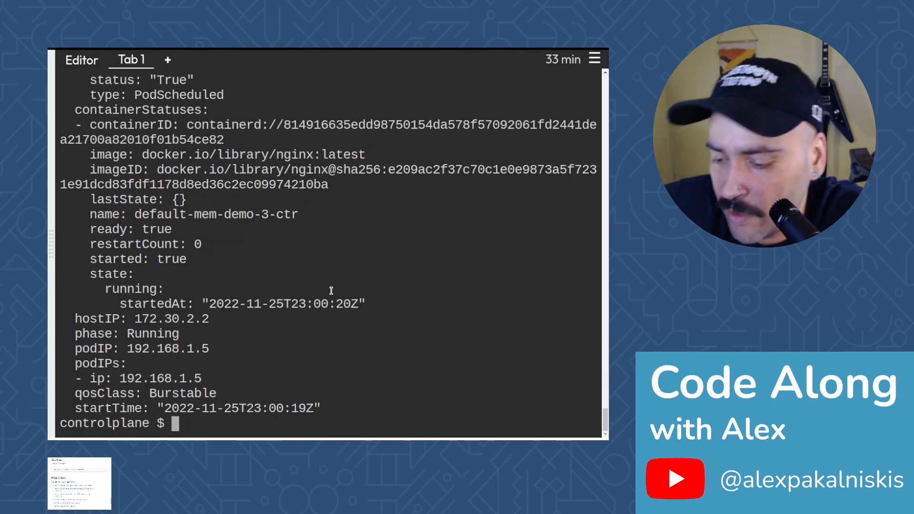
type("kubectk")
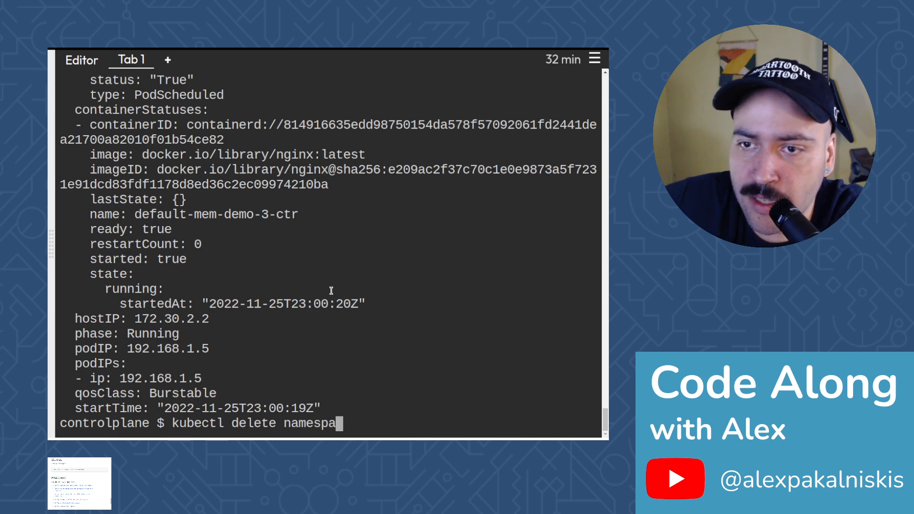
type("ce")
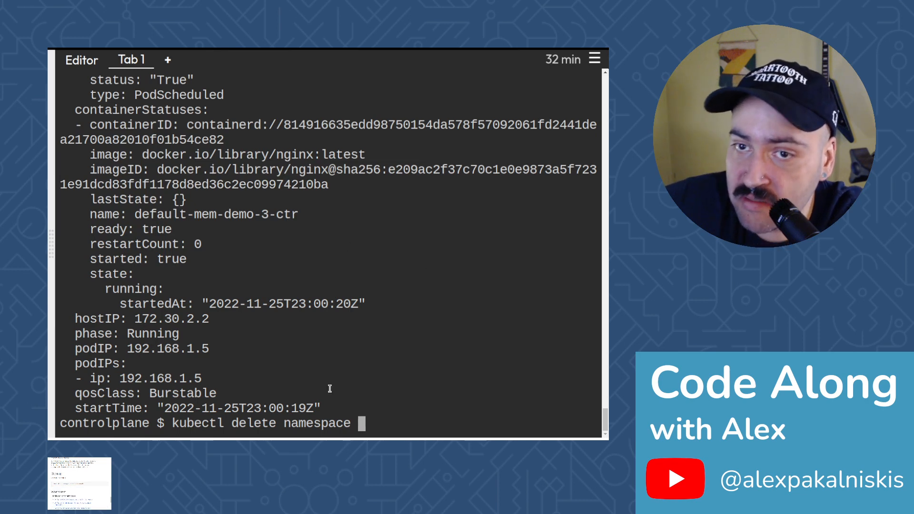
type("default-")
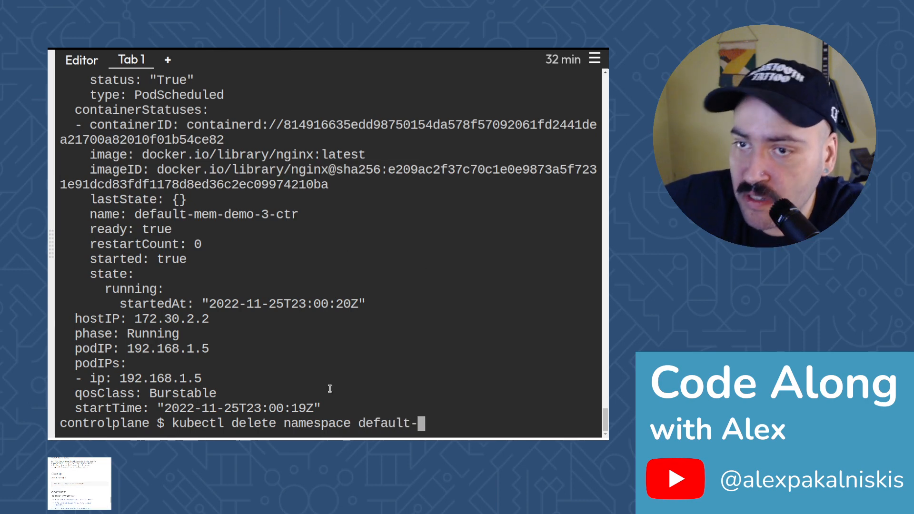
type("mem-example")
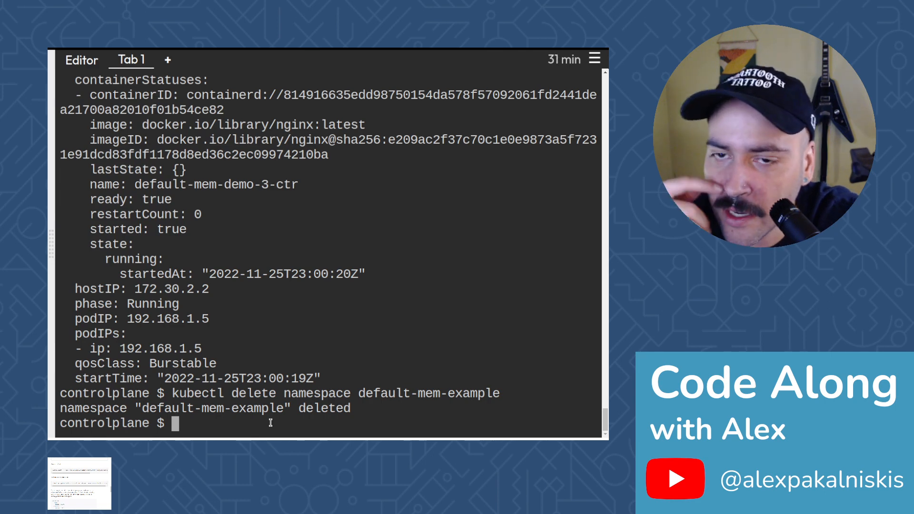
List pods in the default namespace, then enter a pod listing for default-mem-example
type("ku")
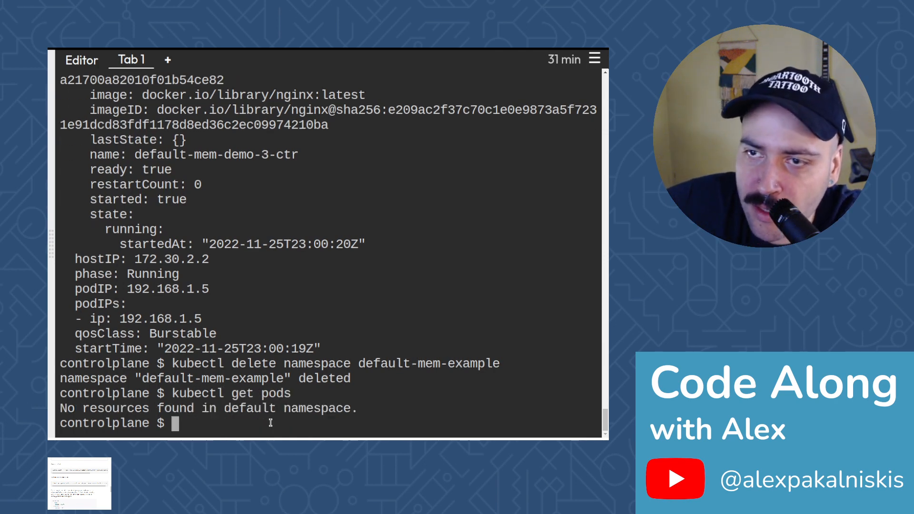
type("kubectl get pods")
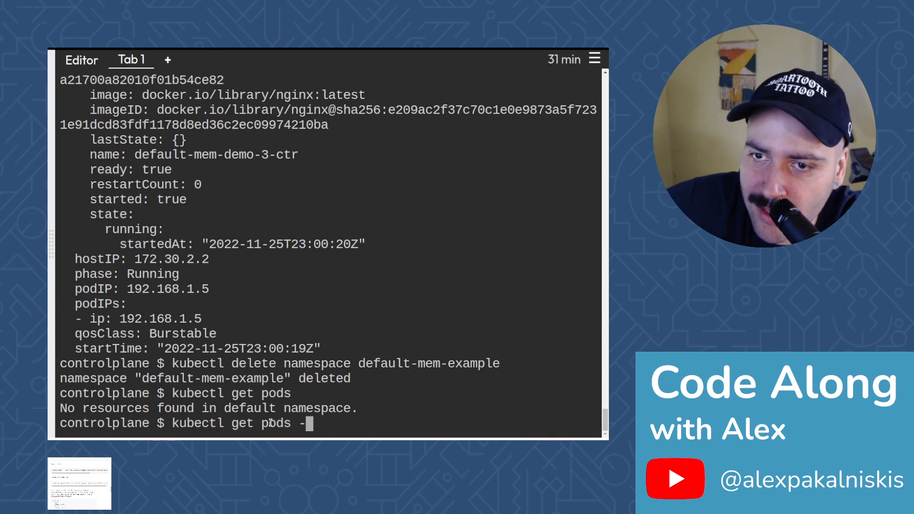
type("-namespace=")
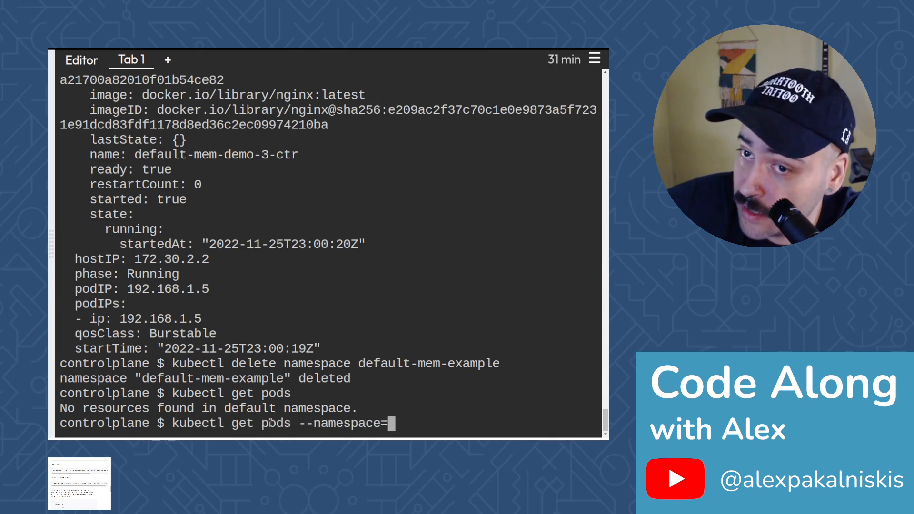
type("default")
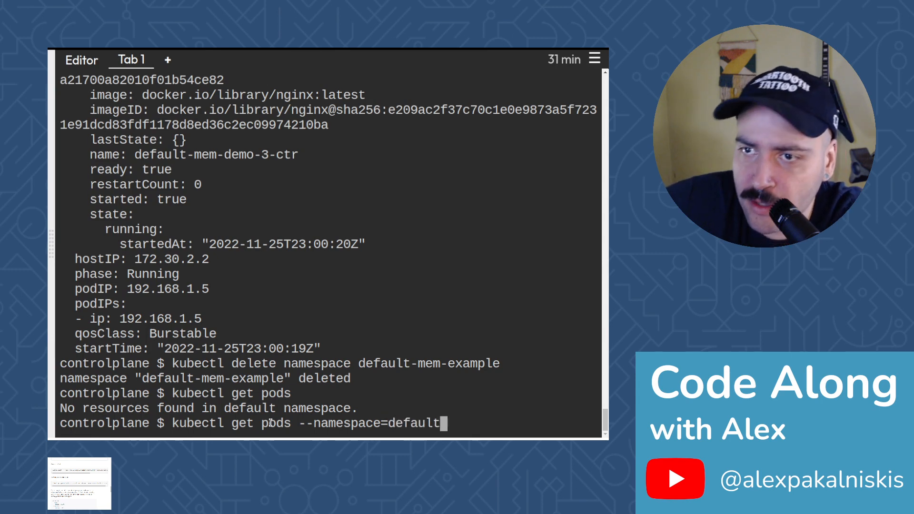
type("-mem-exa")
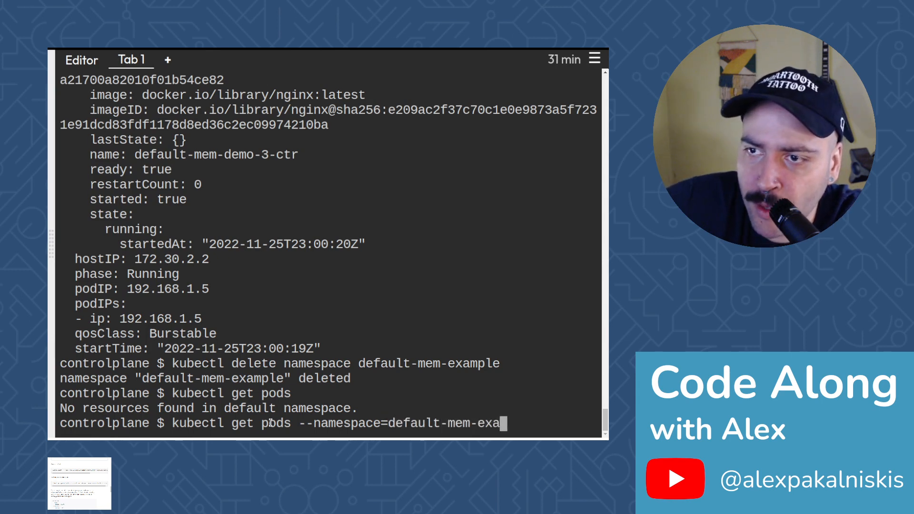
type("mple")
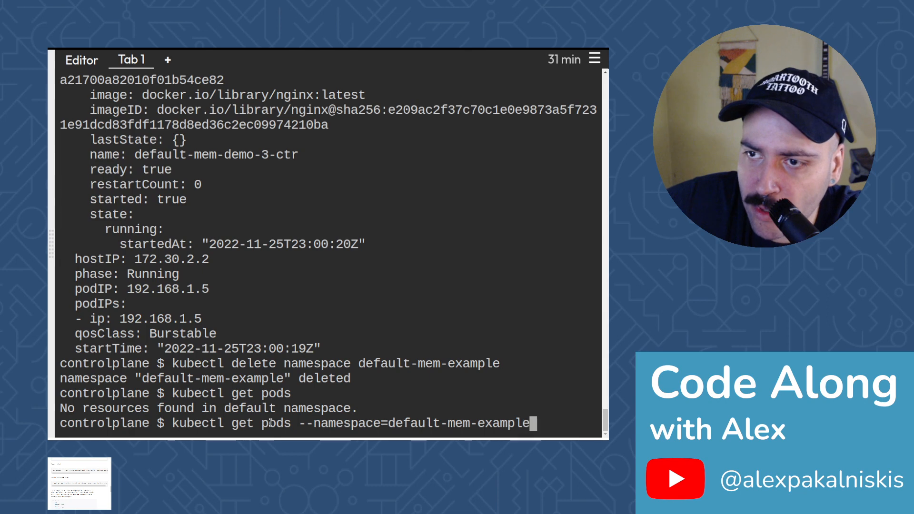